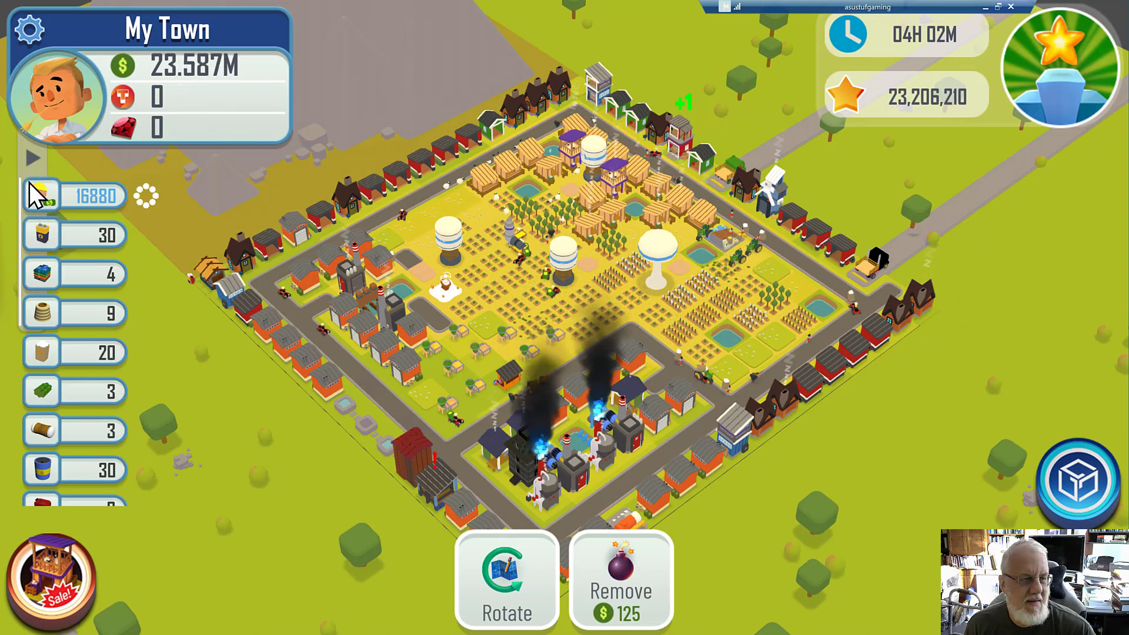
View the Production Monitor's resource rates, then check the leaderboard rankings and return to town
left_click(42, 196)
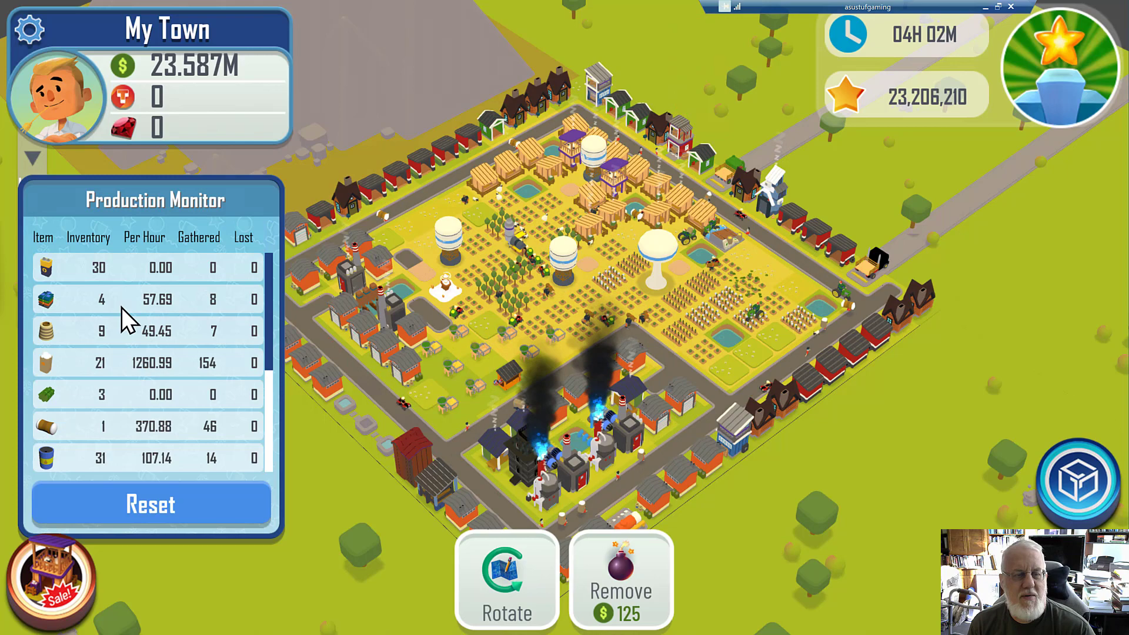
mouse_move(166, 295)
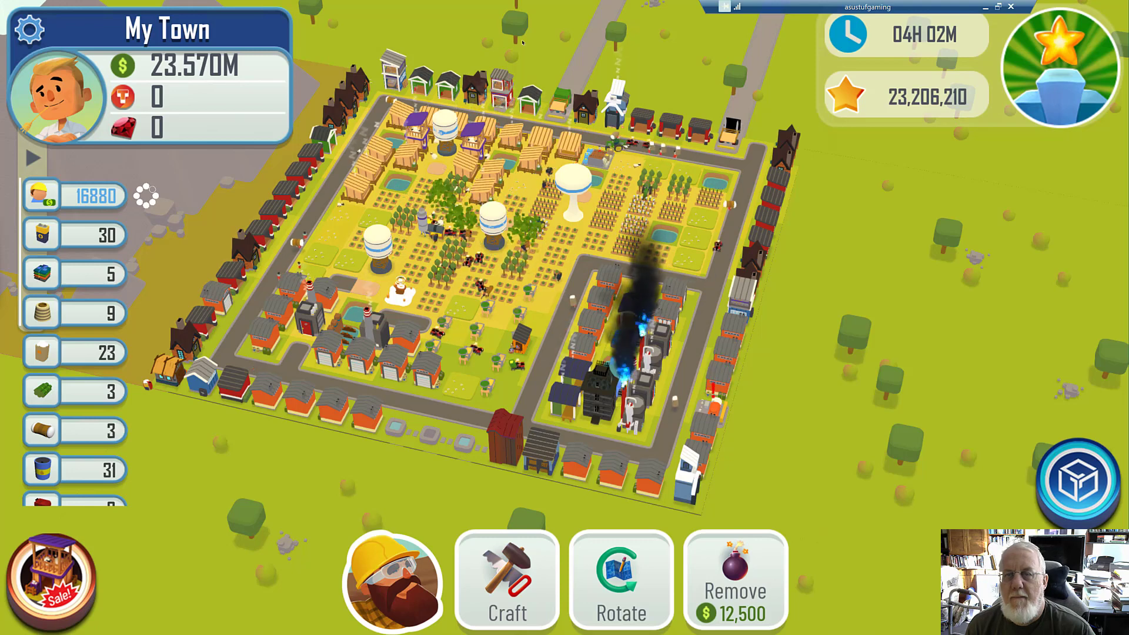
mouse_move(501, 259)
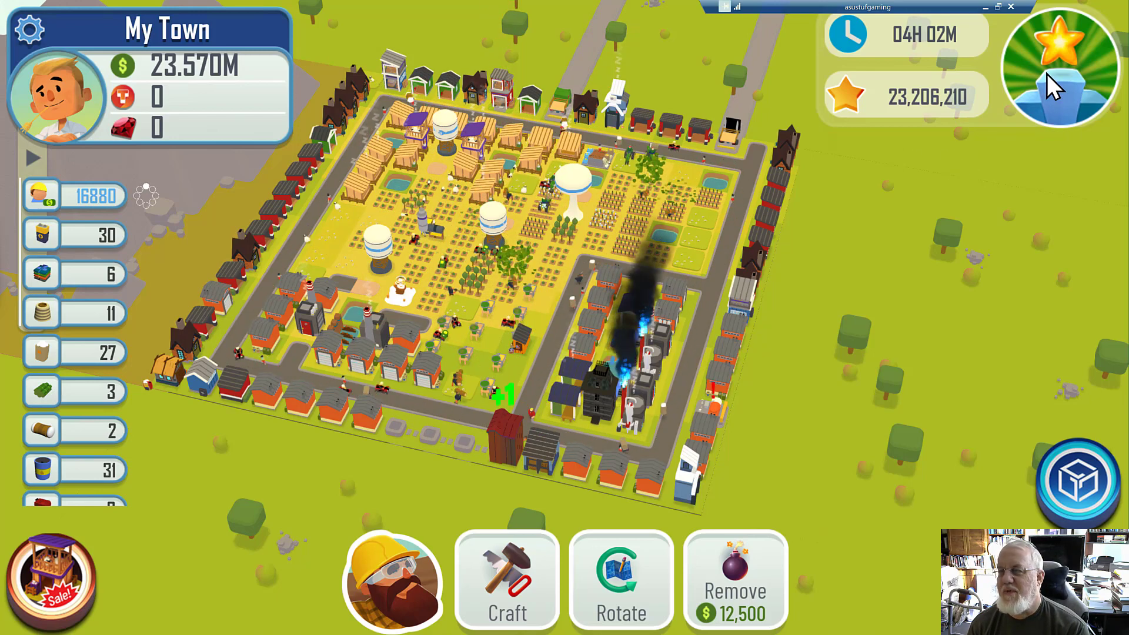
left_click(1058, 72)
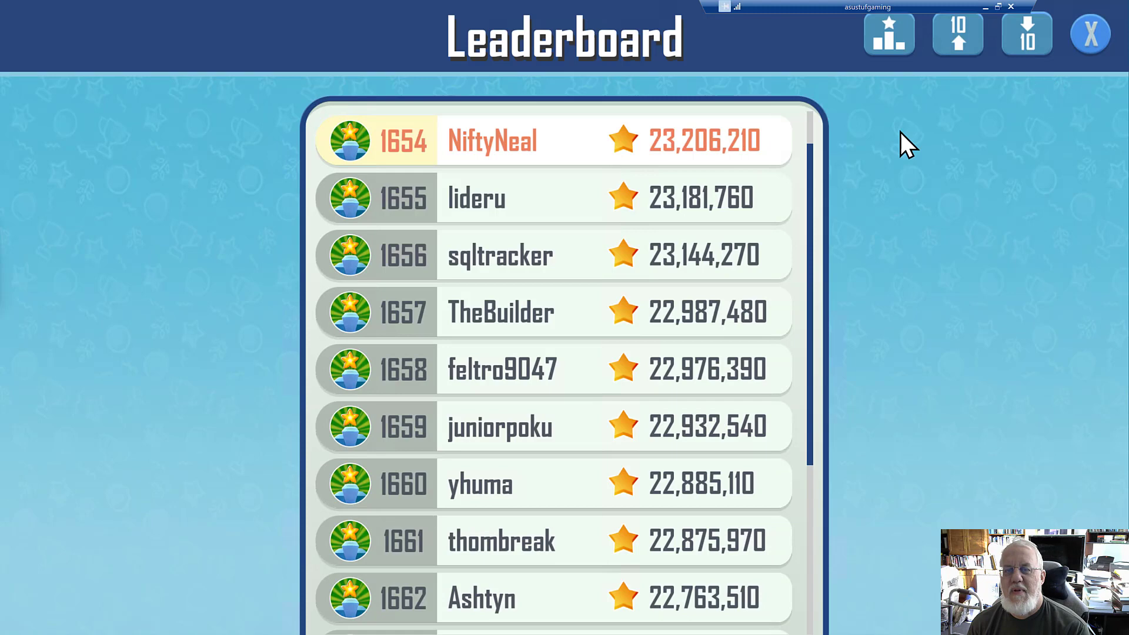
mouse_move(447, 155)
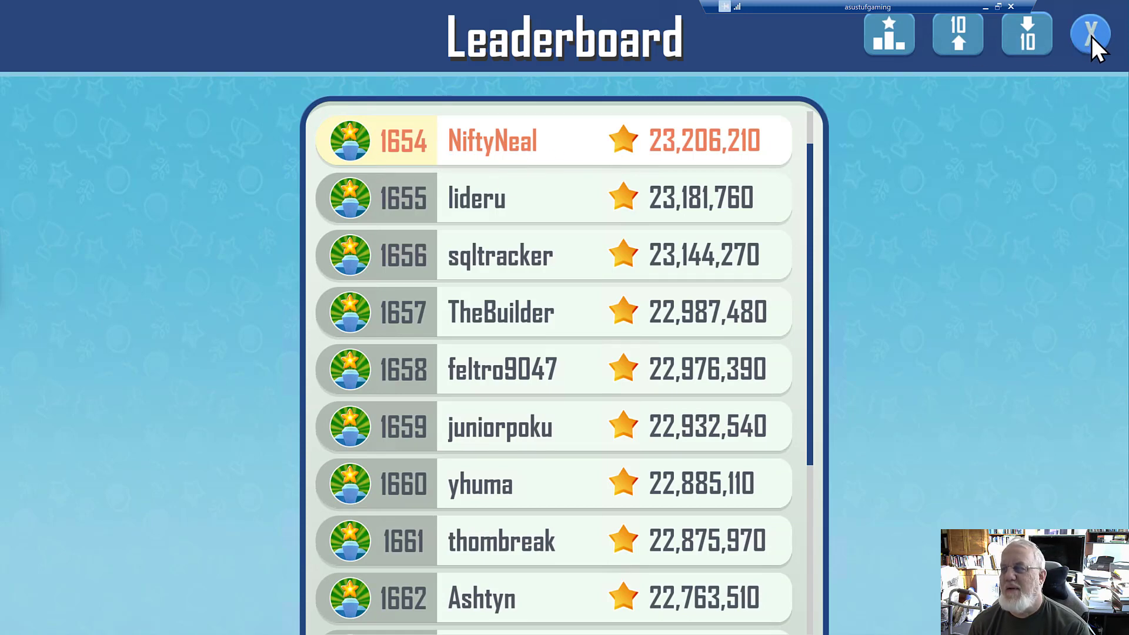
left_click(1089, 33)
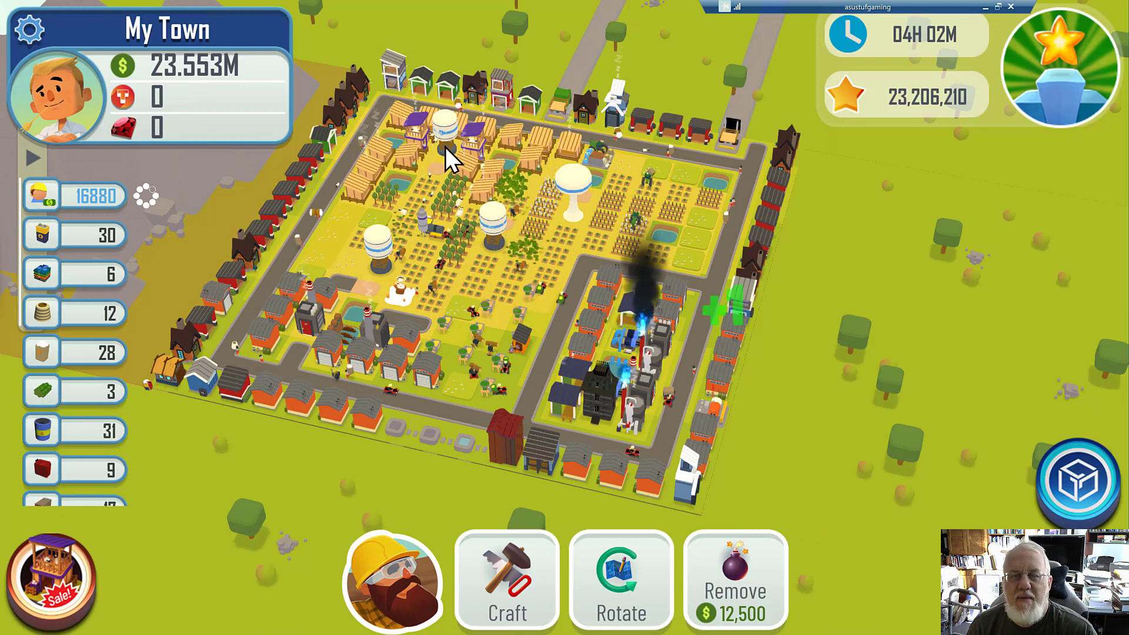
Inspect the Tree Farm's wood growth and the Big Trough's feed level in their info panels
left_click(451, 166)
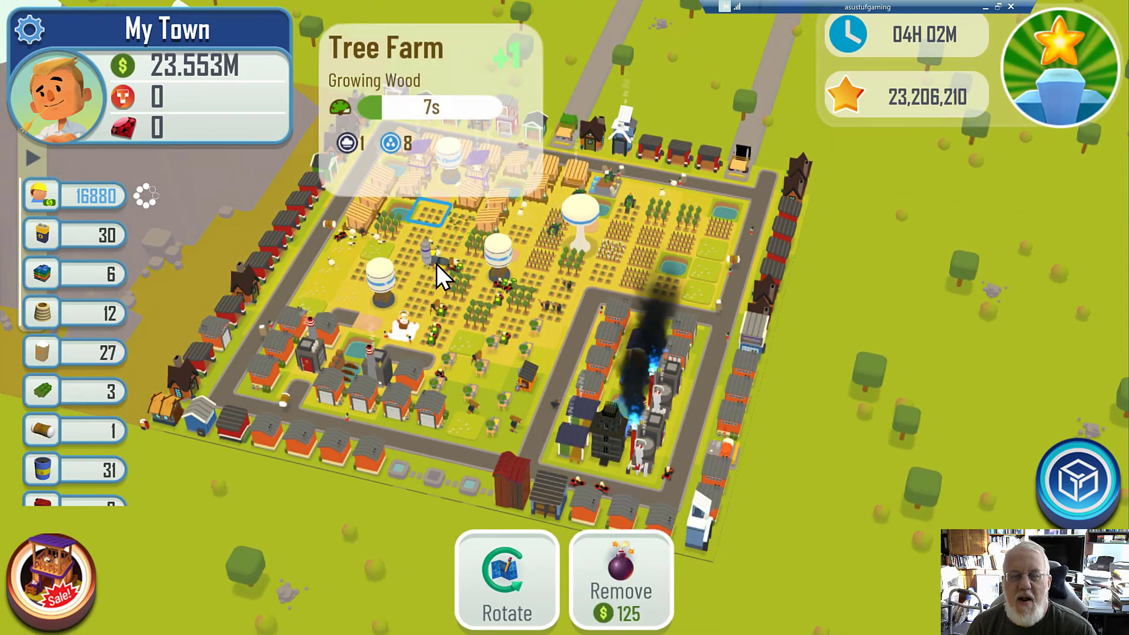
left_click(432, 258)
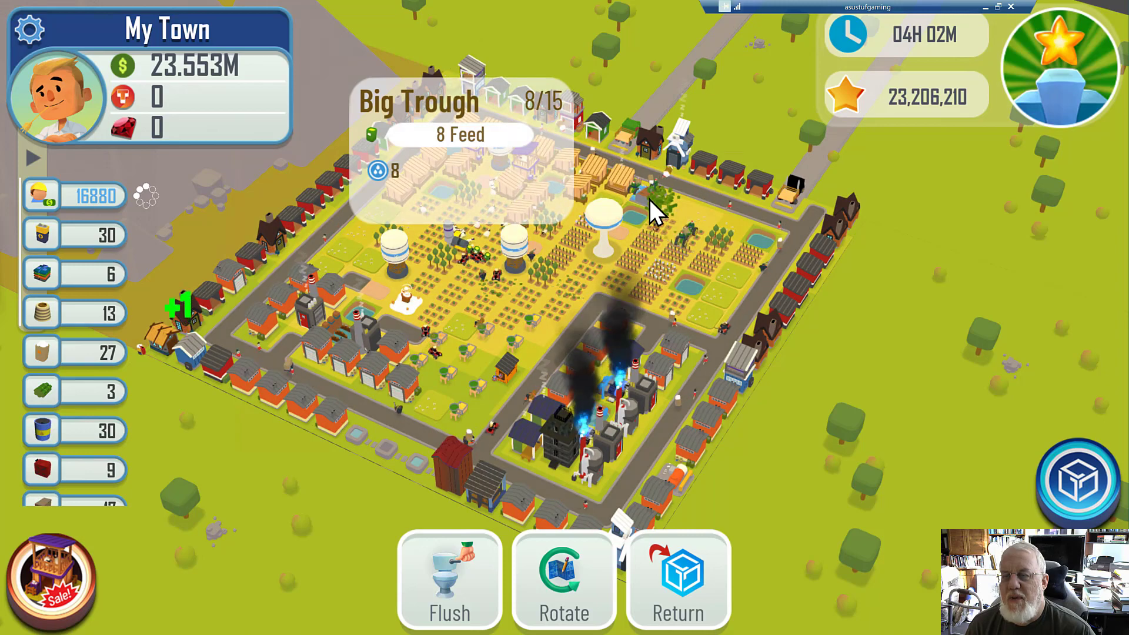
left_click(659, 197)
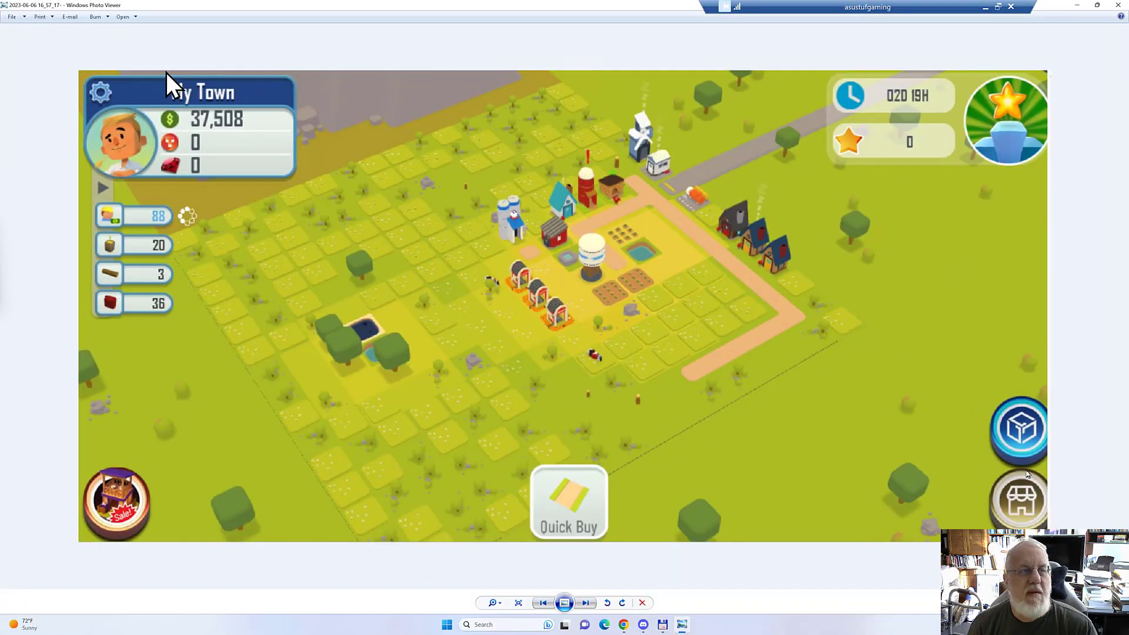
mouse_move(50, 21)
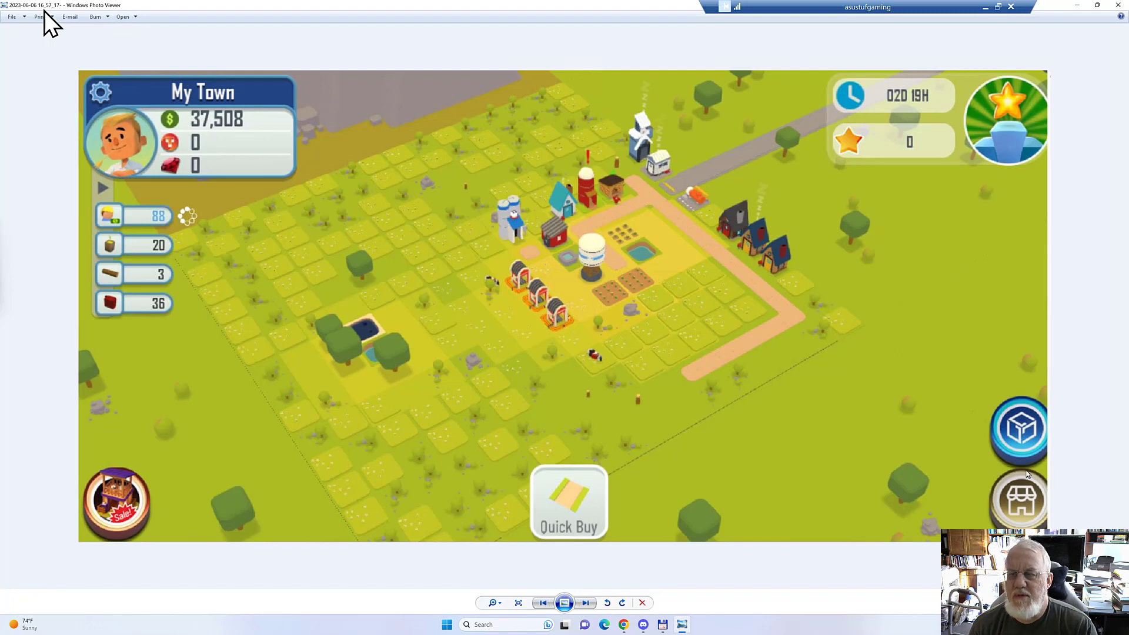
mouse_move(749, 255)
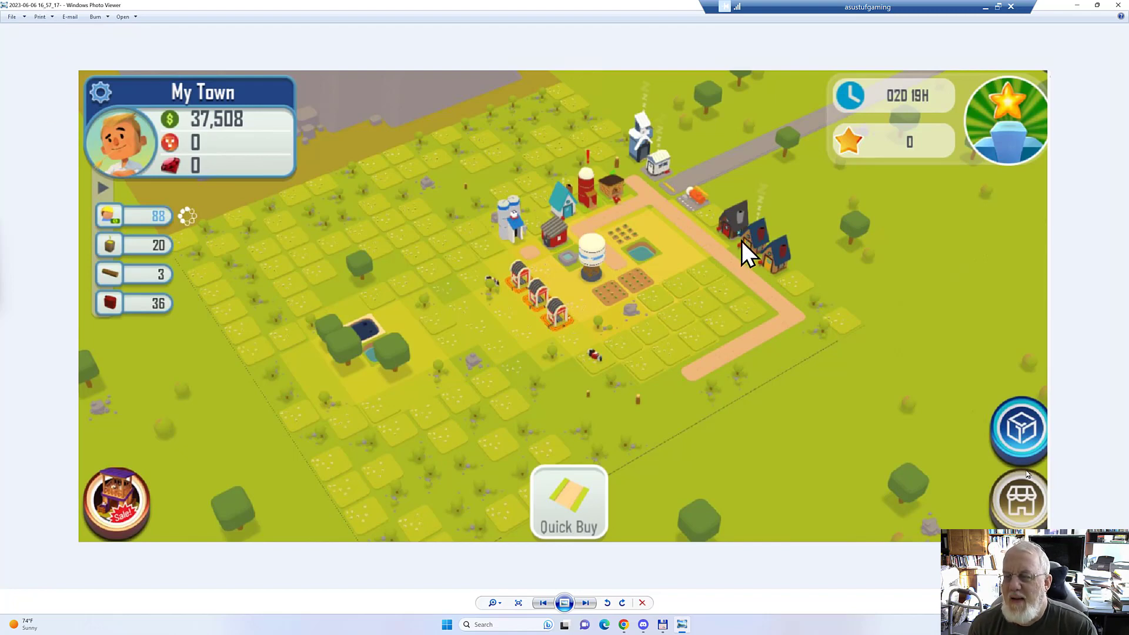
mouse_move(733, 238)
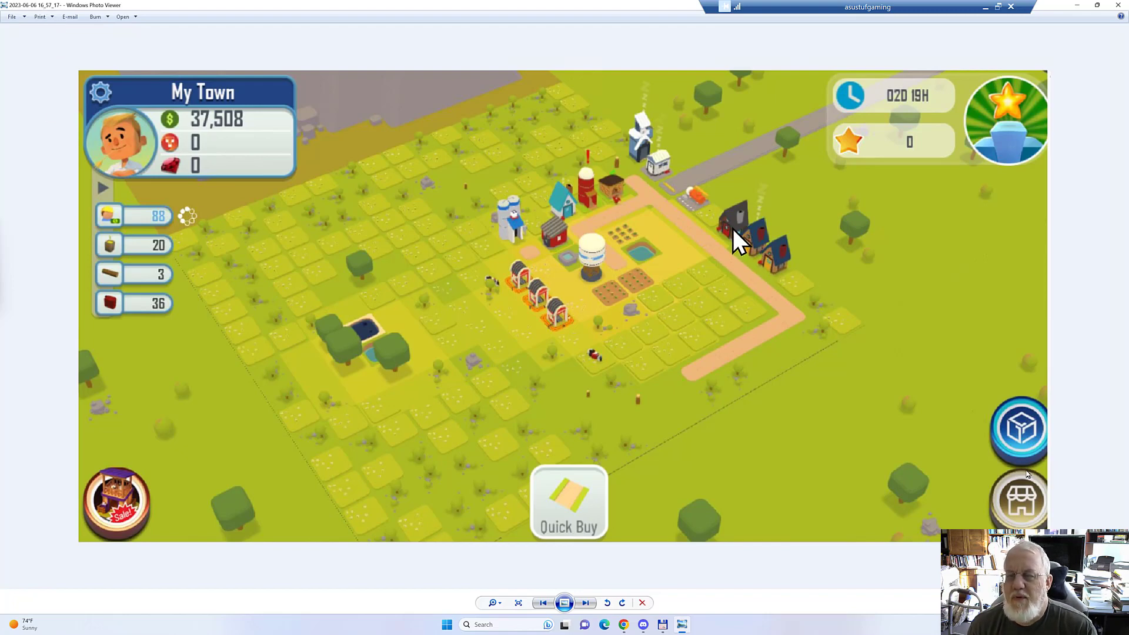
mouse_move(688, 262)
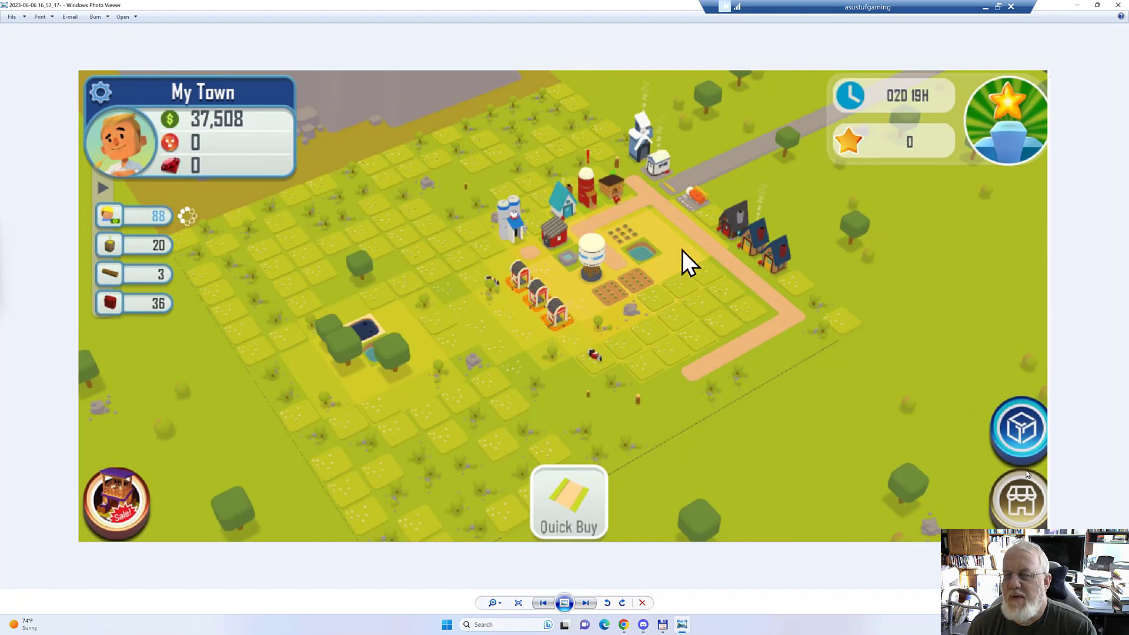
mouse_move(730, 259)
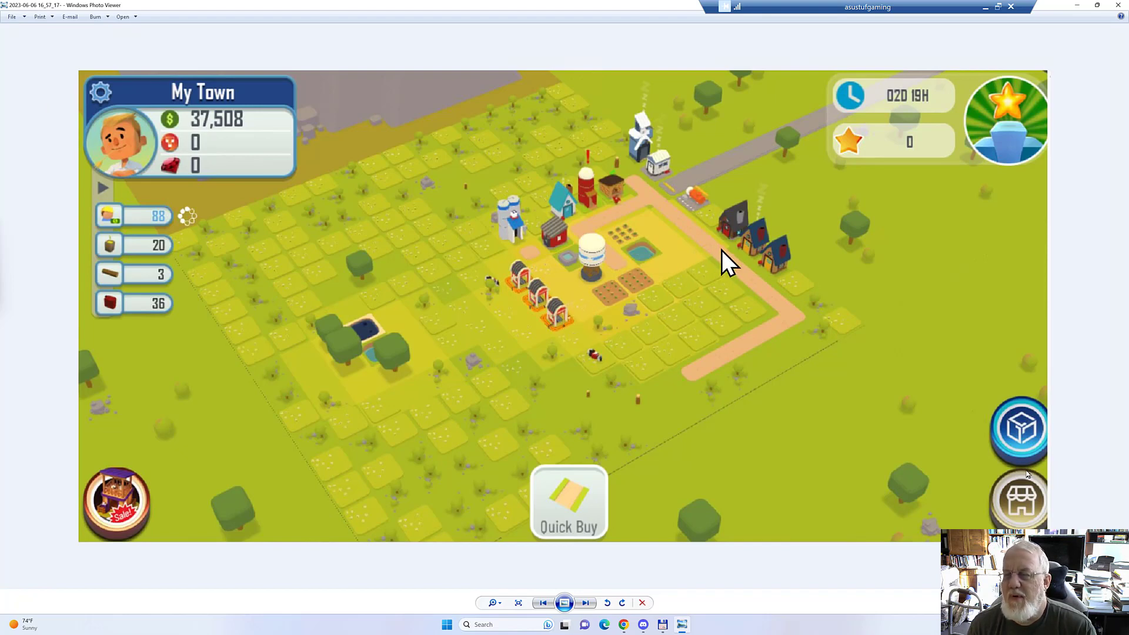
mouse_move(447, 220)
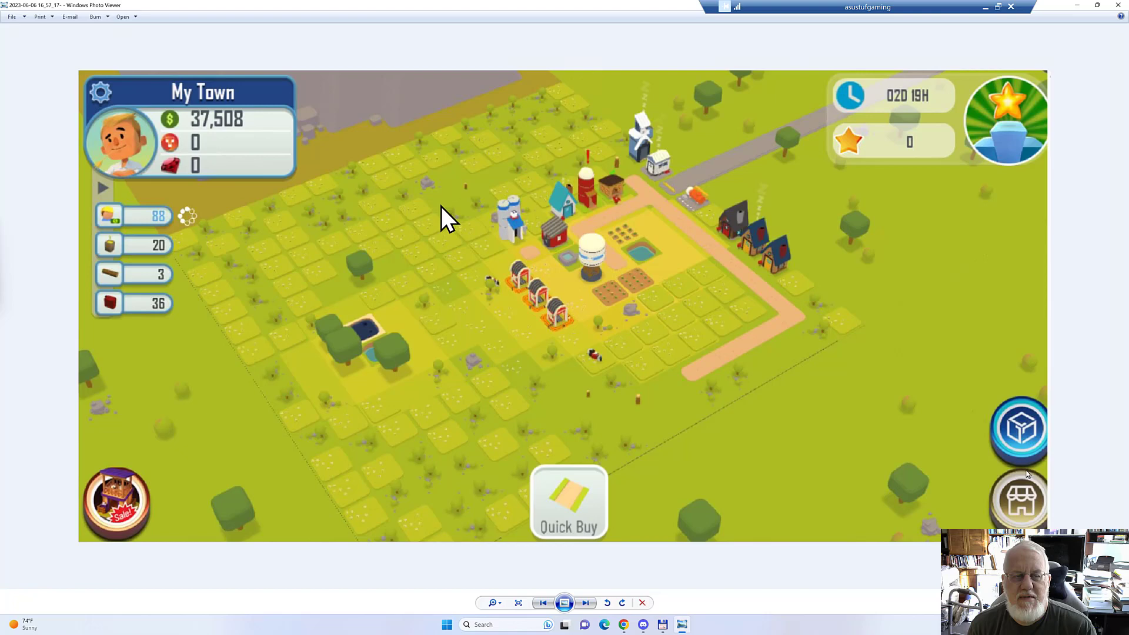
mouse_move(126, 61)
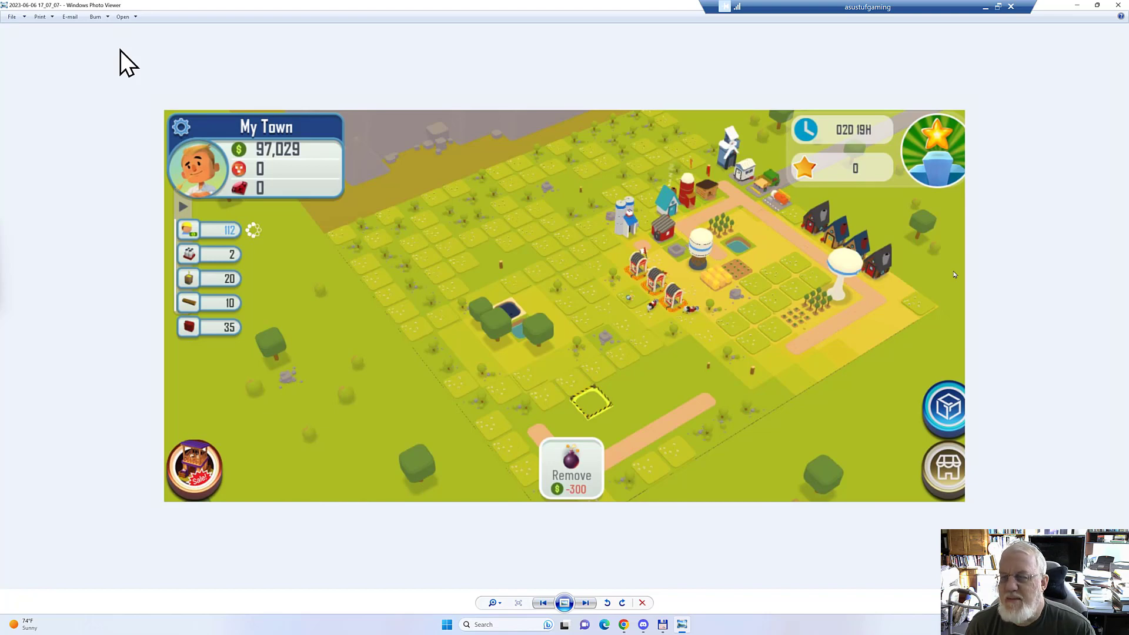
Advance to the next town screenshot in the Photo Viewer
left_click(584, 602)
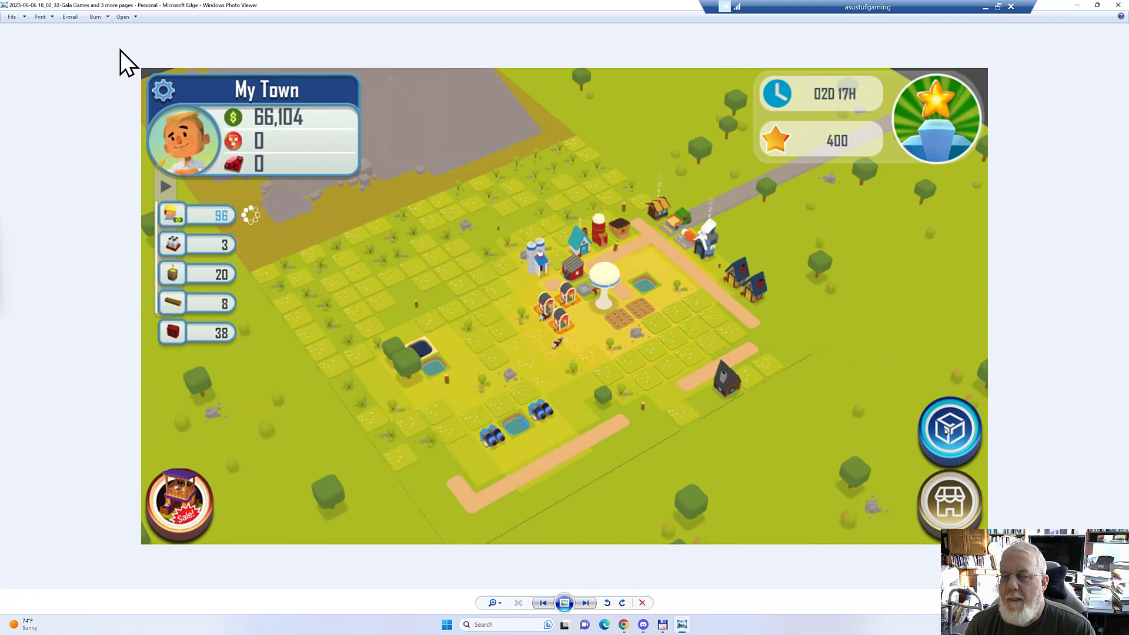
mouse_move(99, 131)
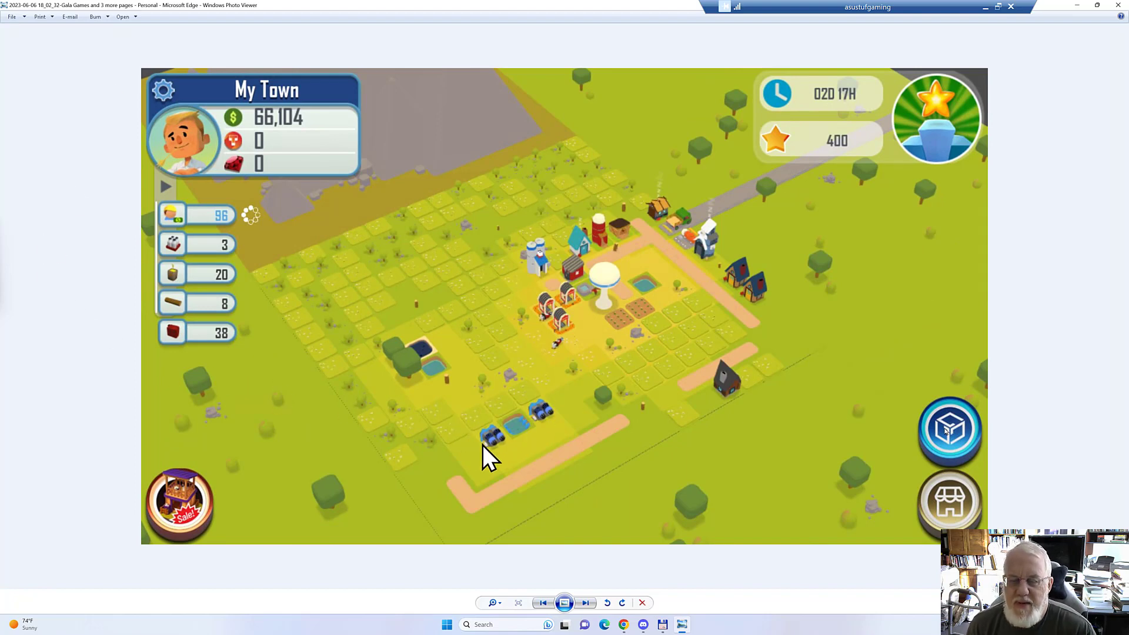
mouse_move(462, 371)
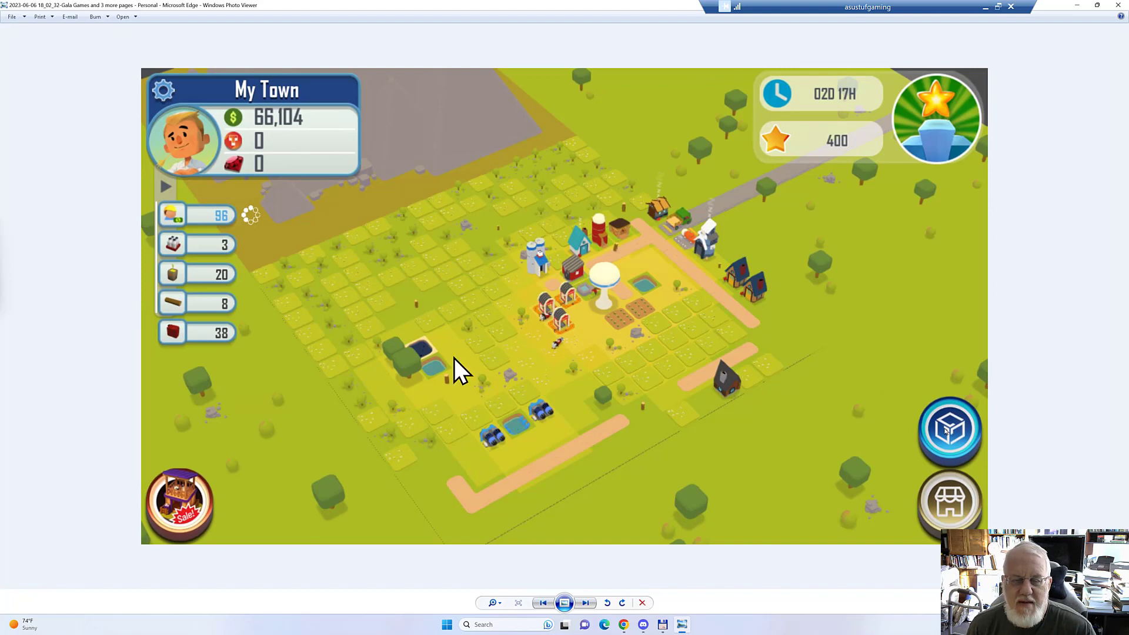
mouse_move(421, 363)
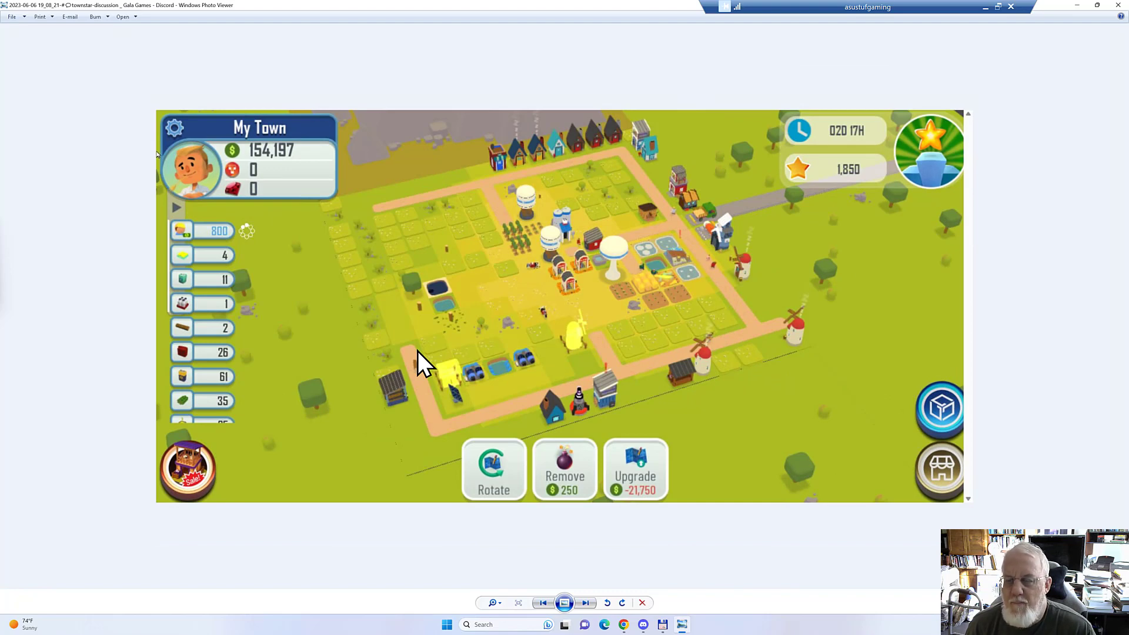
mouse_move(583, 417)
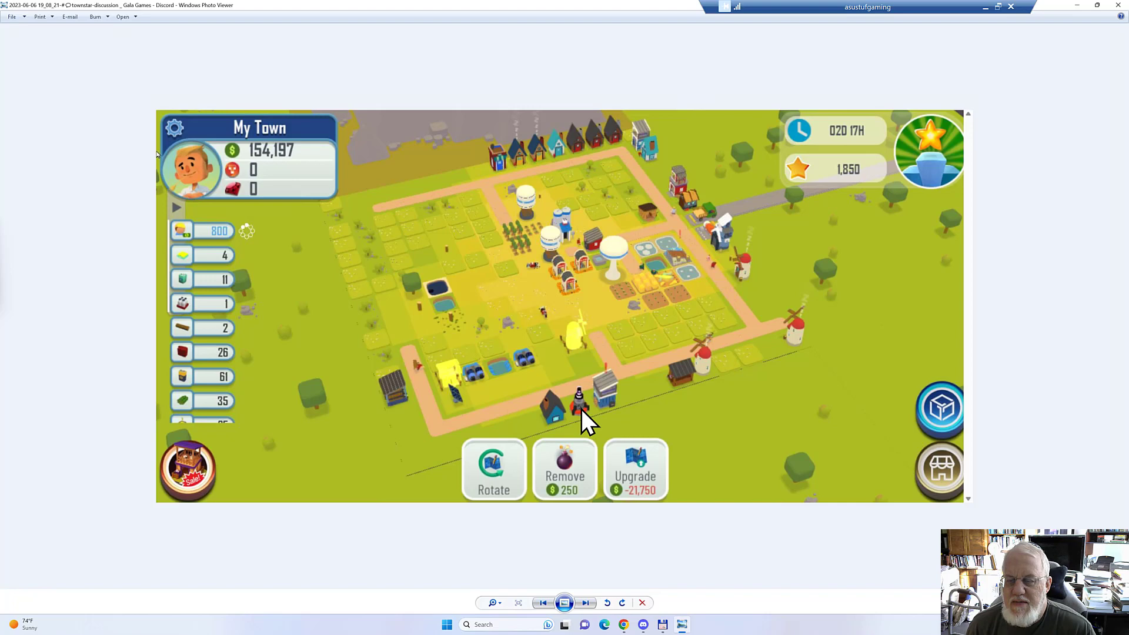
mouse_move(615, 421)
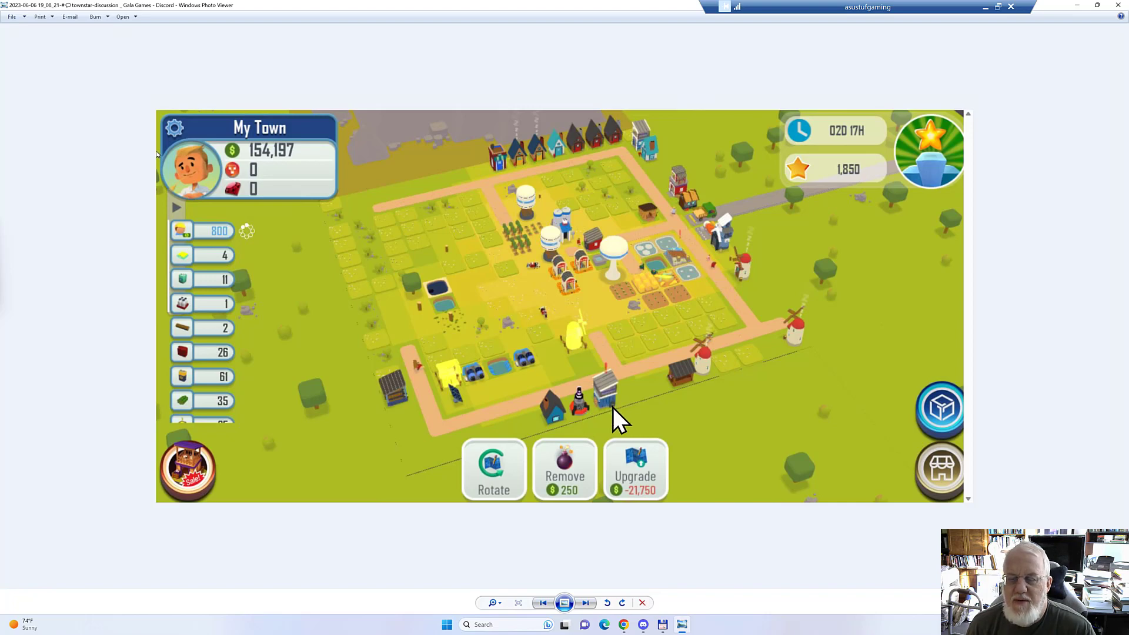
mouse_move(643, 399)
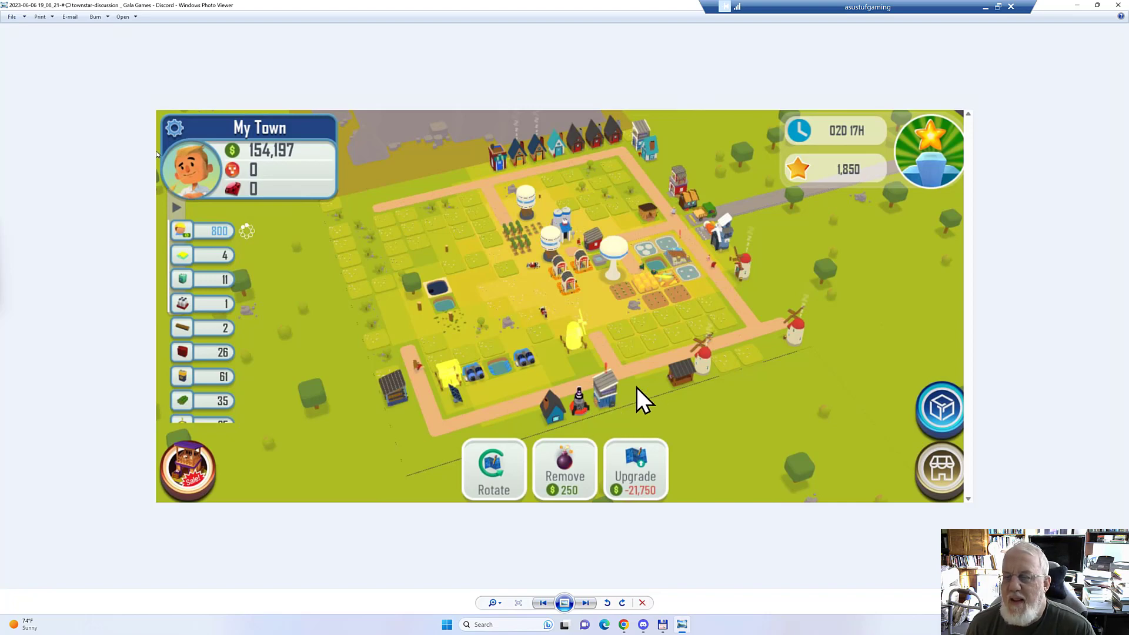
mouse_move(812, 352)
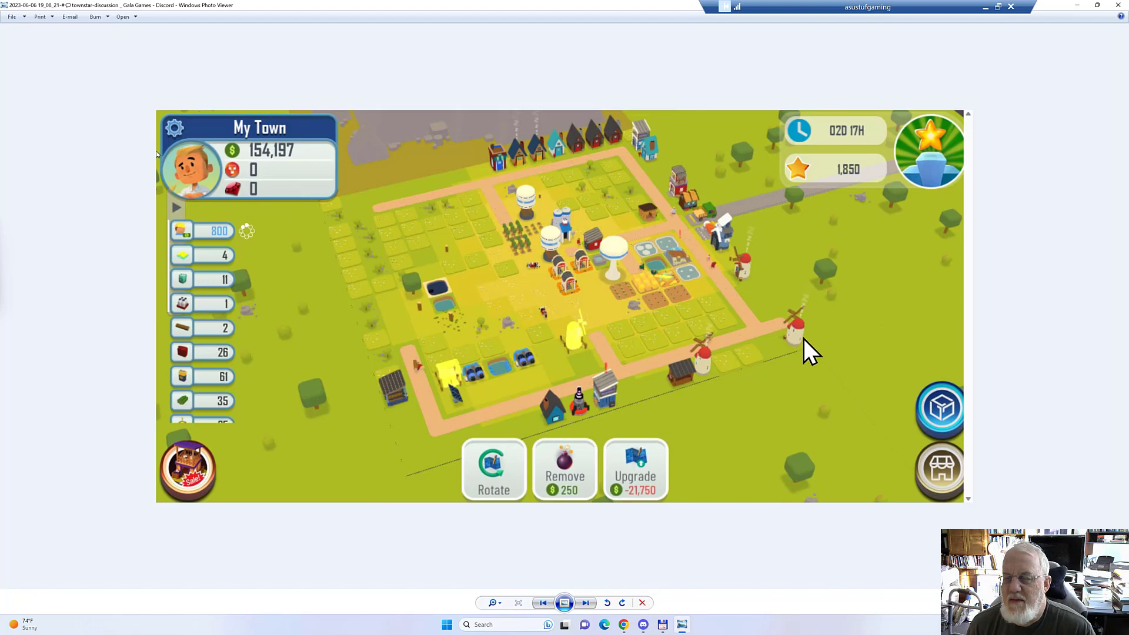
mouse_move(770, 346)
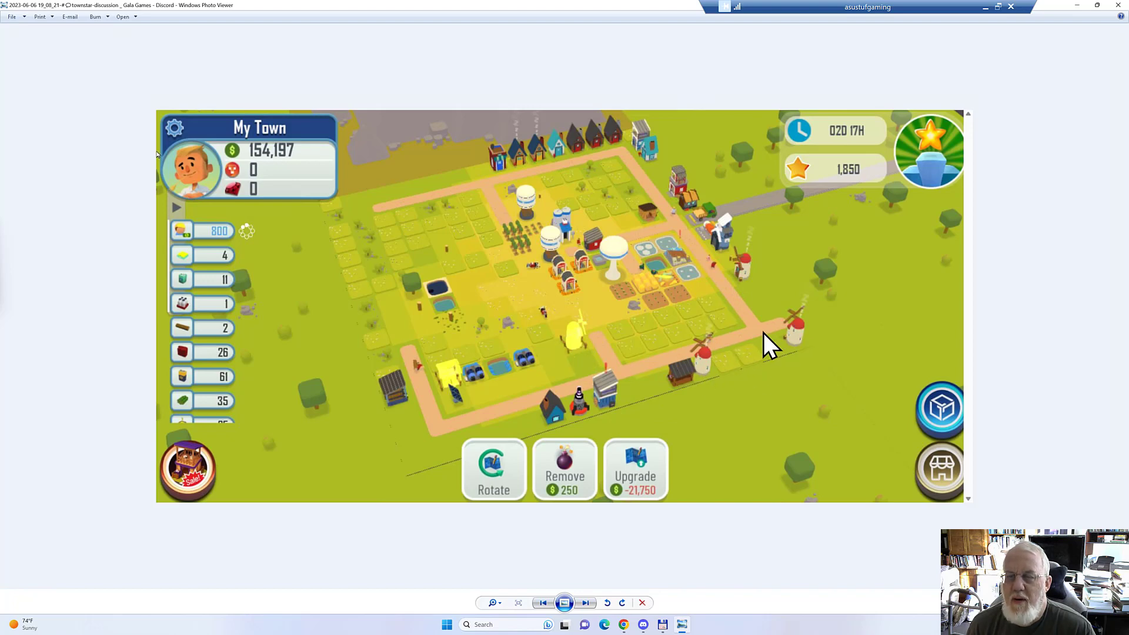
mouse_move(778, 380)
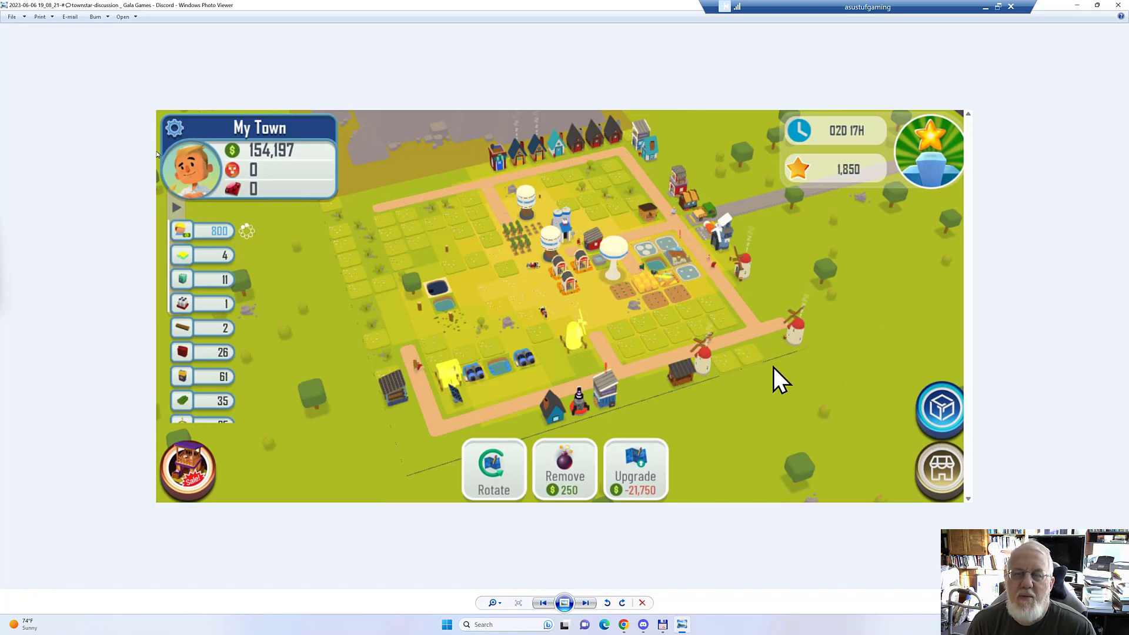
mouse_move(659, 284)
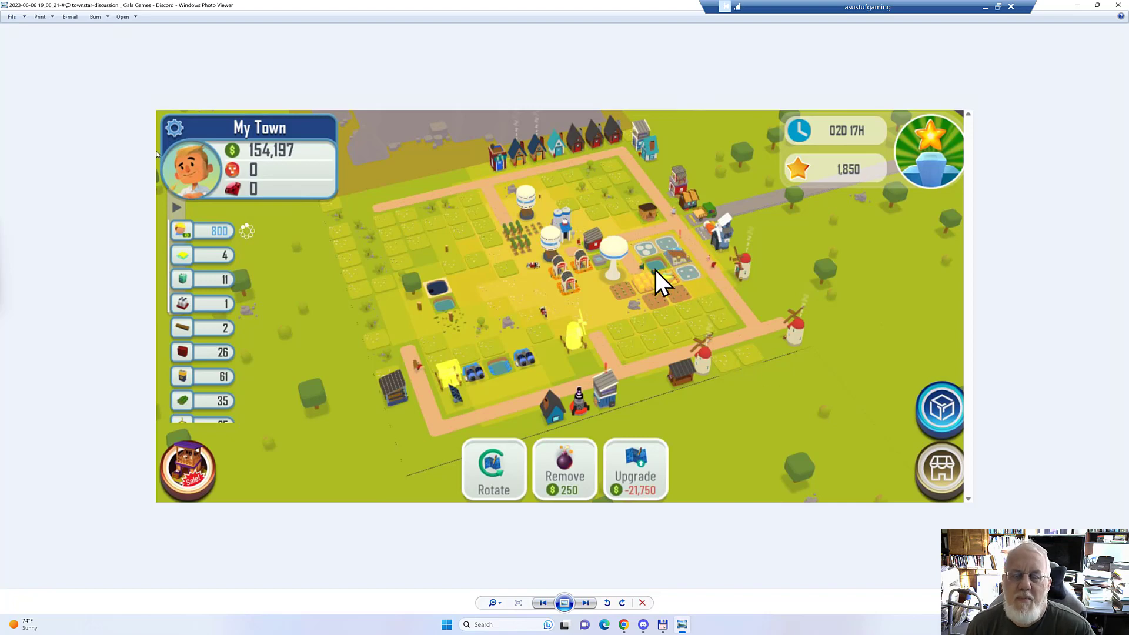
mouse_move(502, 186)
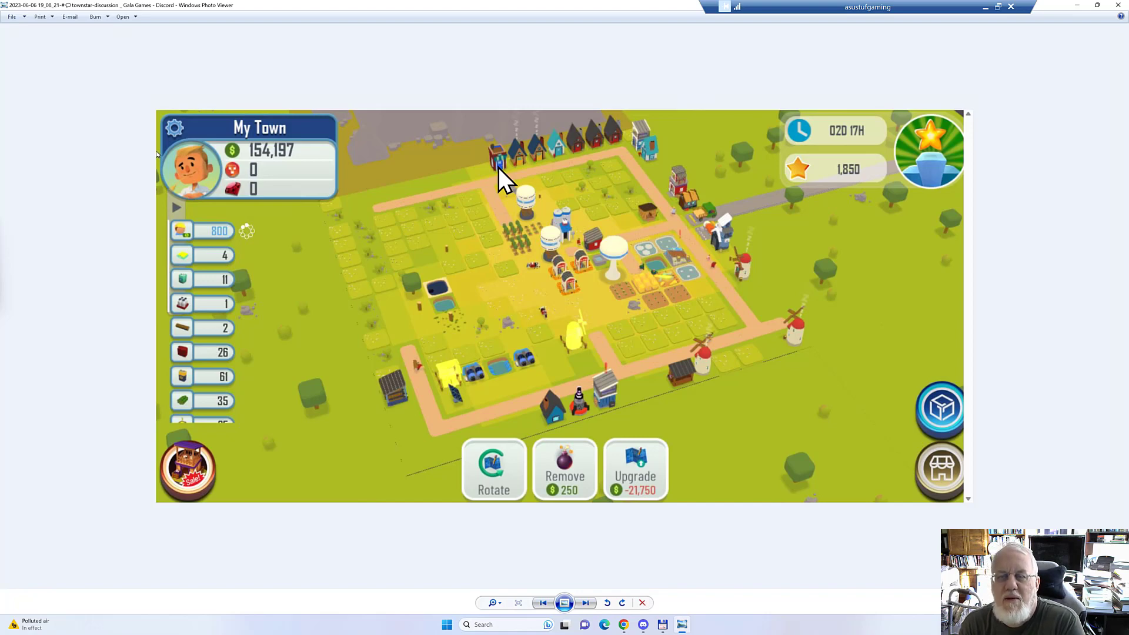
mouse_move(1026, 183)
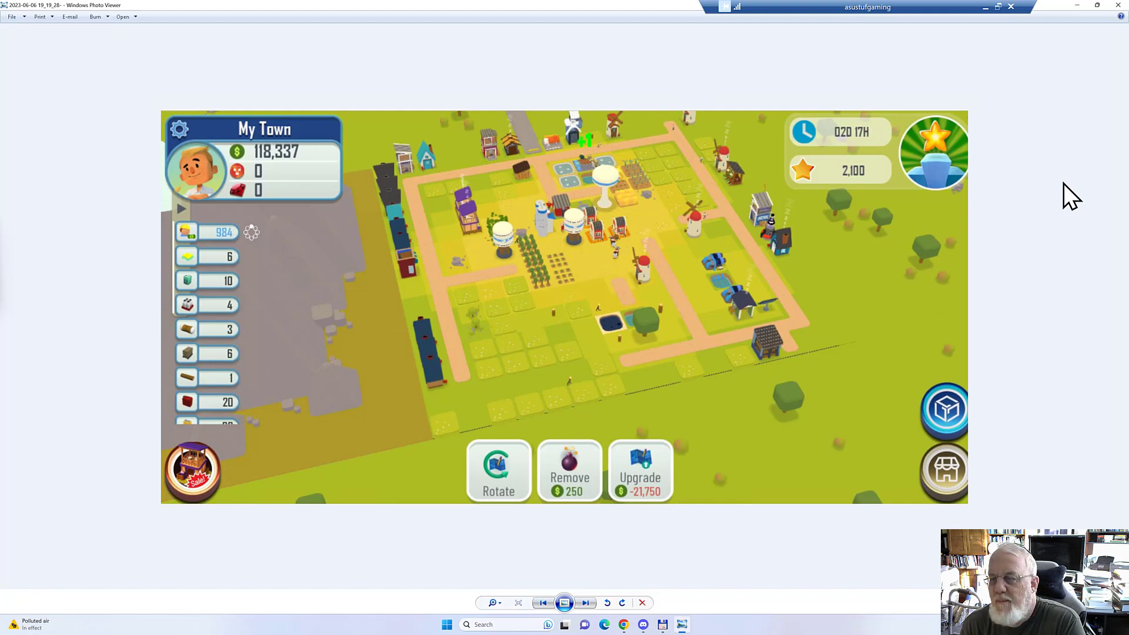
mouse_move(777, 360)
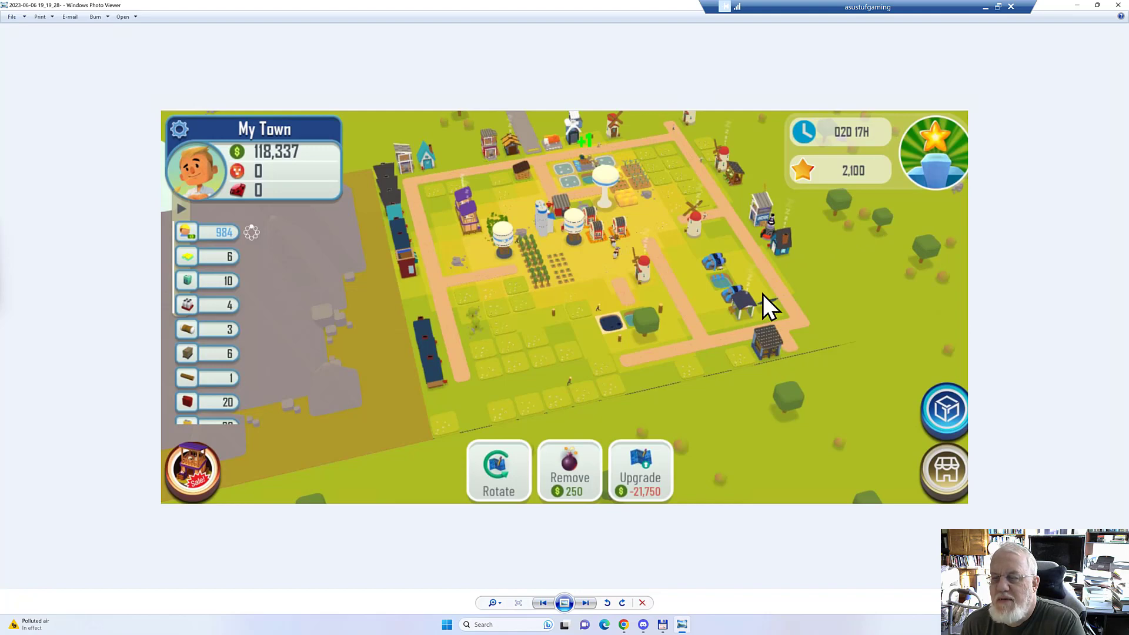
mouse_move(713, 346)
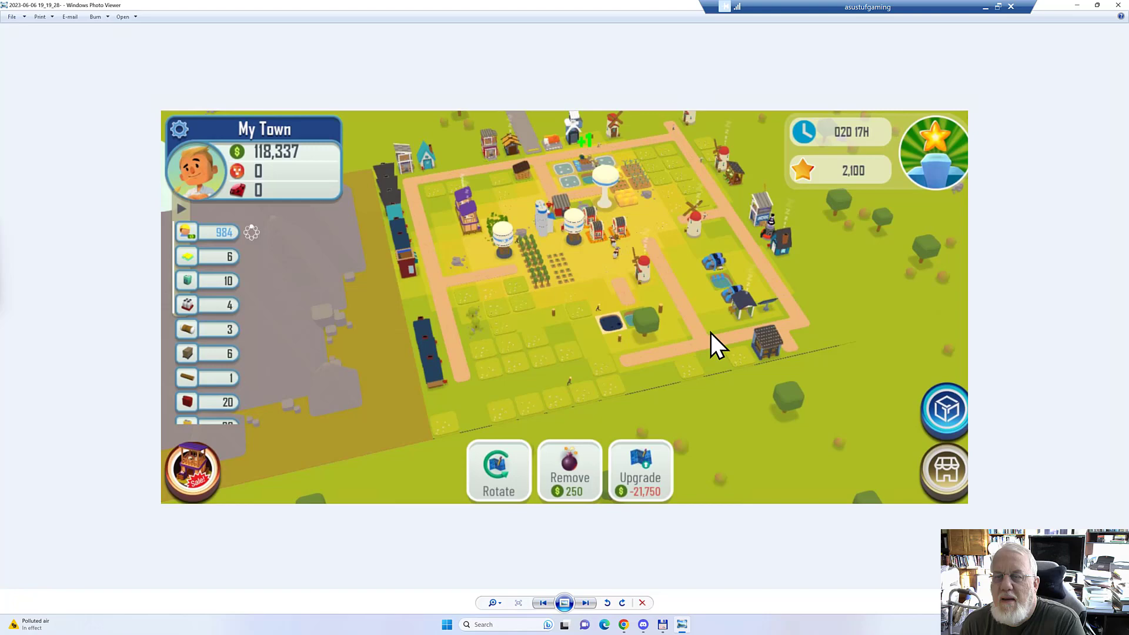
mouse_move(651, 190)
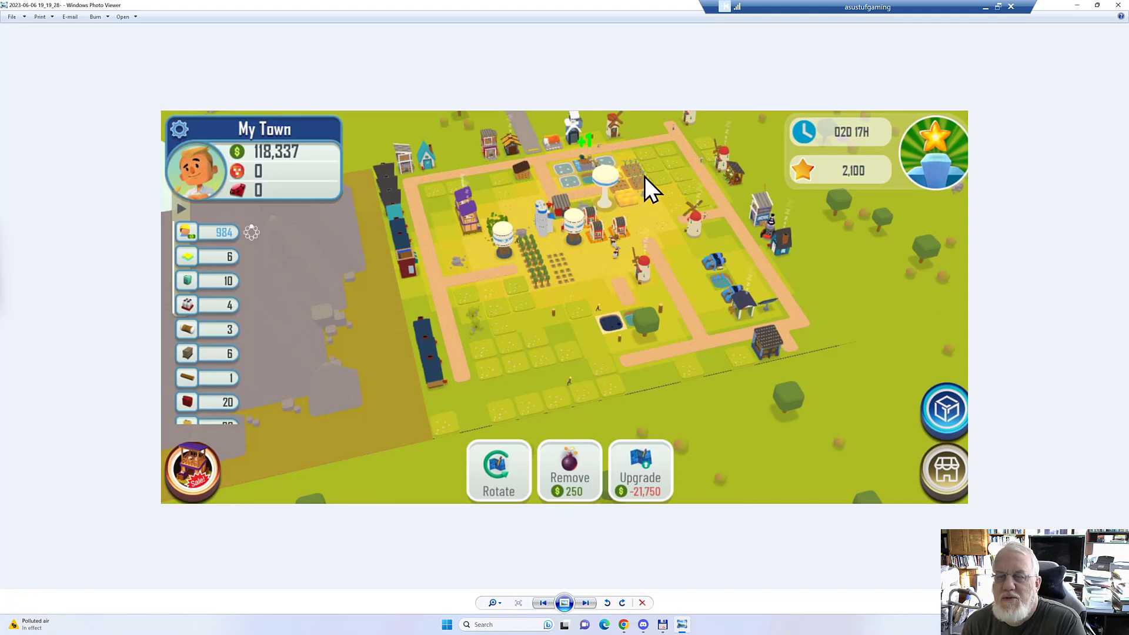
mouse_move(734, 176)
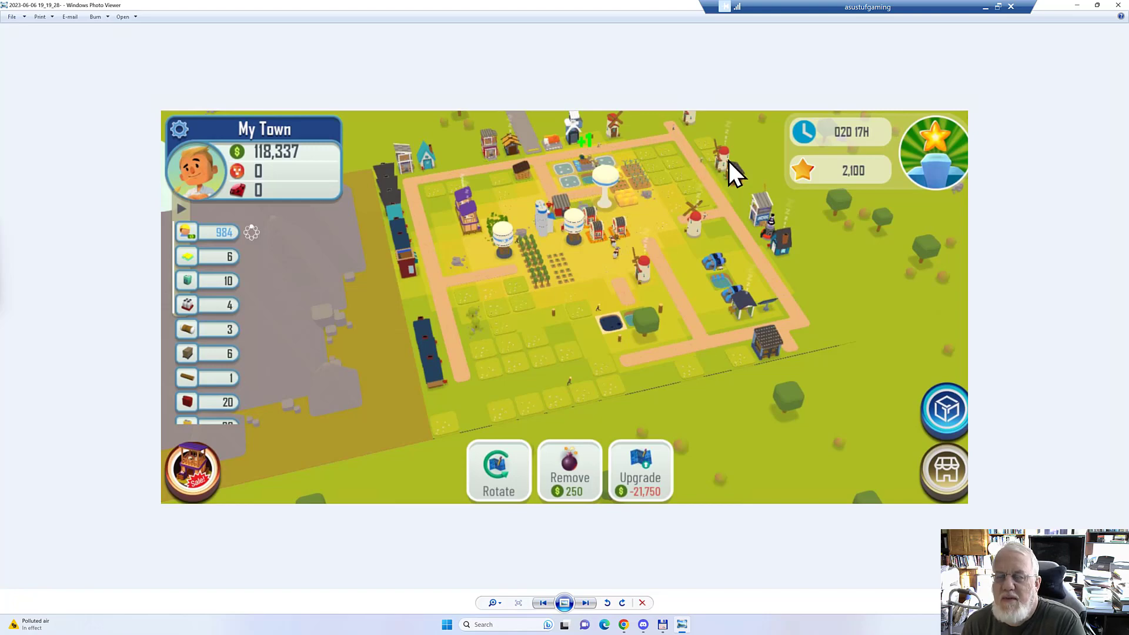
mouse_move(723, 184)
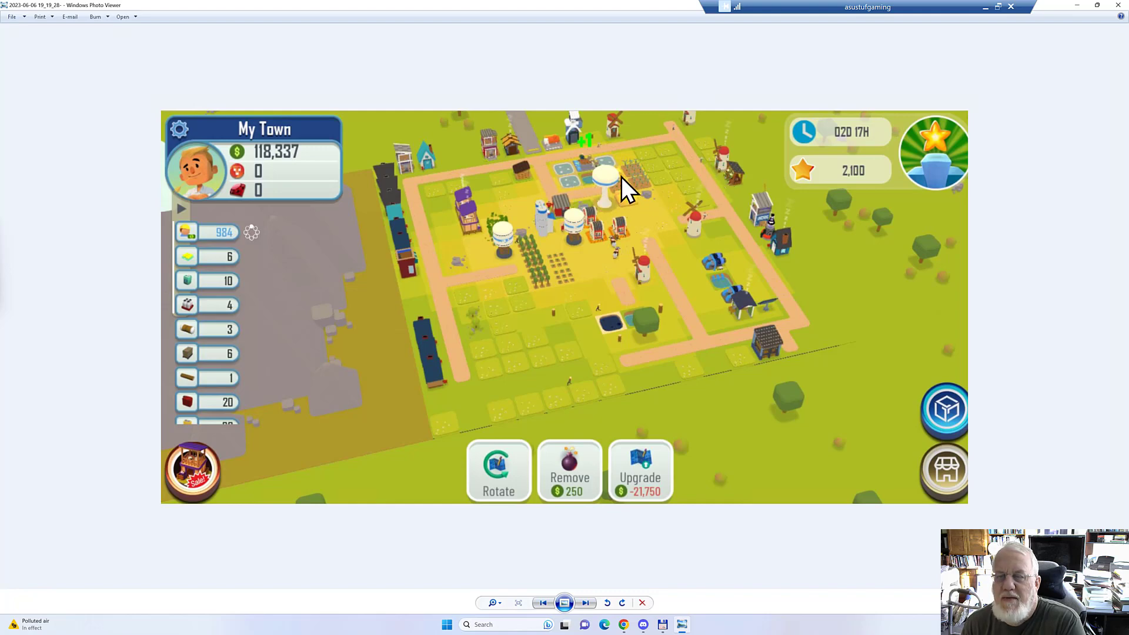
mouse_move(631, 194)
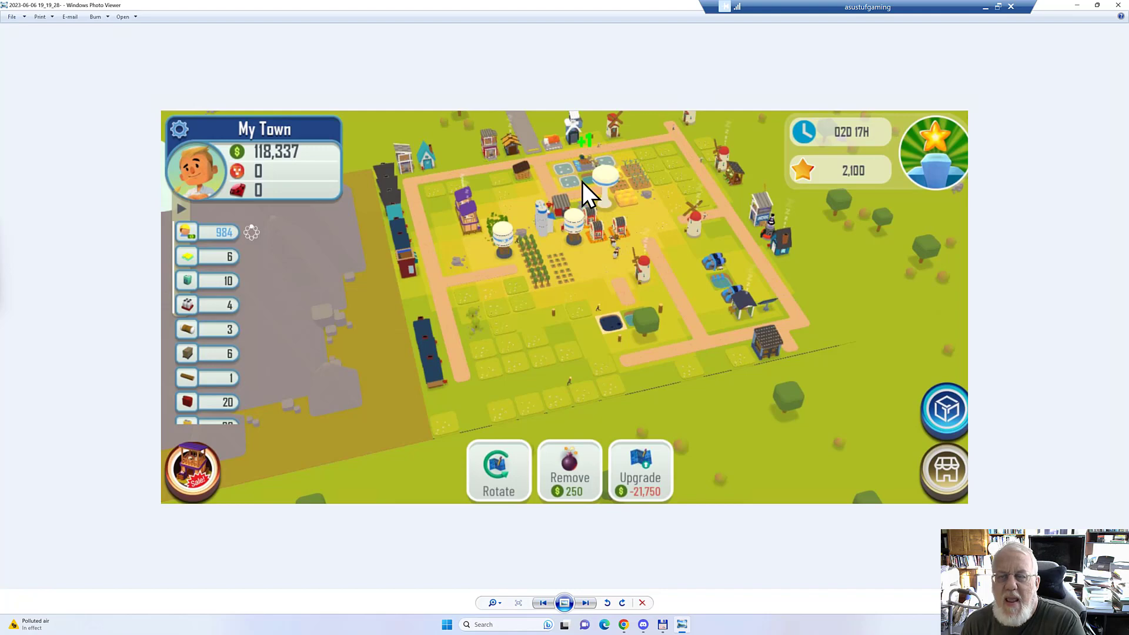
mouse_move(604, 201)
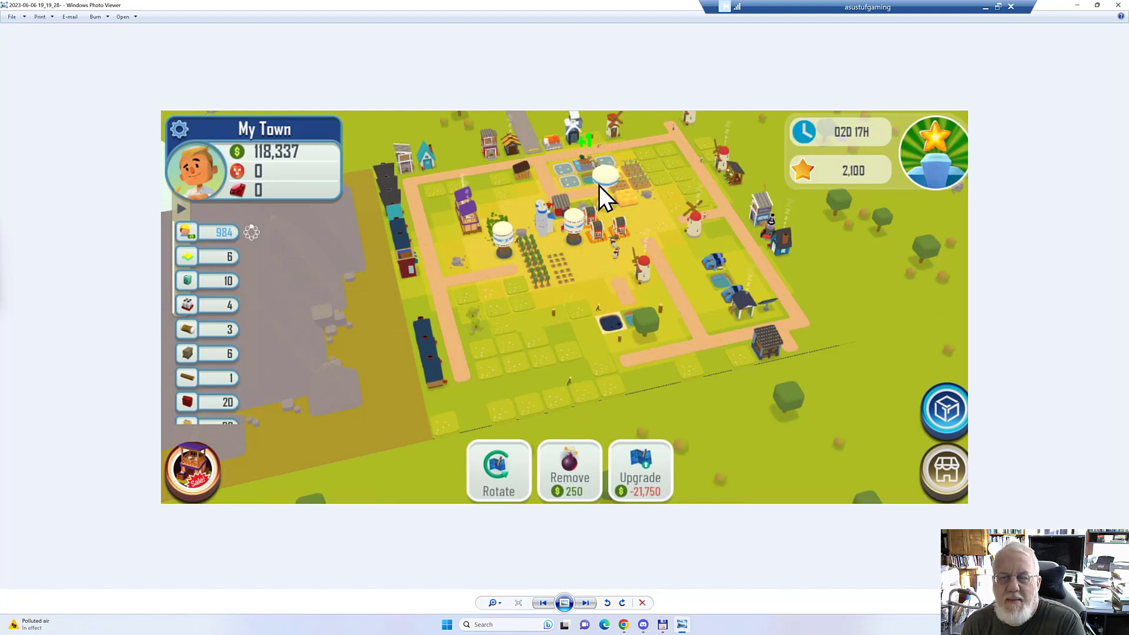
mouse_move(607, 180)
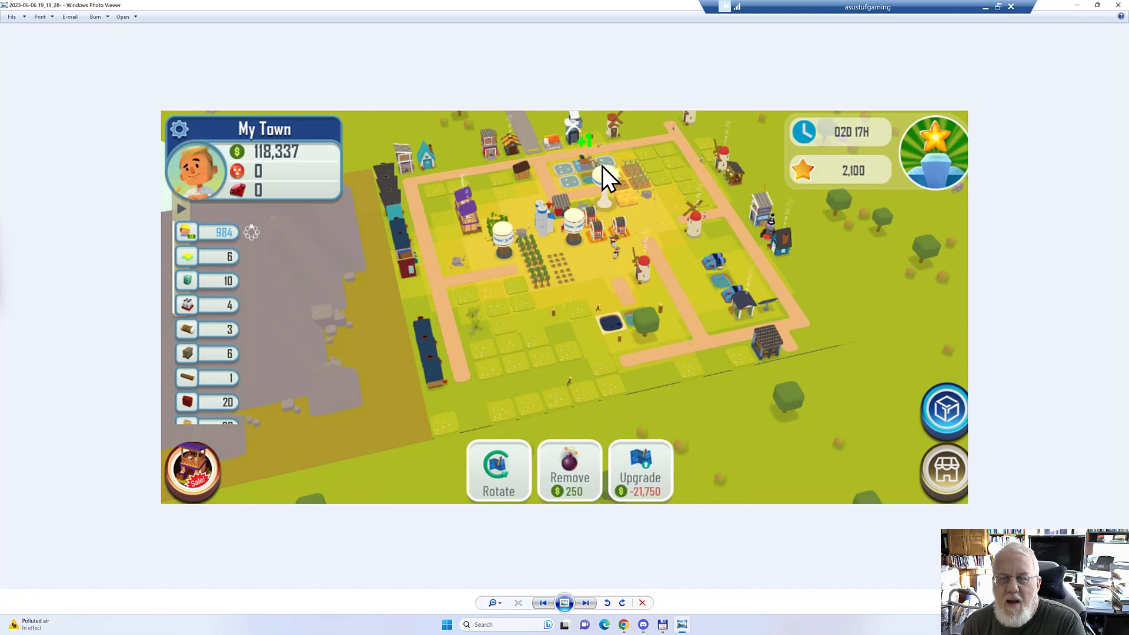
mouse_move(638, 155)
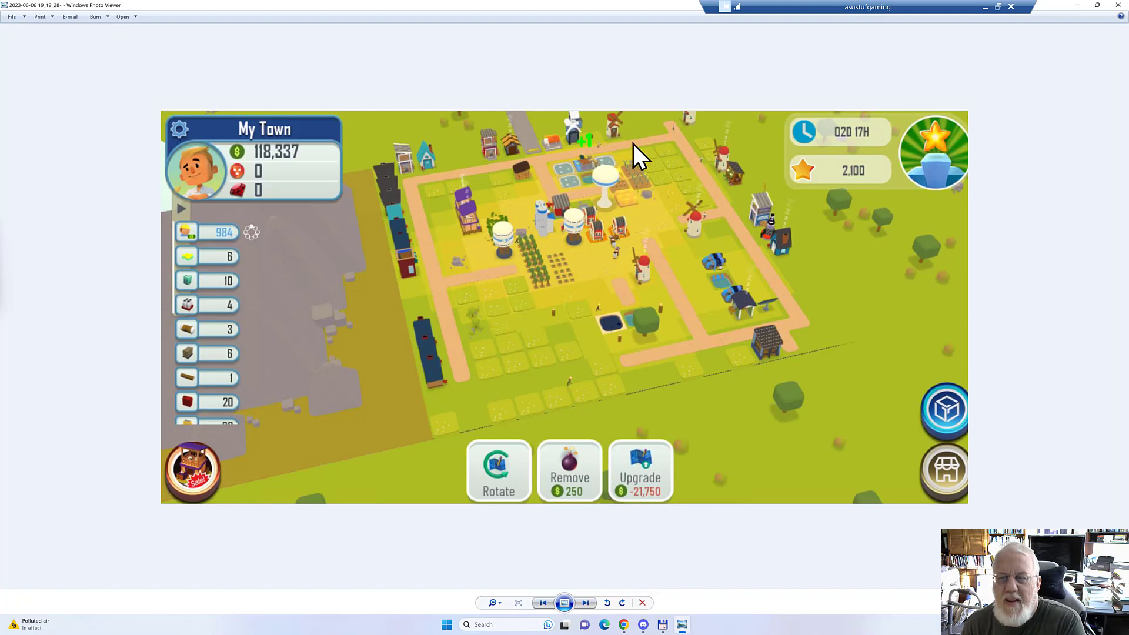
mouse_move(733, 209)
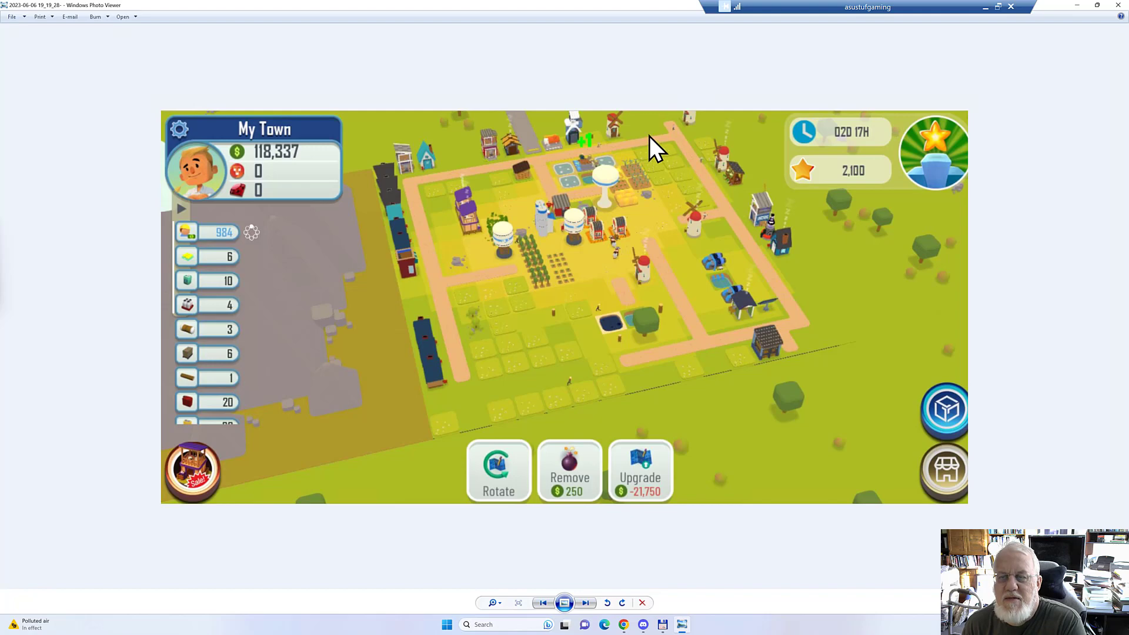
mouse_move(590, 197)
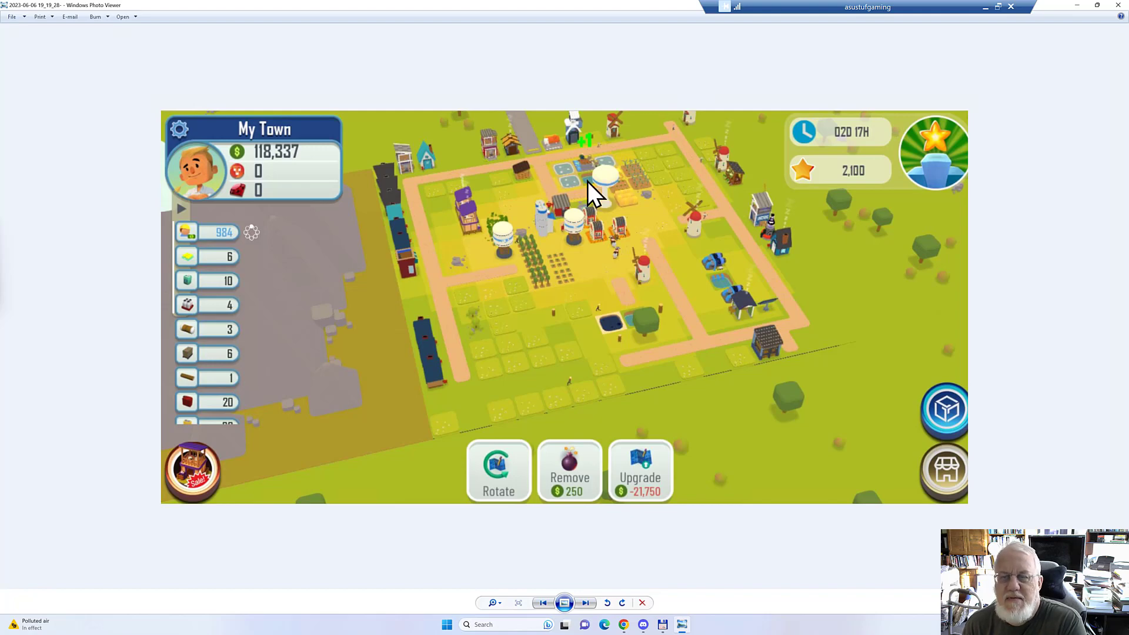
mouse_move(620, 183)
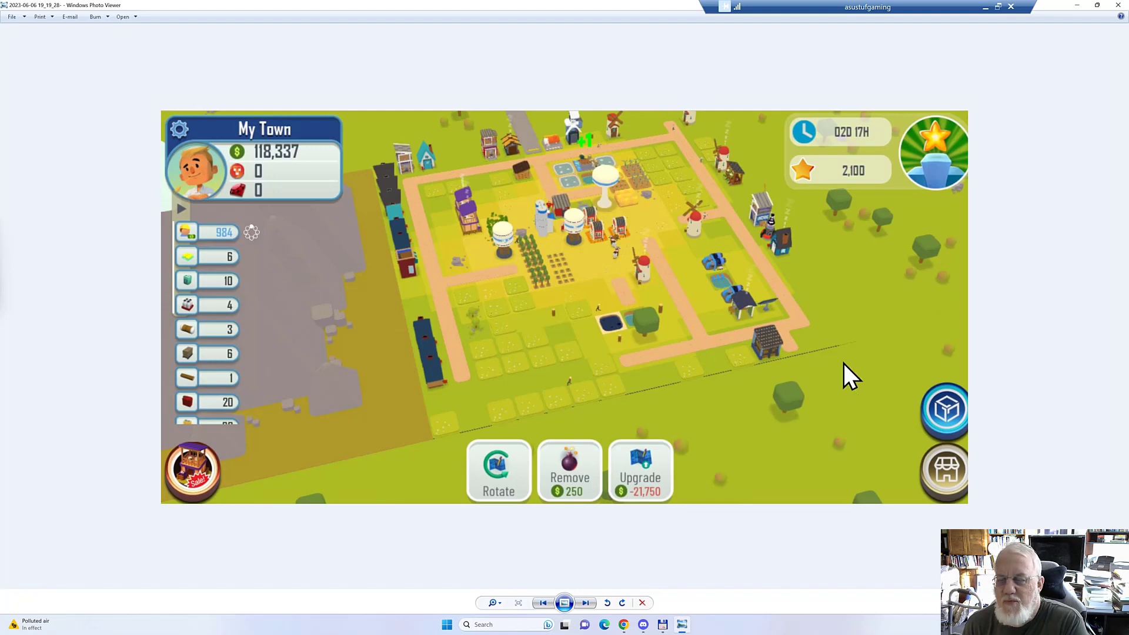
mouse_move(1024, 302)
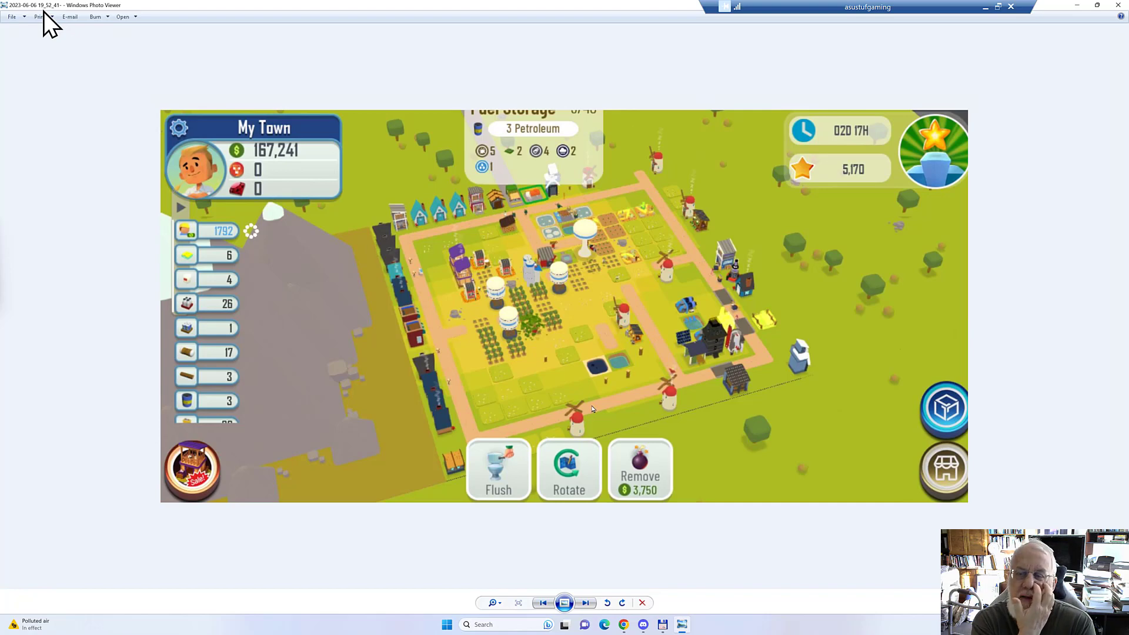
mouse_move(692, 349)
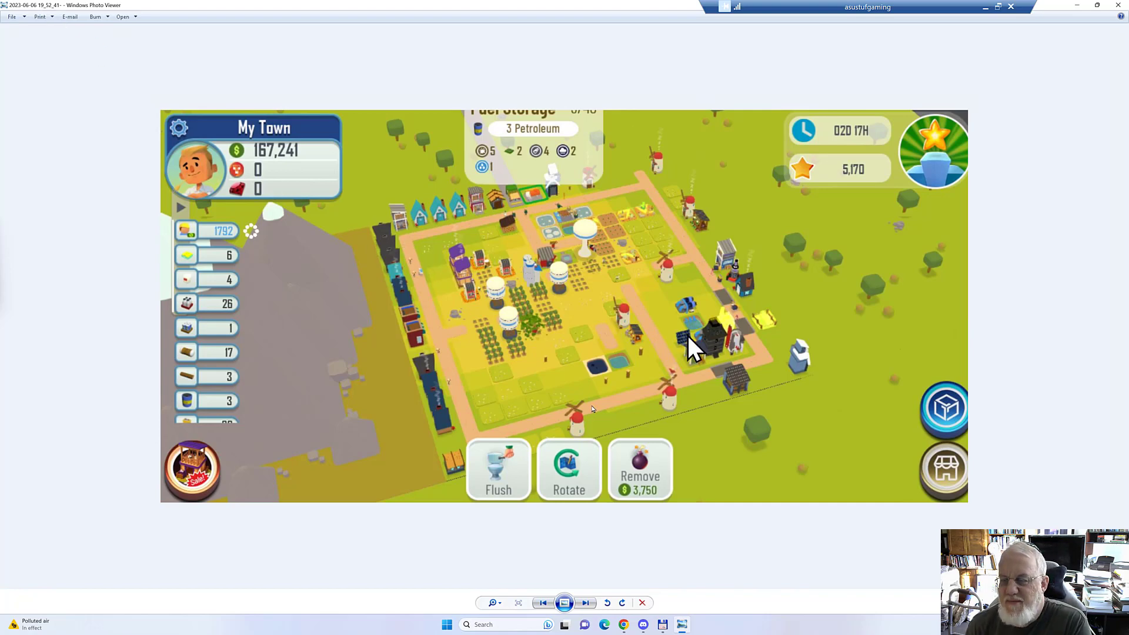
mouse_move(702, 339)
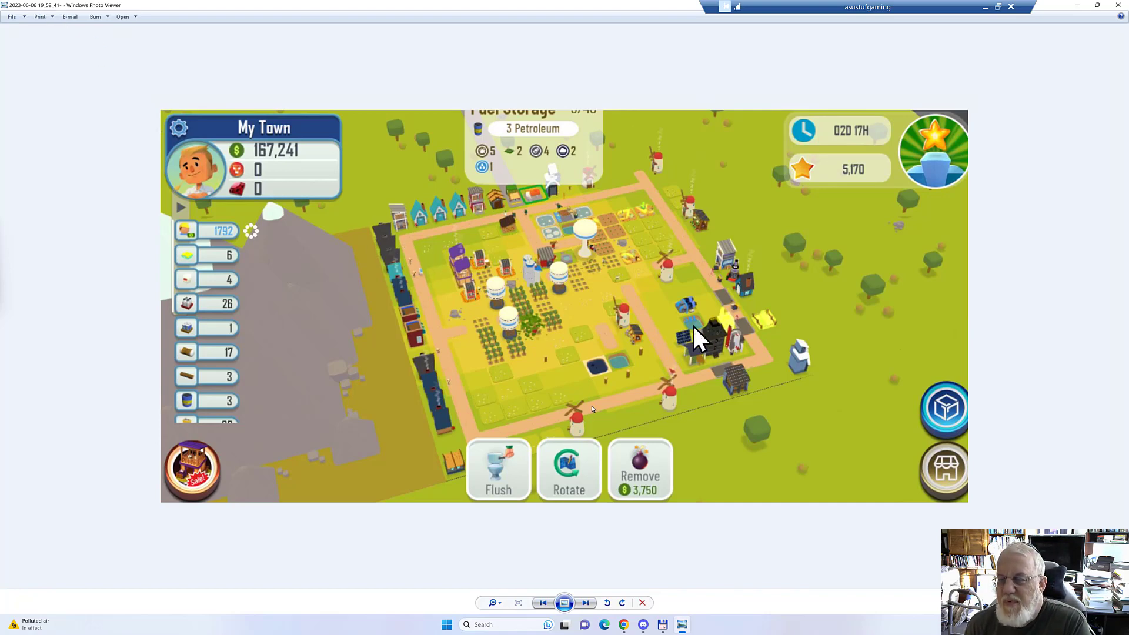
mouse_move(727, 338)
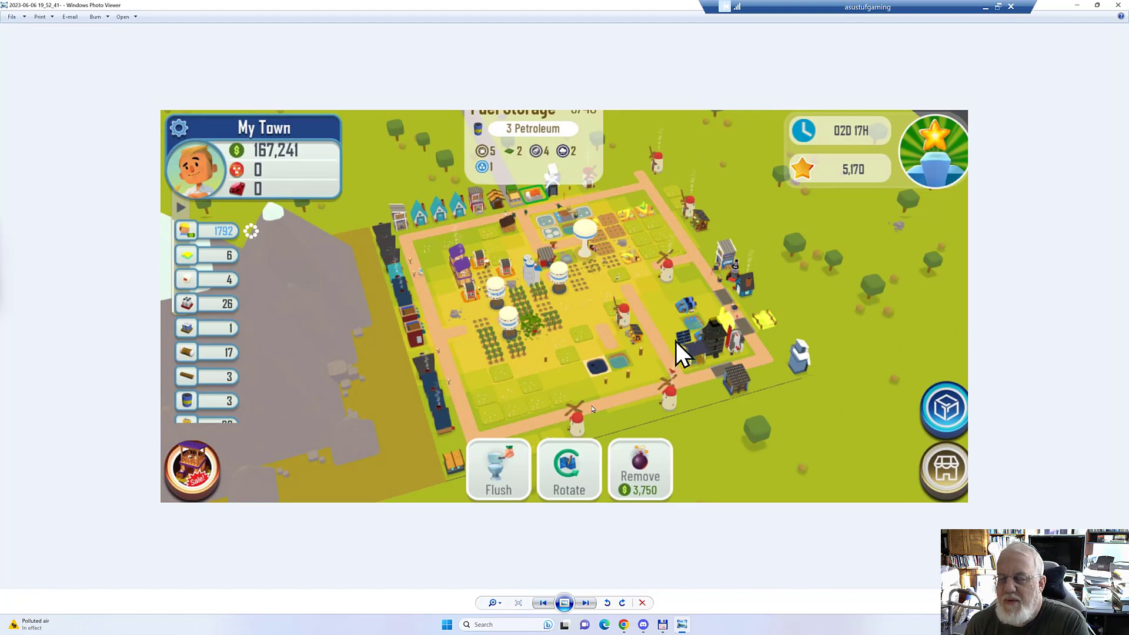
mouse_move(694, 370)
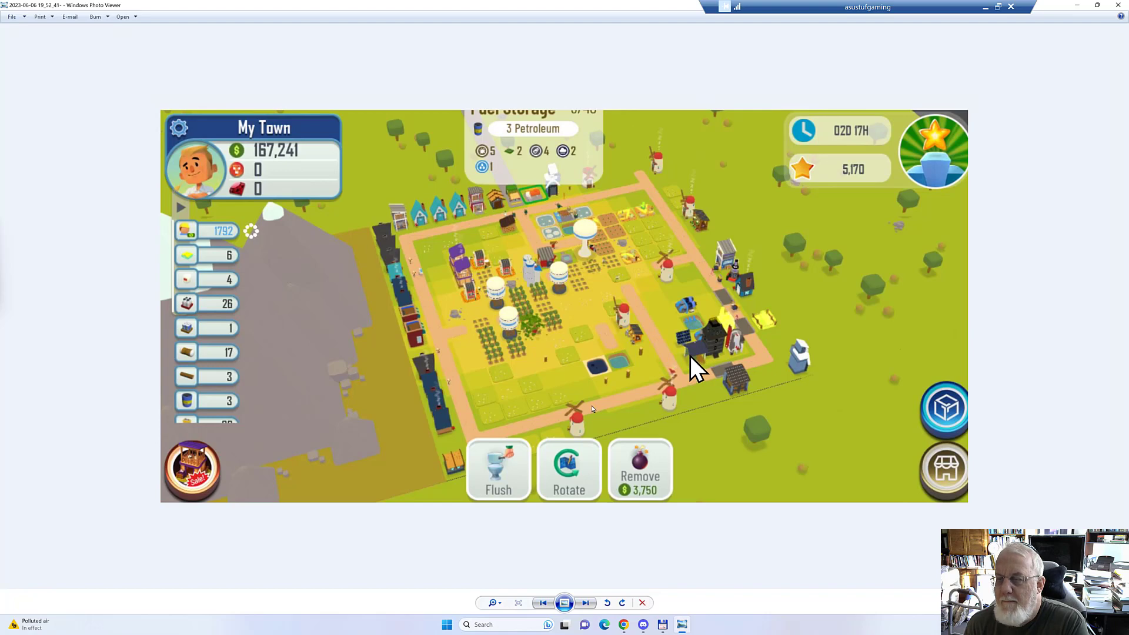
mouse_move(806, 378)
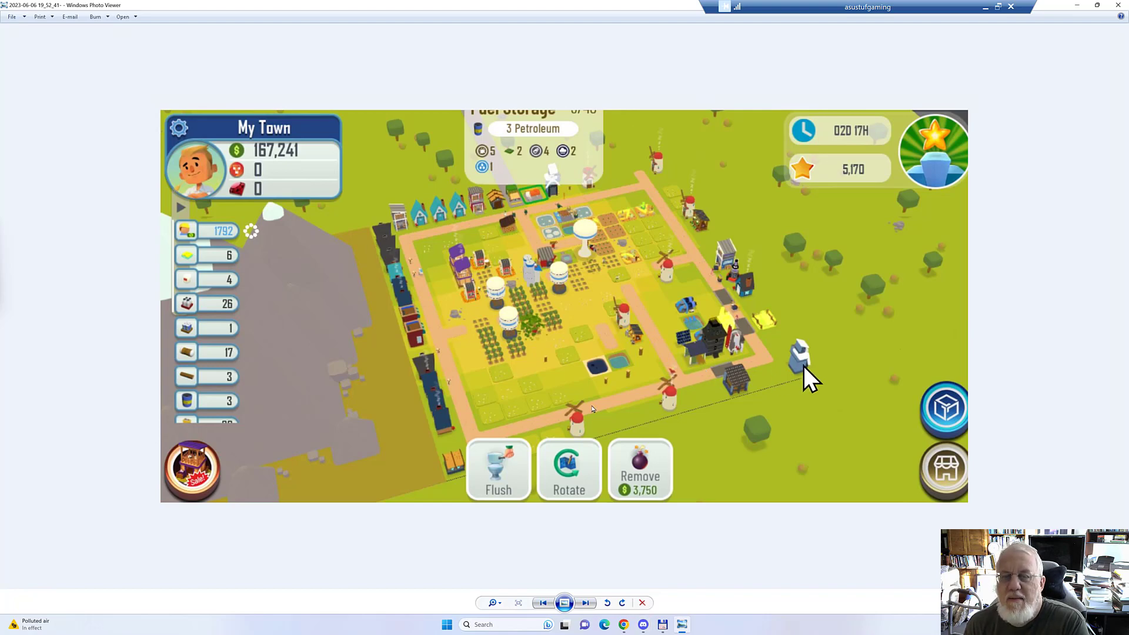
mouse_move(739, 360)
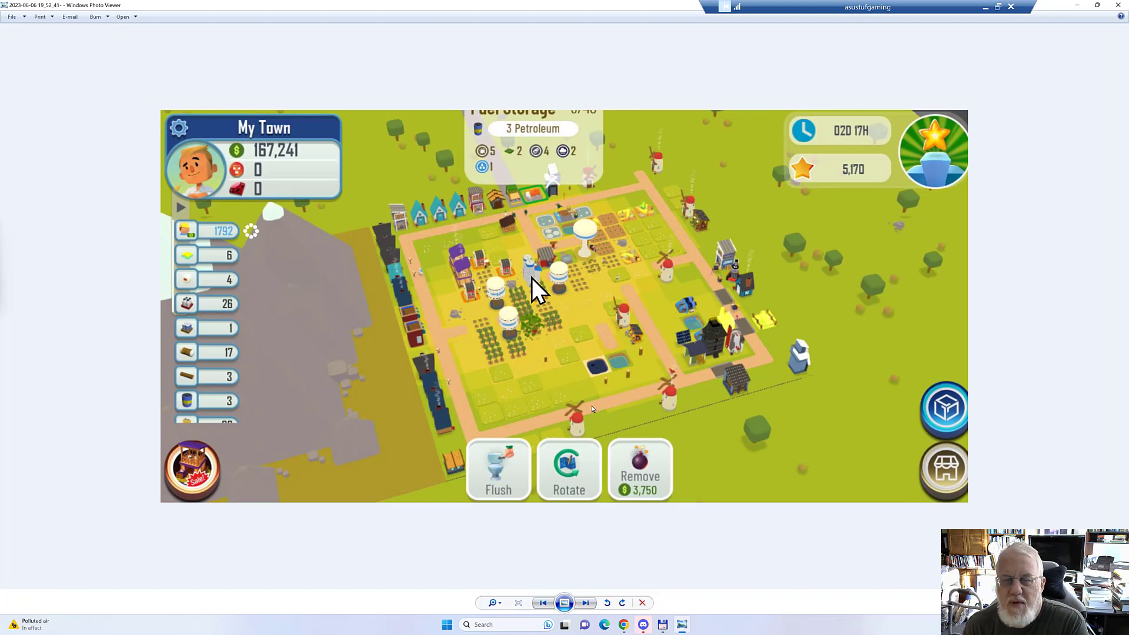
mouse_move(591, 274)
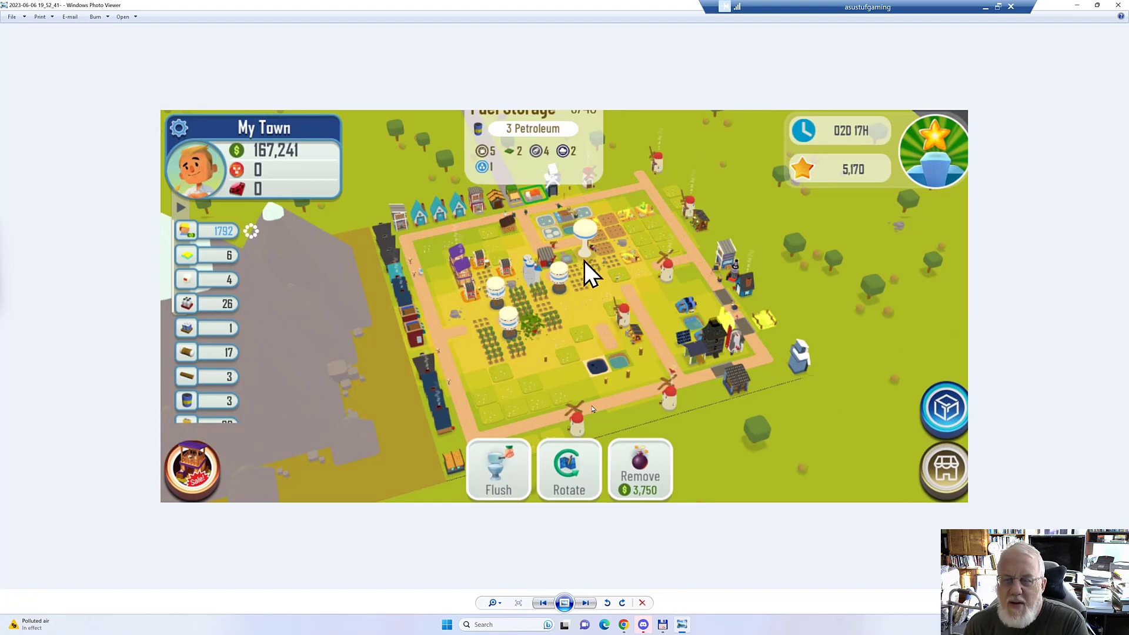
mouse_move(464, 309)
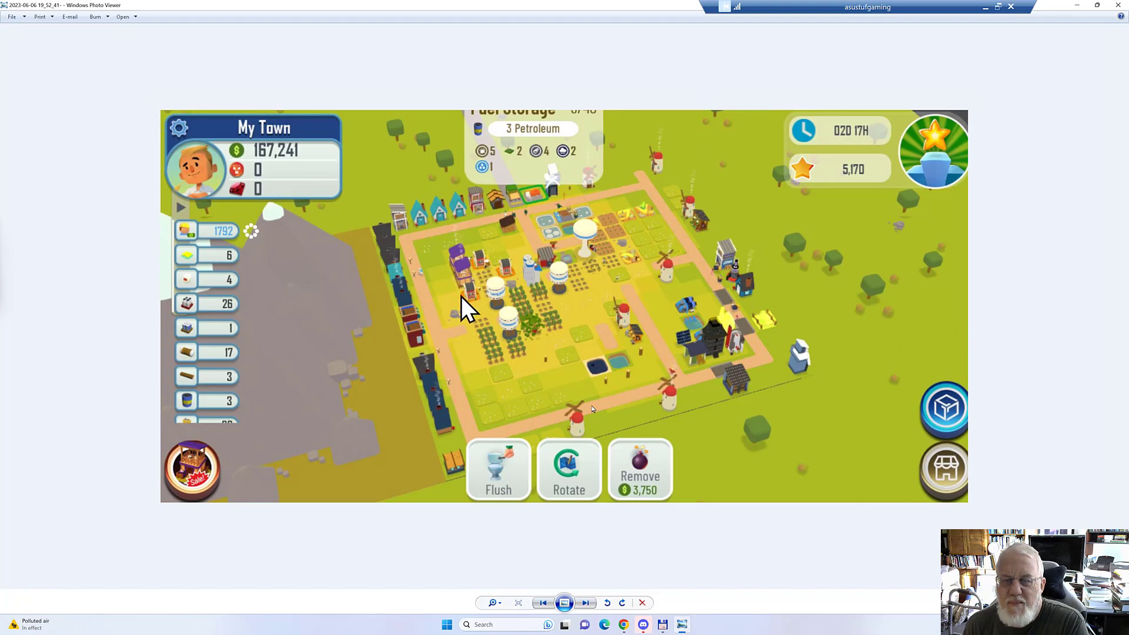
mouse_move(496, 287)
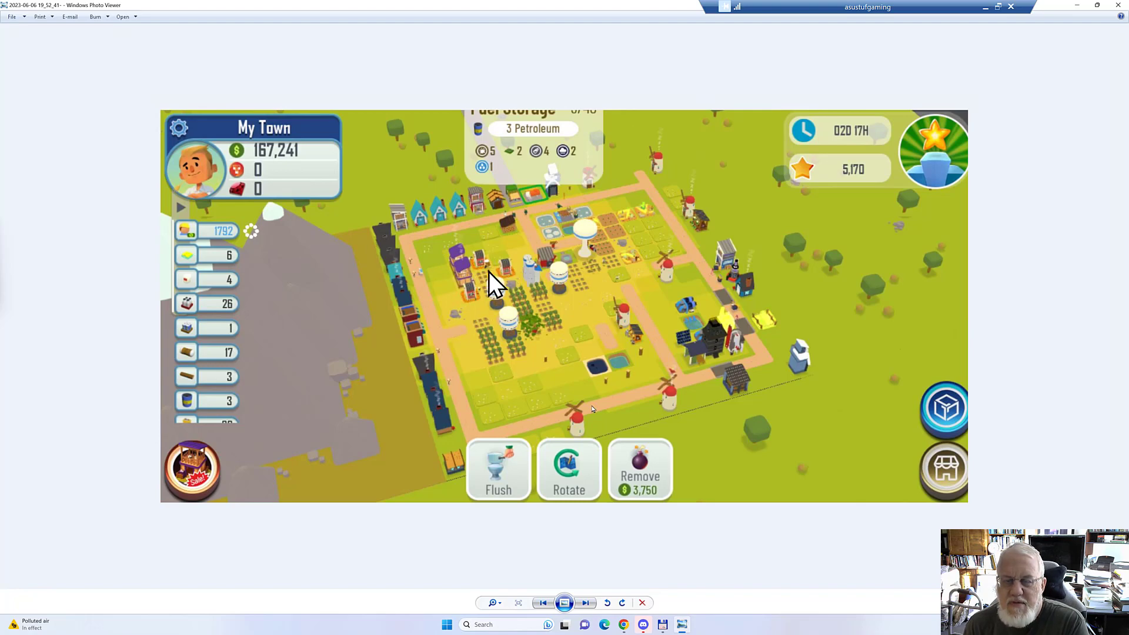
mouse_move(504, 271)
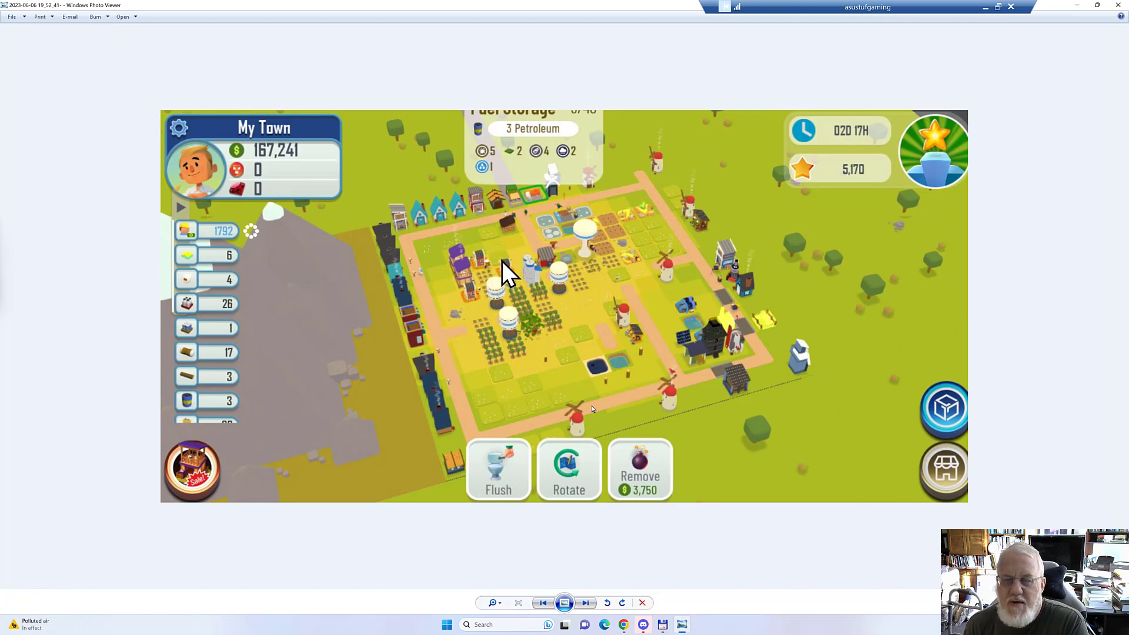
mouse_move(482, 306)
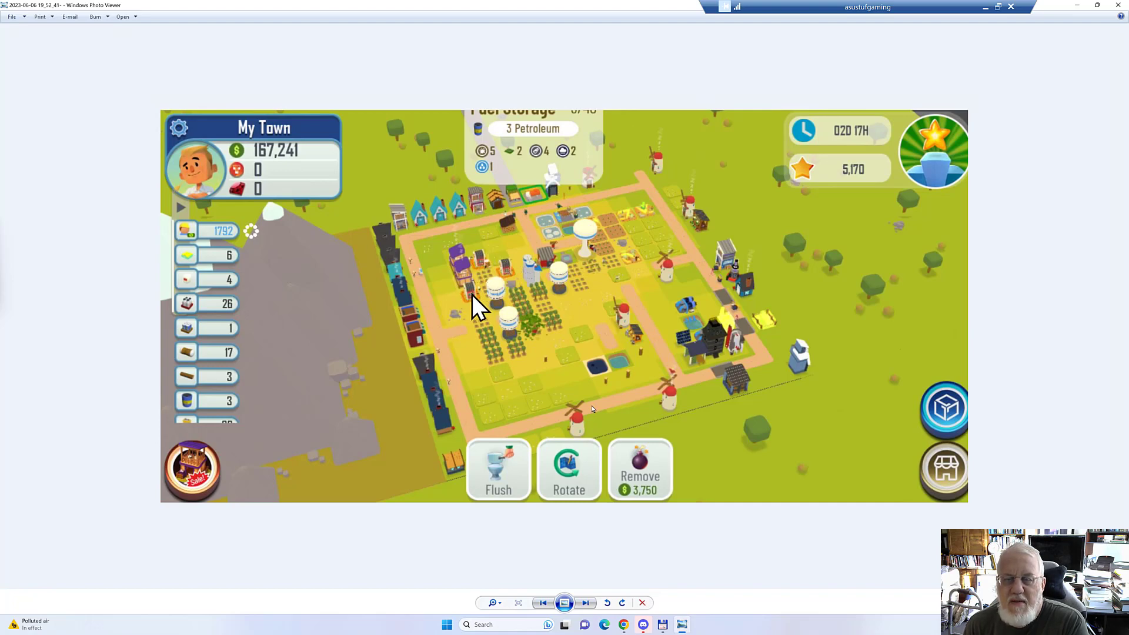
mouse_move(468, 289)
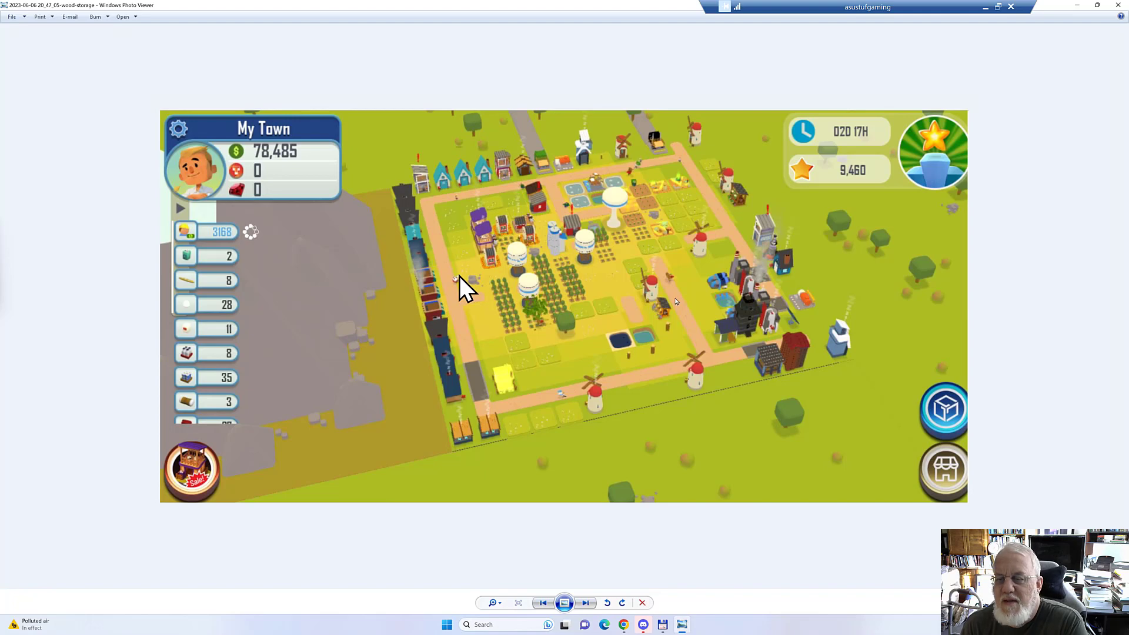
mouse_move(666, 325)
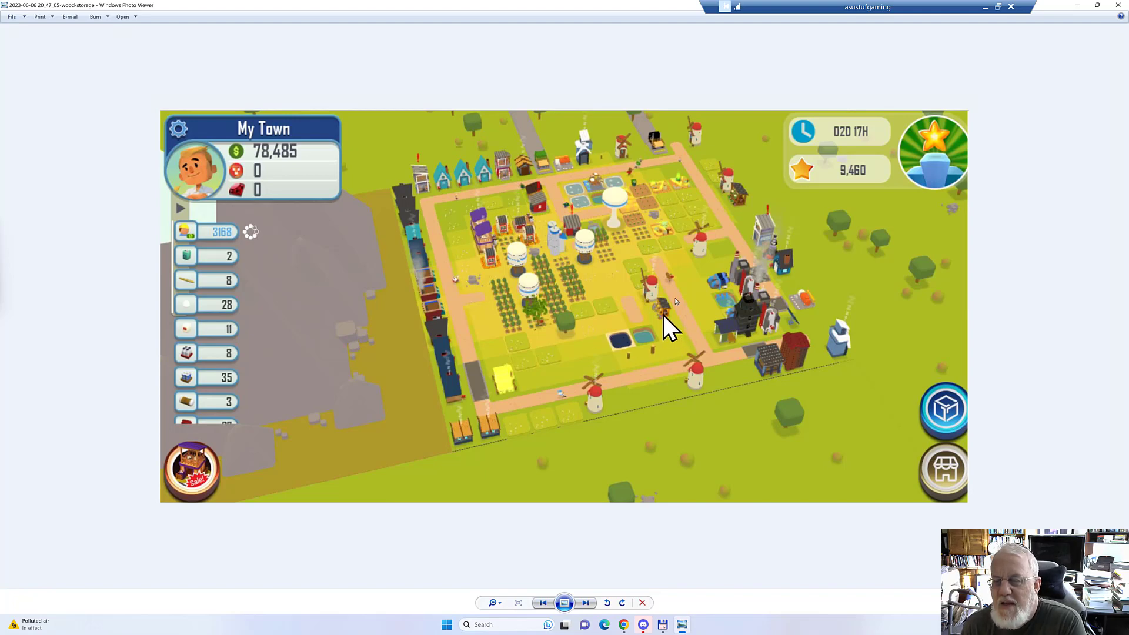
mouse_move(652, 310)
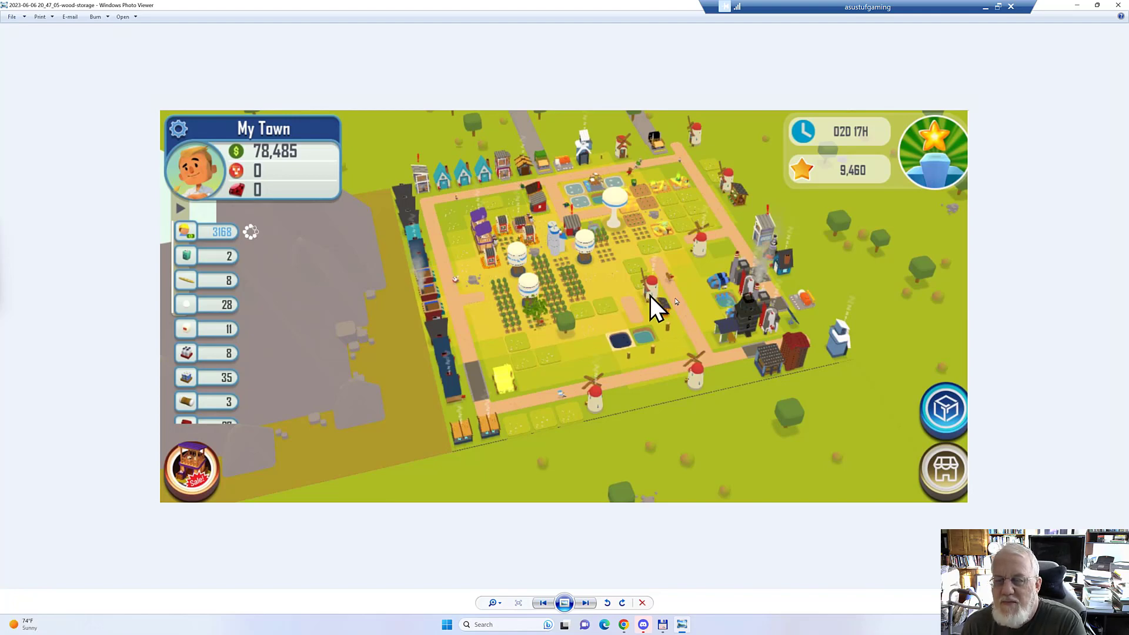
mouse_move(634, 234)
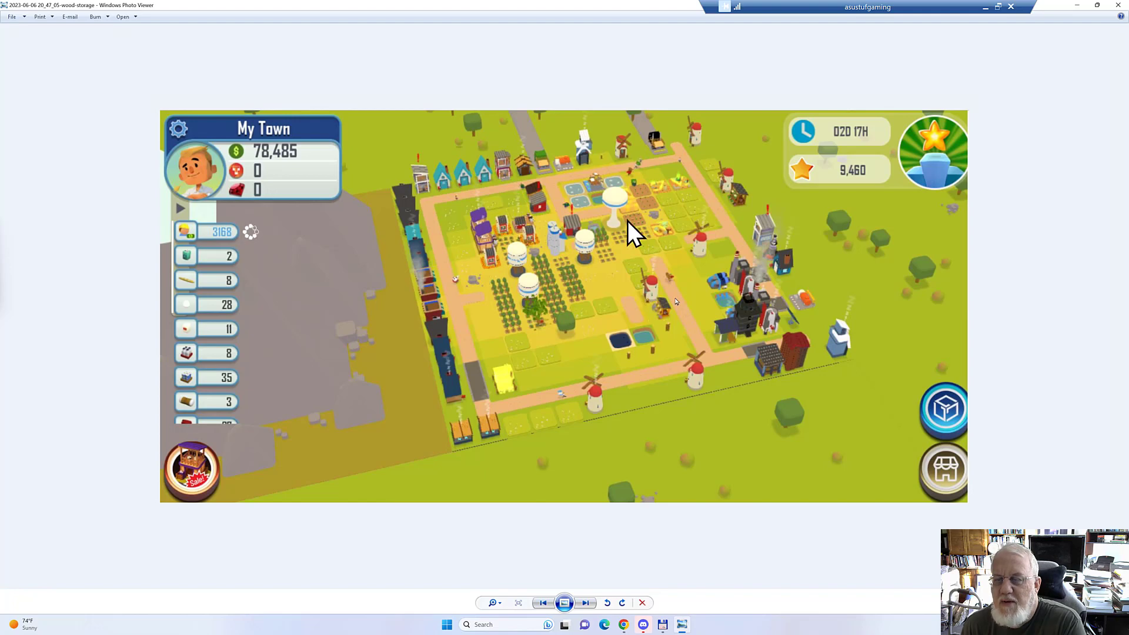
mouse_move(641, 280)
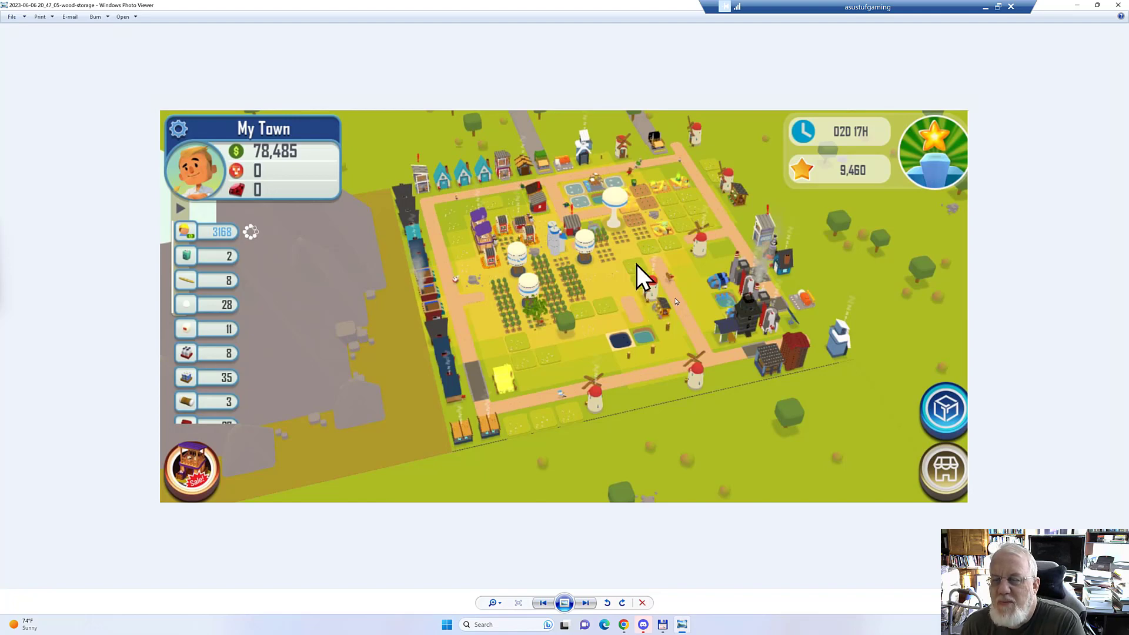
mouse_move(739, 213)
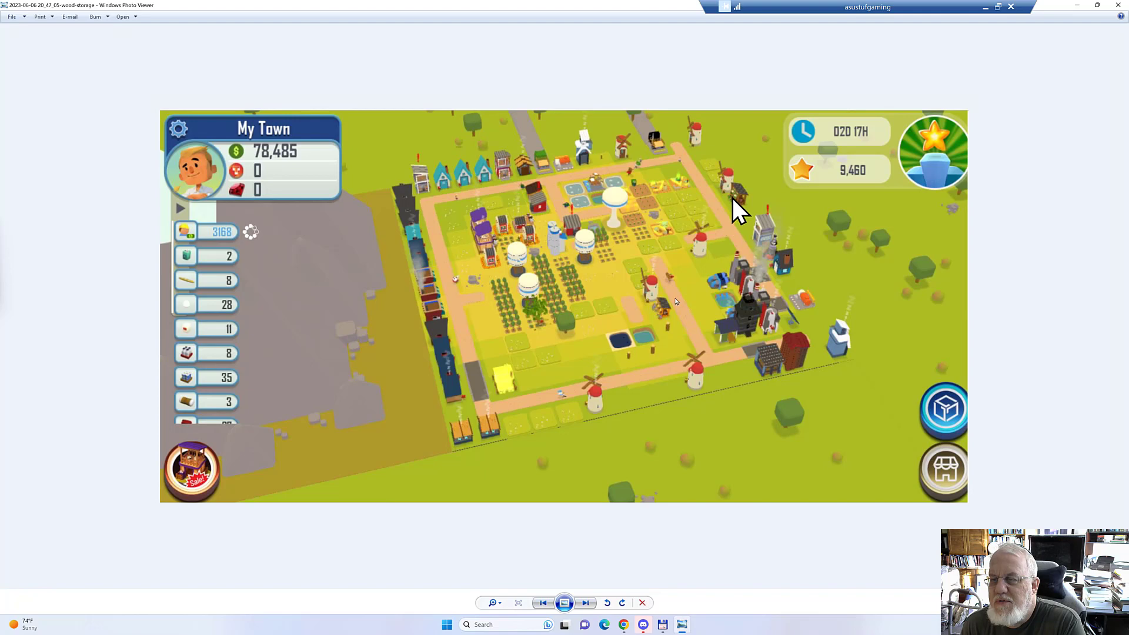
mouse_move(726, 193)
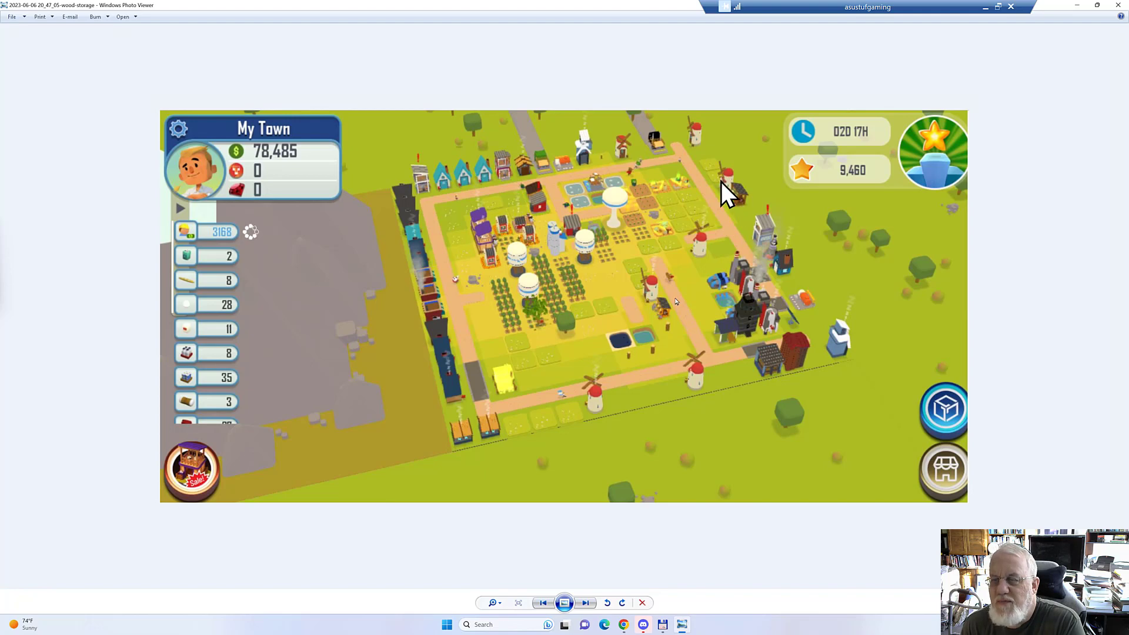
mouse_move(713, 224)
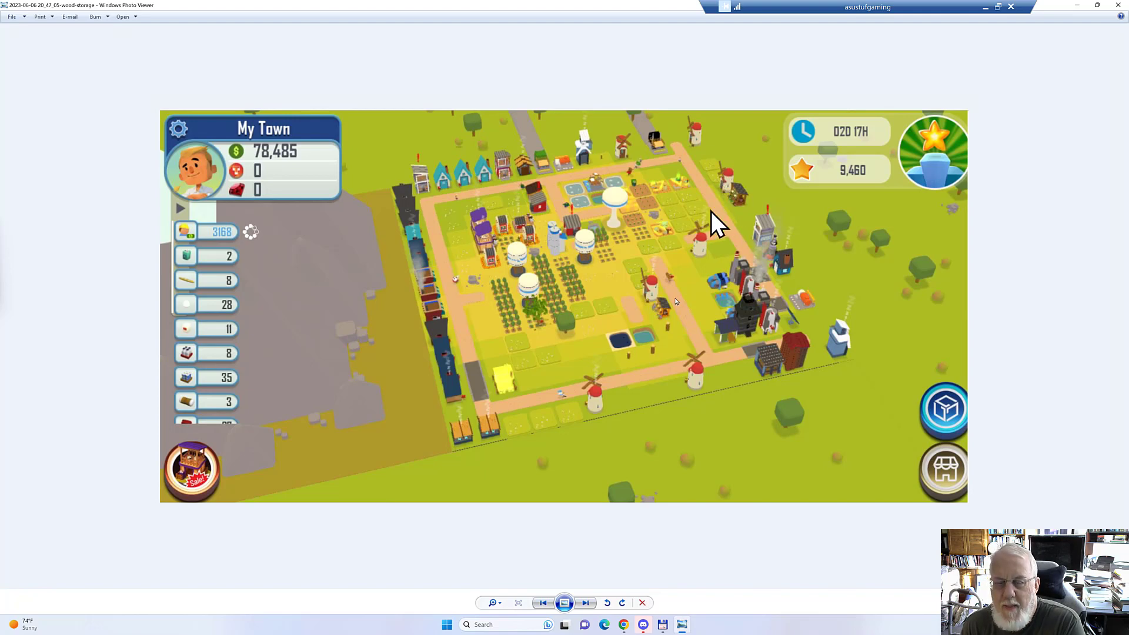
mouse_move(678, 216)
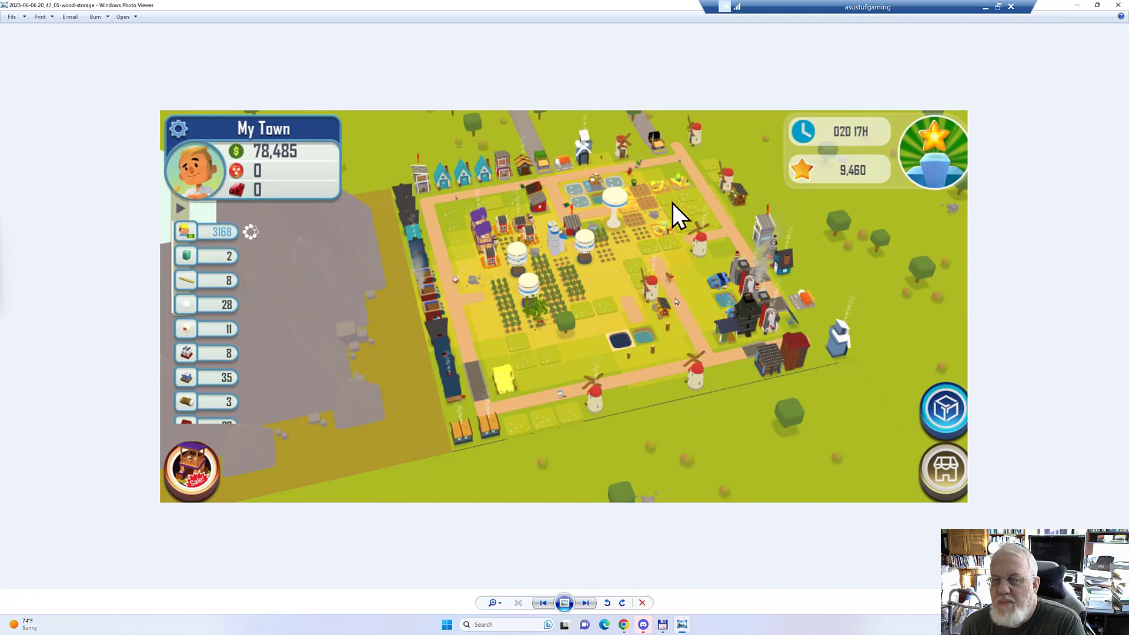
mouse_move(801, 444)
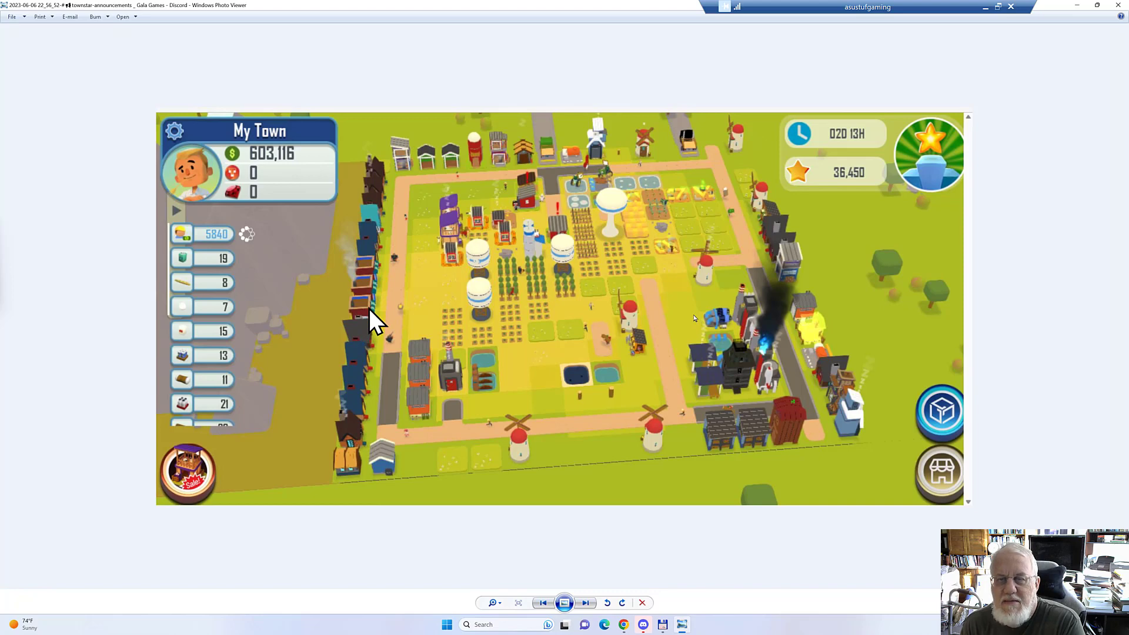
mouse_move(374, 295)
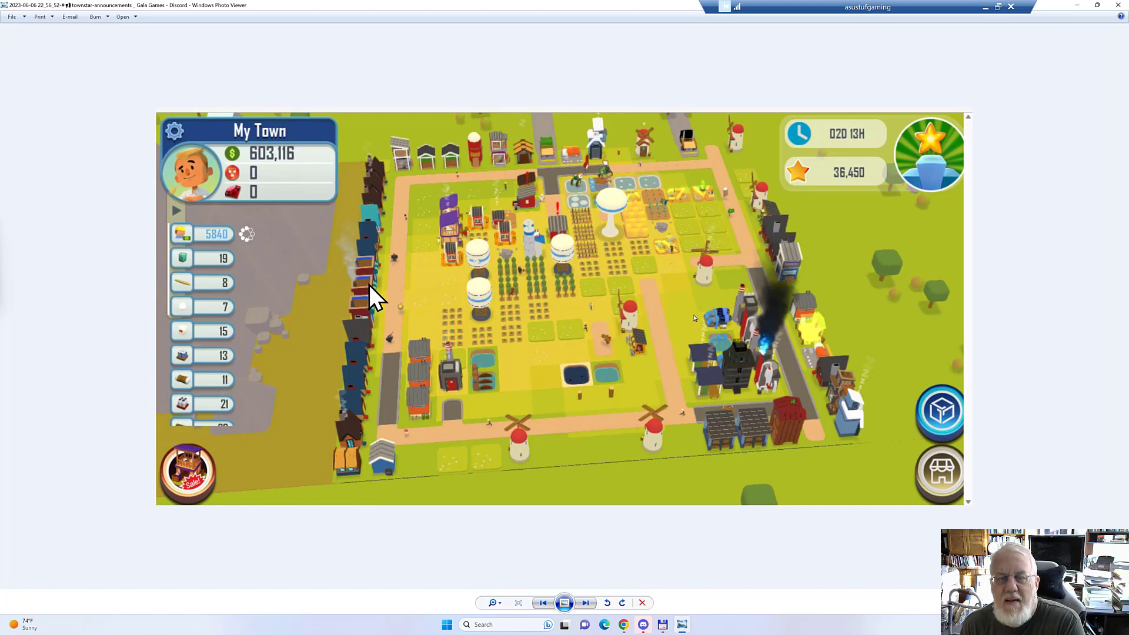
mouse_move(746, 349)
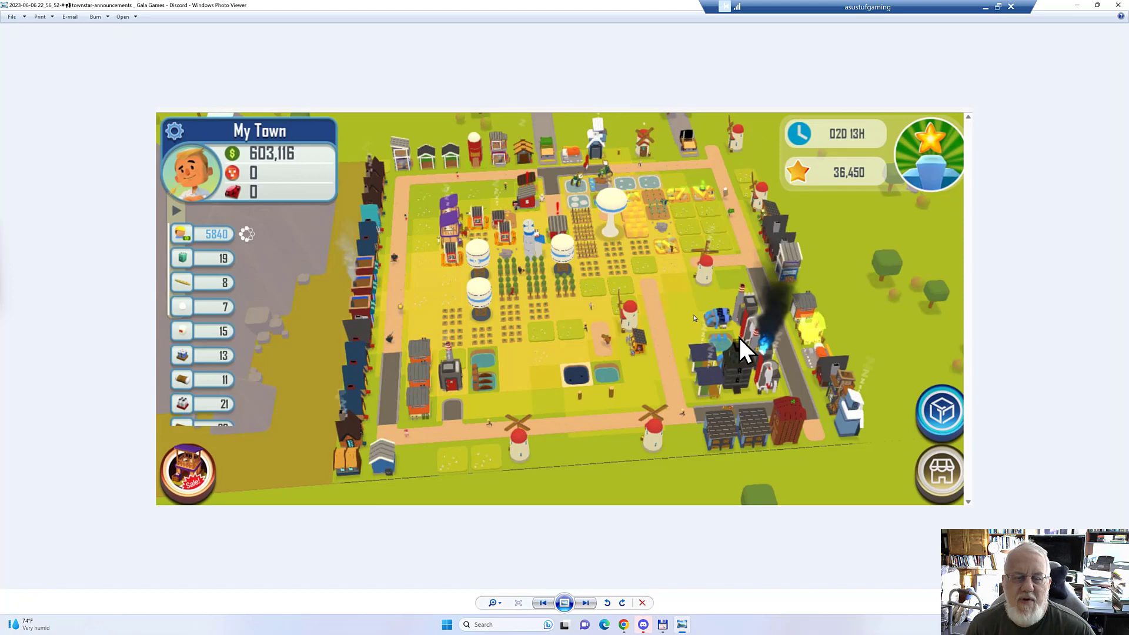
mouse_move(524, 374)
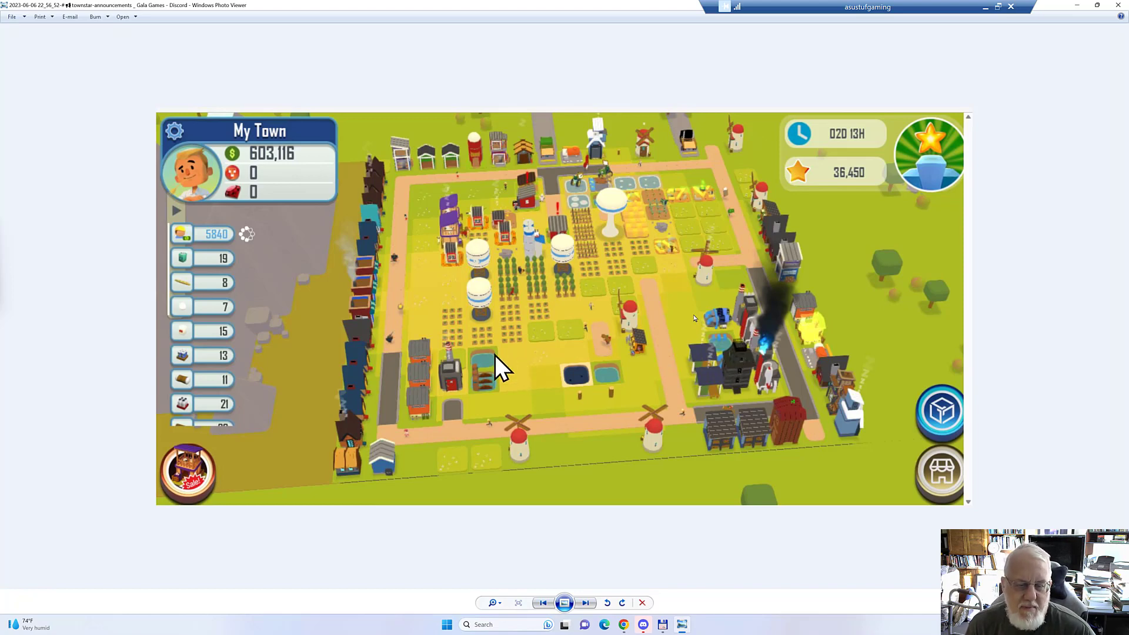
mouse_move(367, 320)
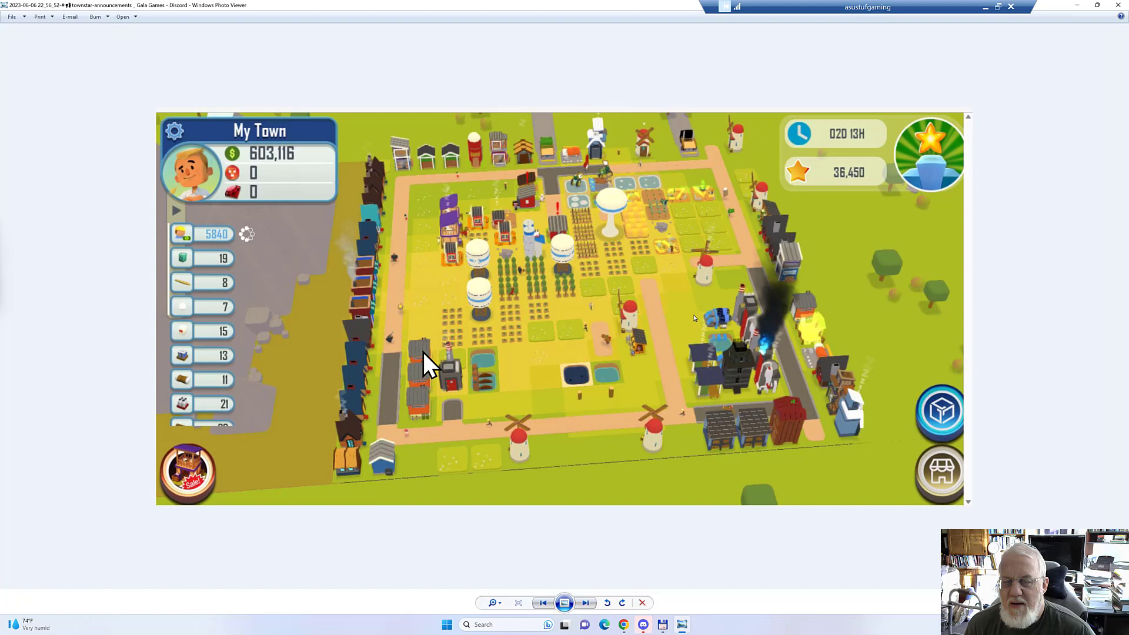
mouse_move(443, 414)
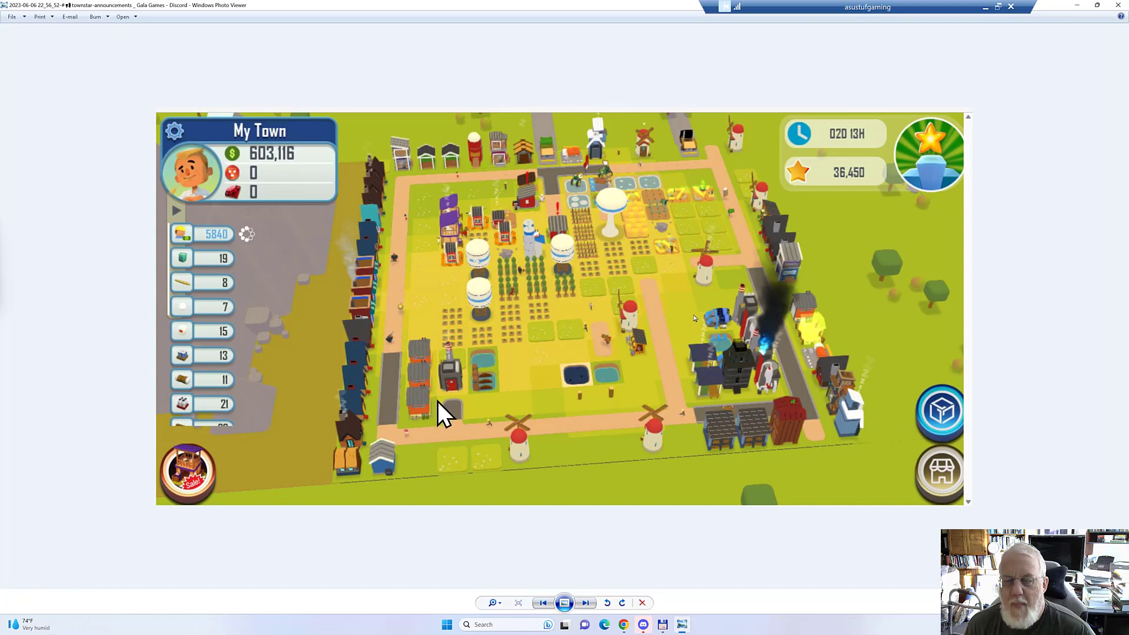
mouse_move(482, 403)
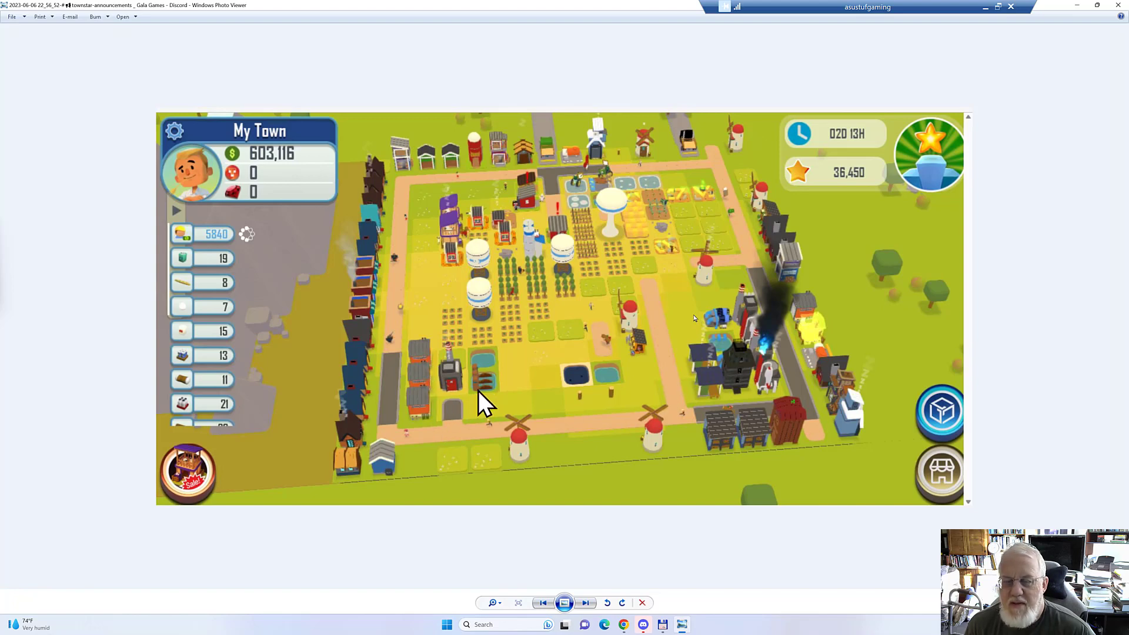
mouse_move(770, 346)
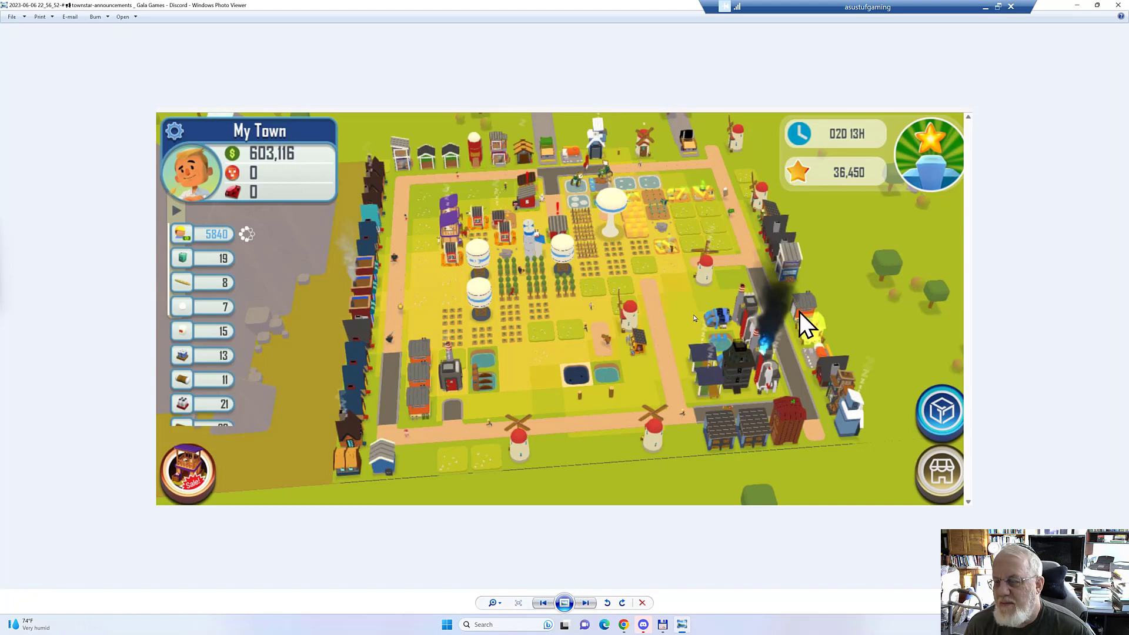
mouse_move(807, 344)
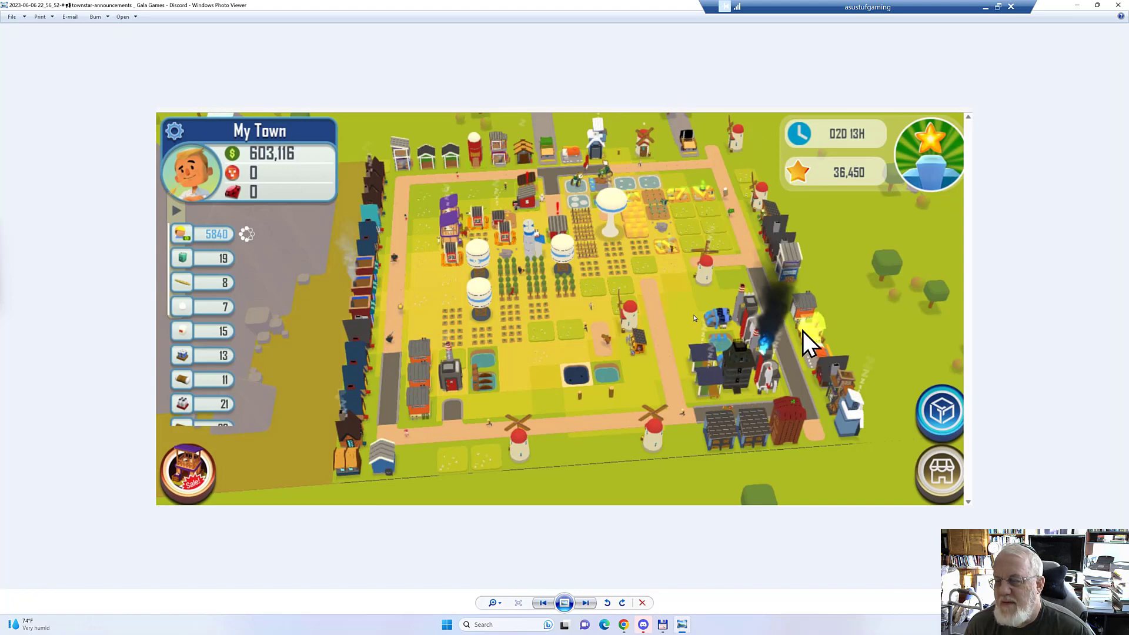
mouse_move(723, 451)
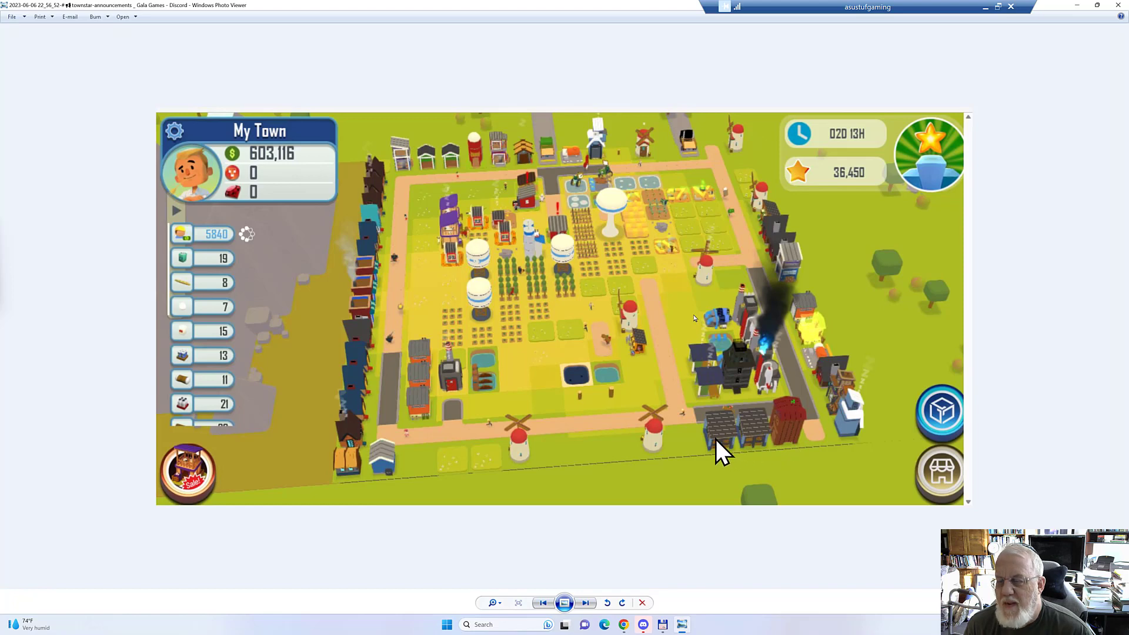
mouse_move(771, 446)
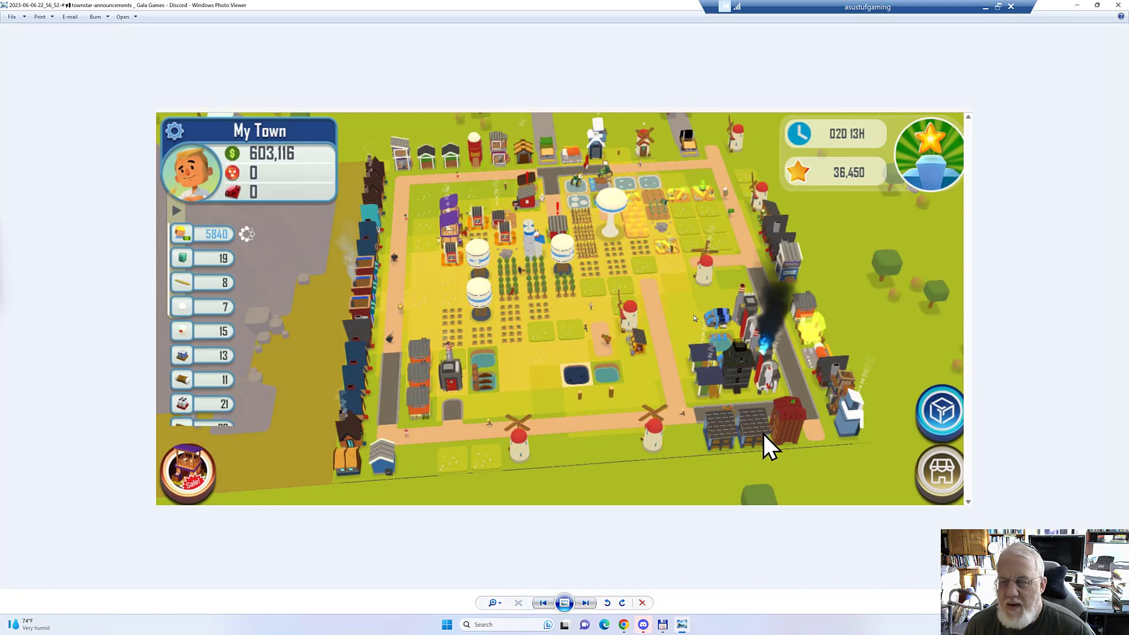
mouse_move(1011, 374)
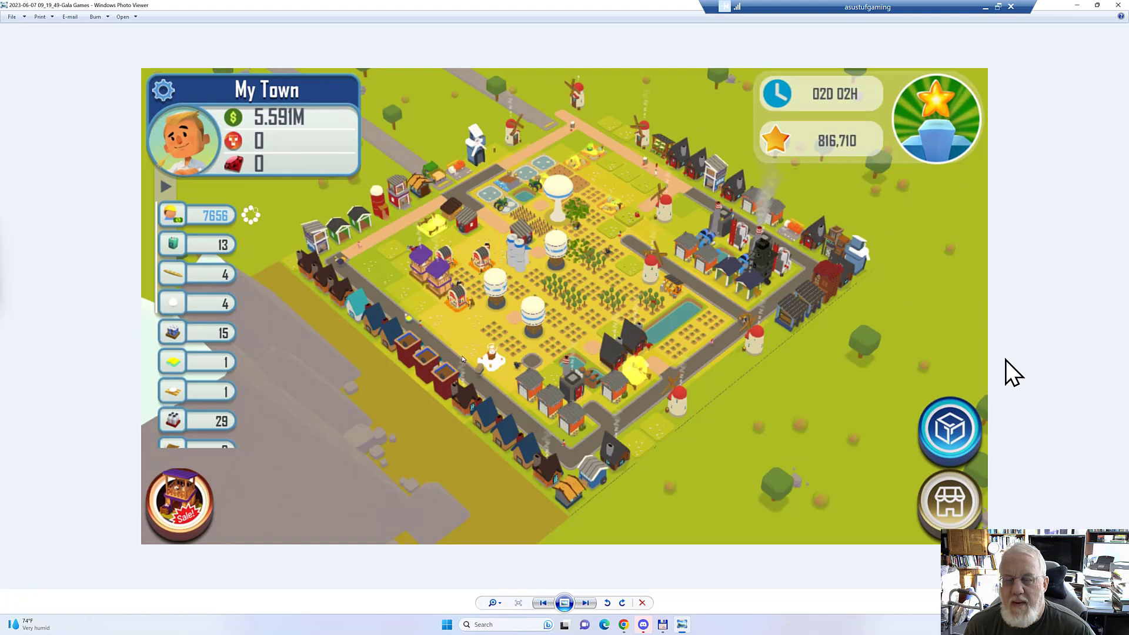
mouse_move(363, 342)
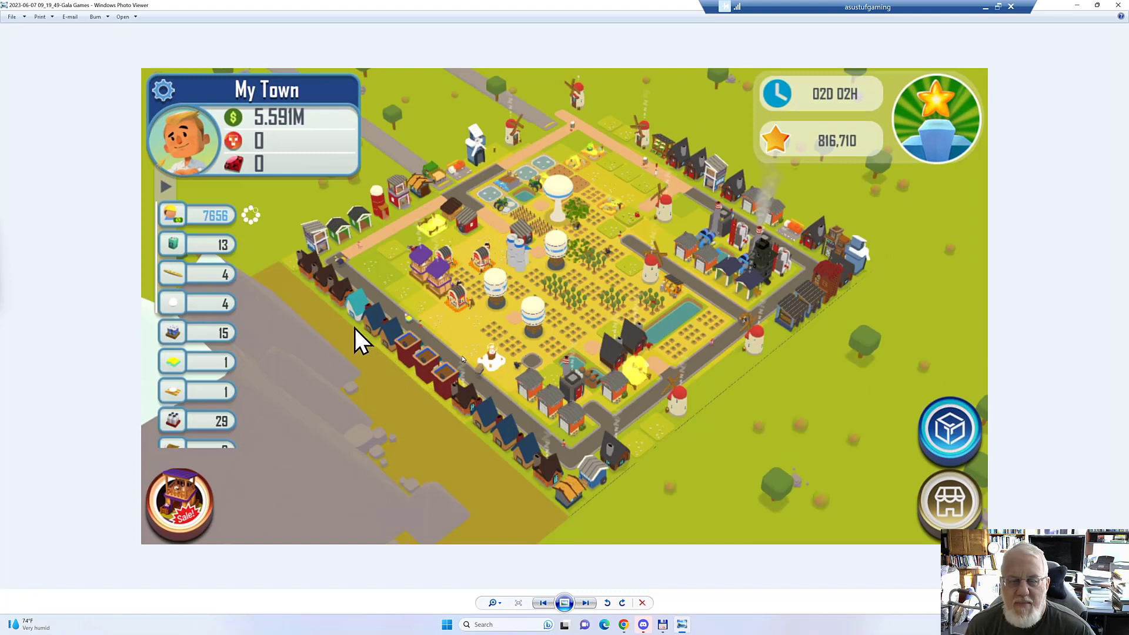
mouse_move(411, 371)
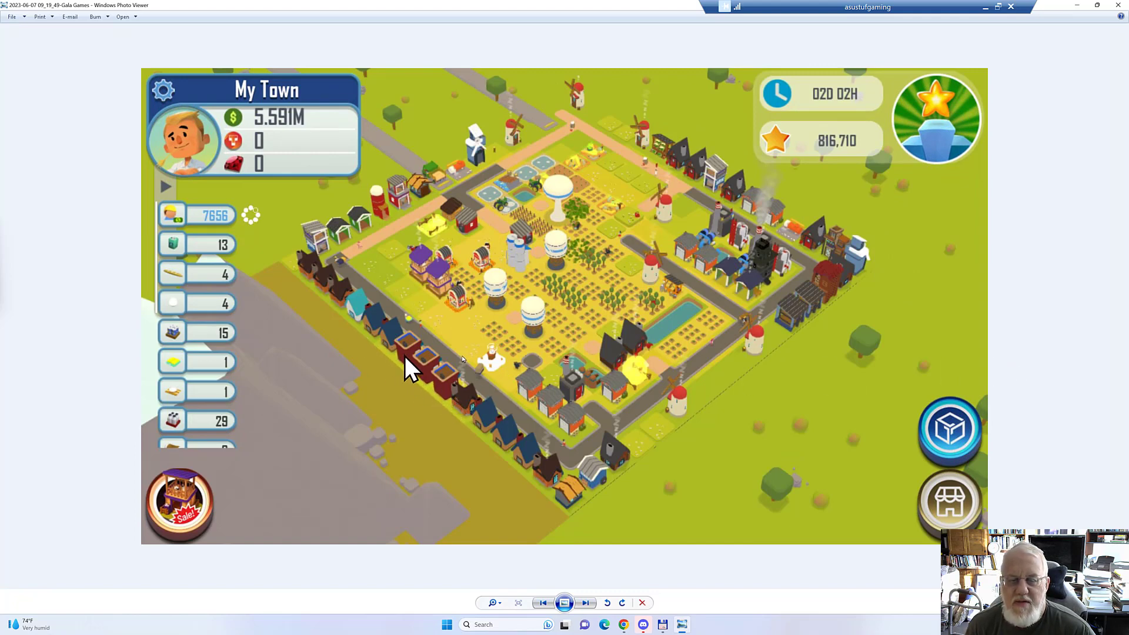
mouse_move(425, 381)
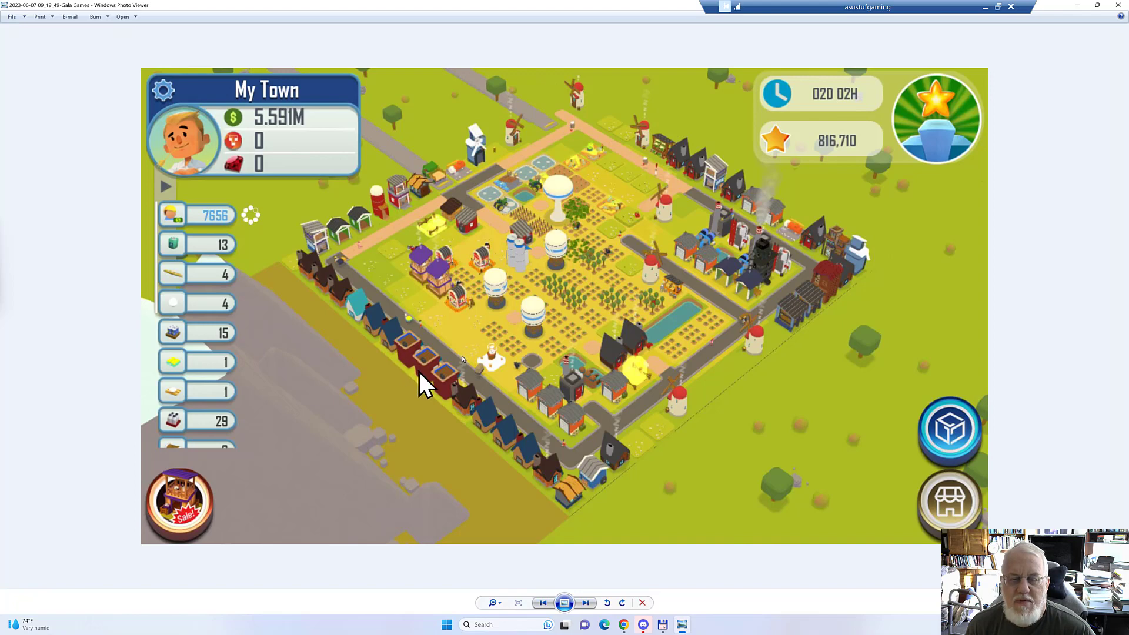
mouse_move(450, 403)
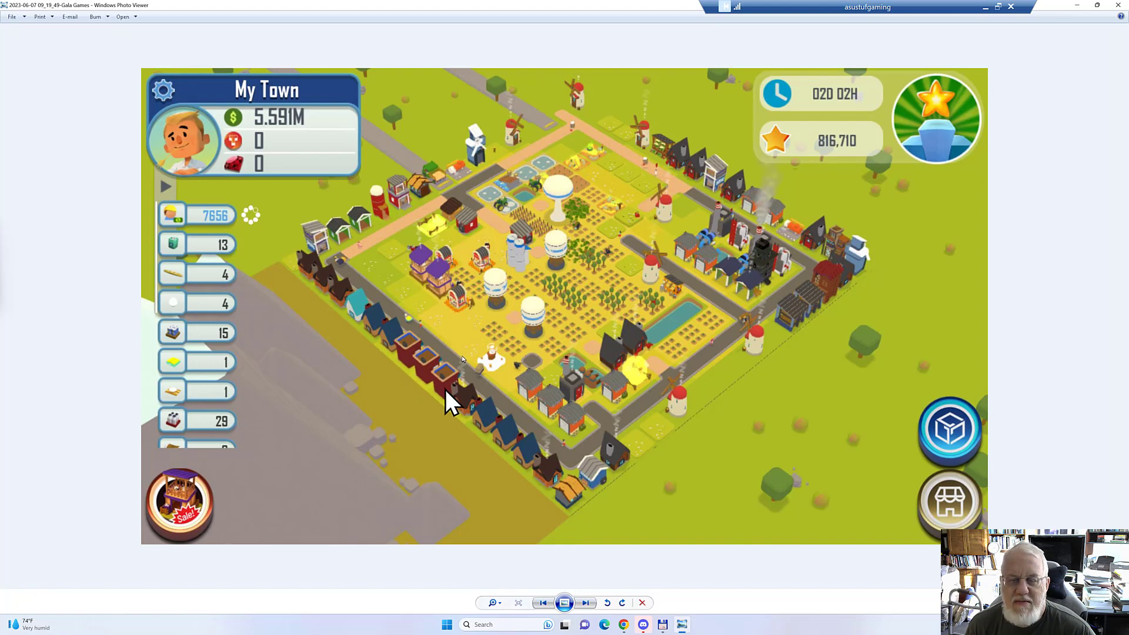
mouse_move(410, 271)
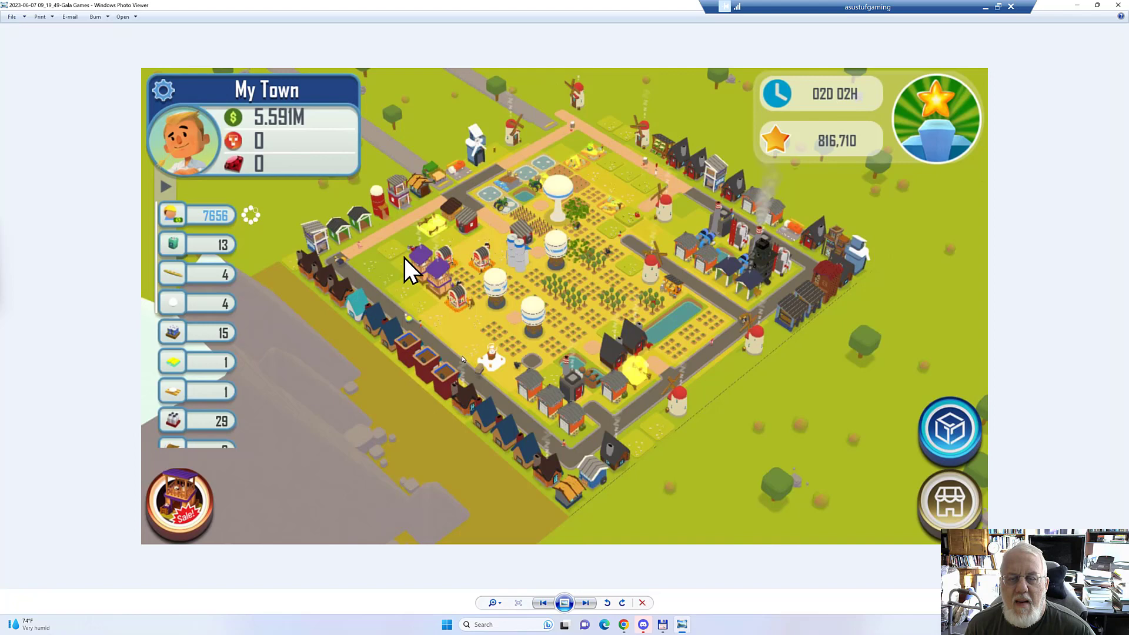
mouse_move(432, 277)
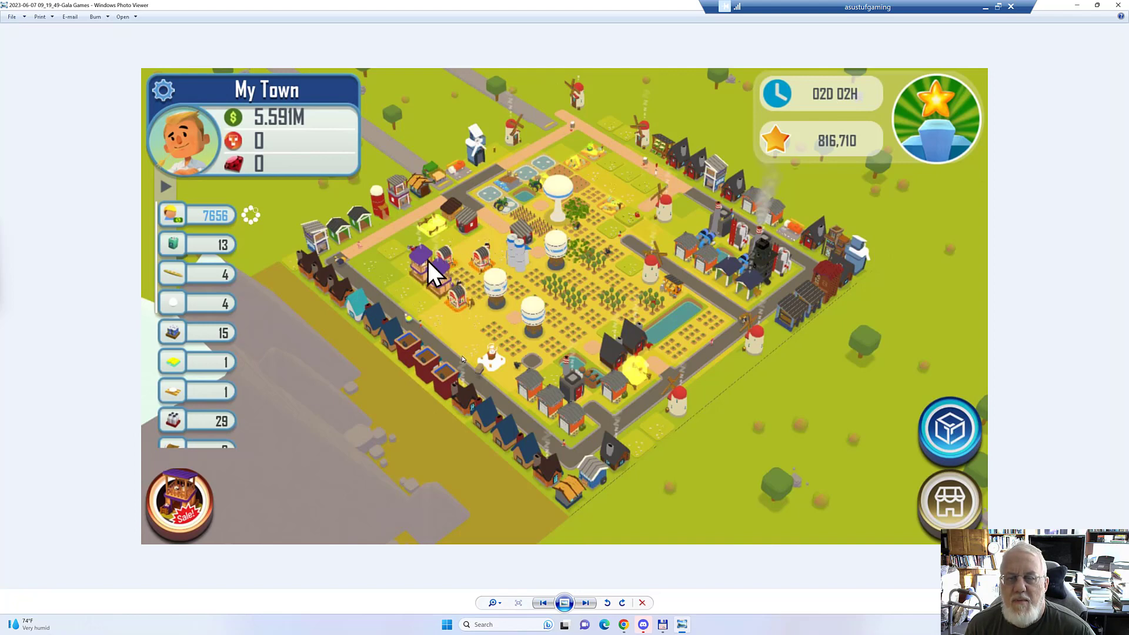
mouse_move(454, 223)
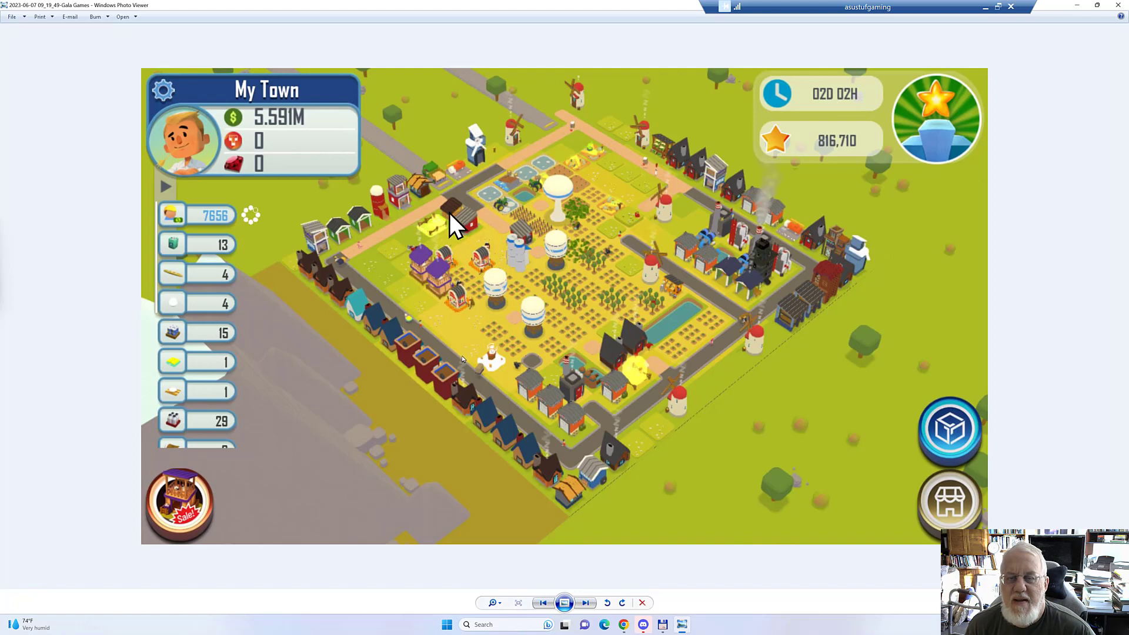
mouse_move(526, 187)
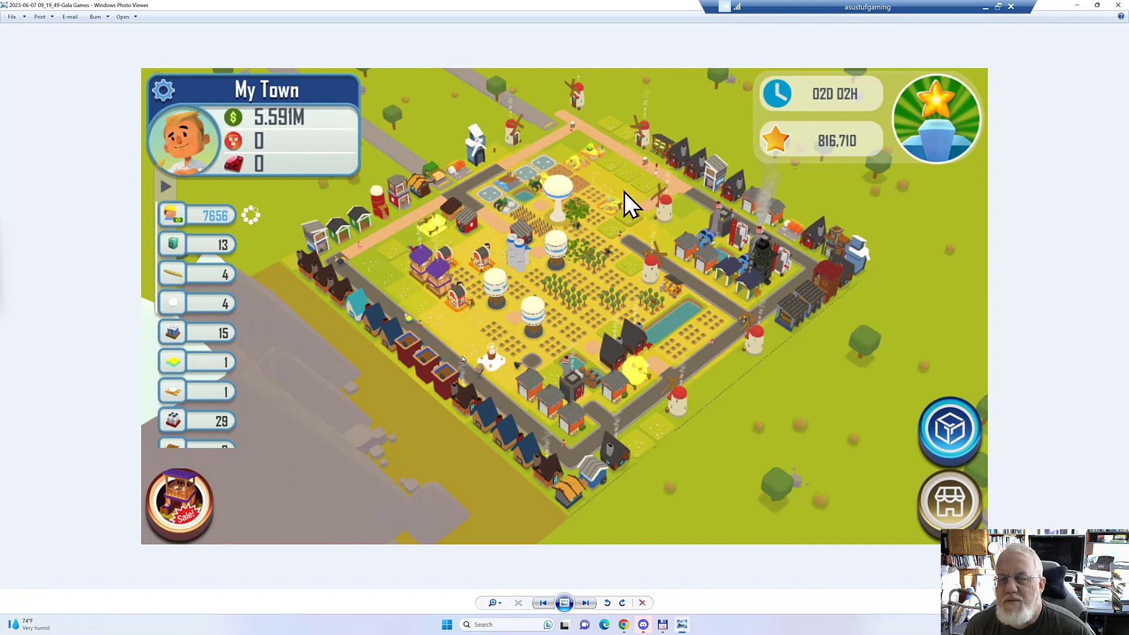
mouse_move(591, 165)
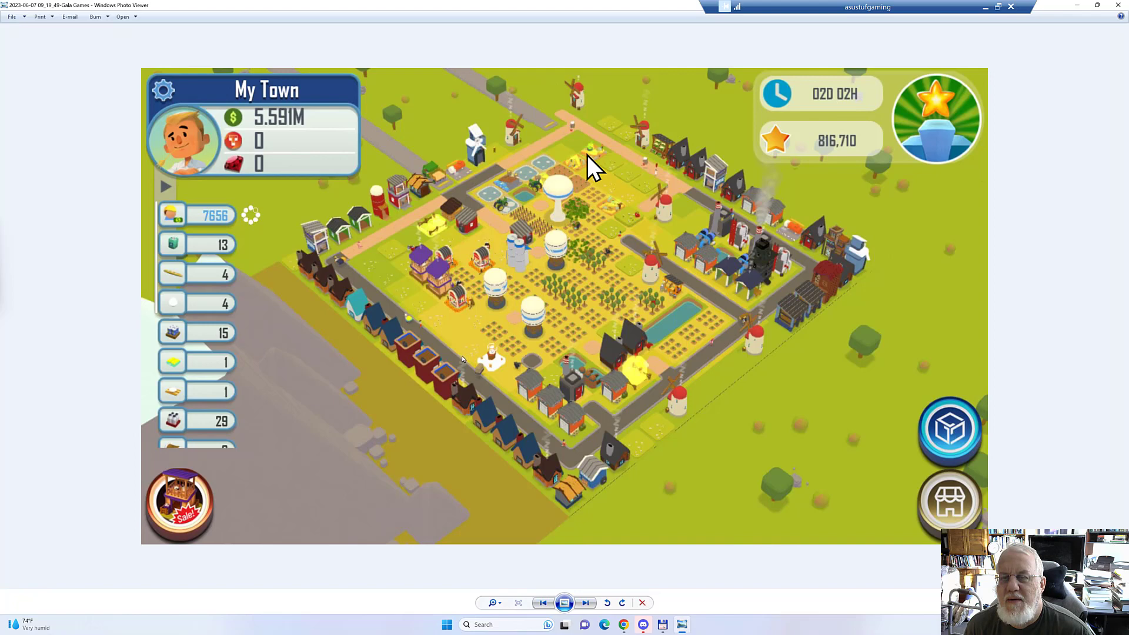
mouse_move(618, 220)
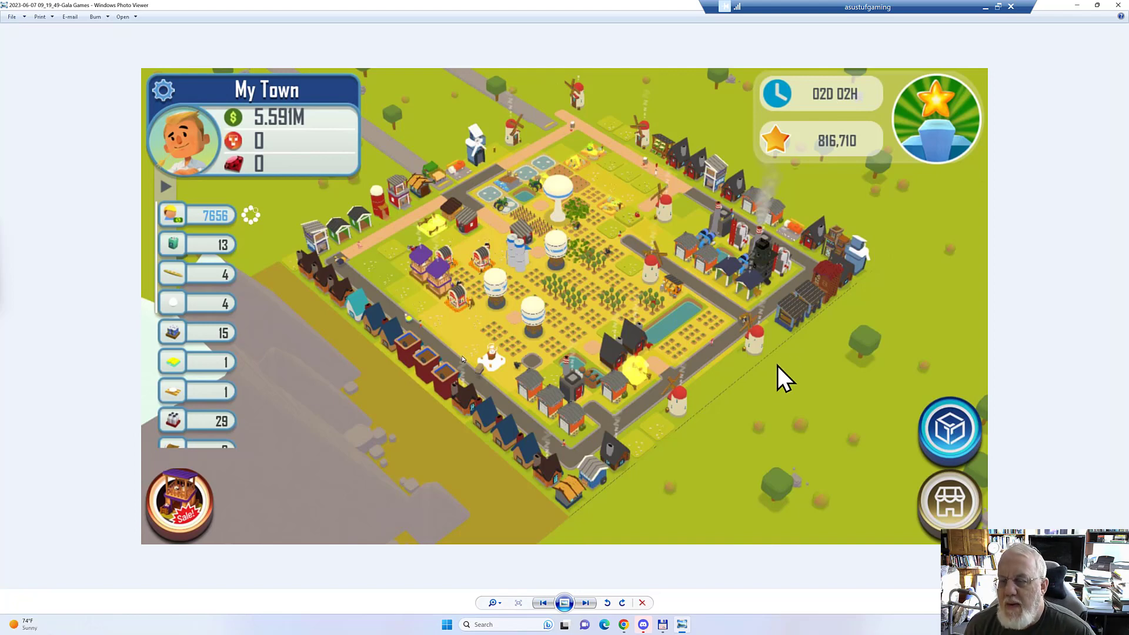
mouse_move(766, 400)
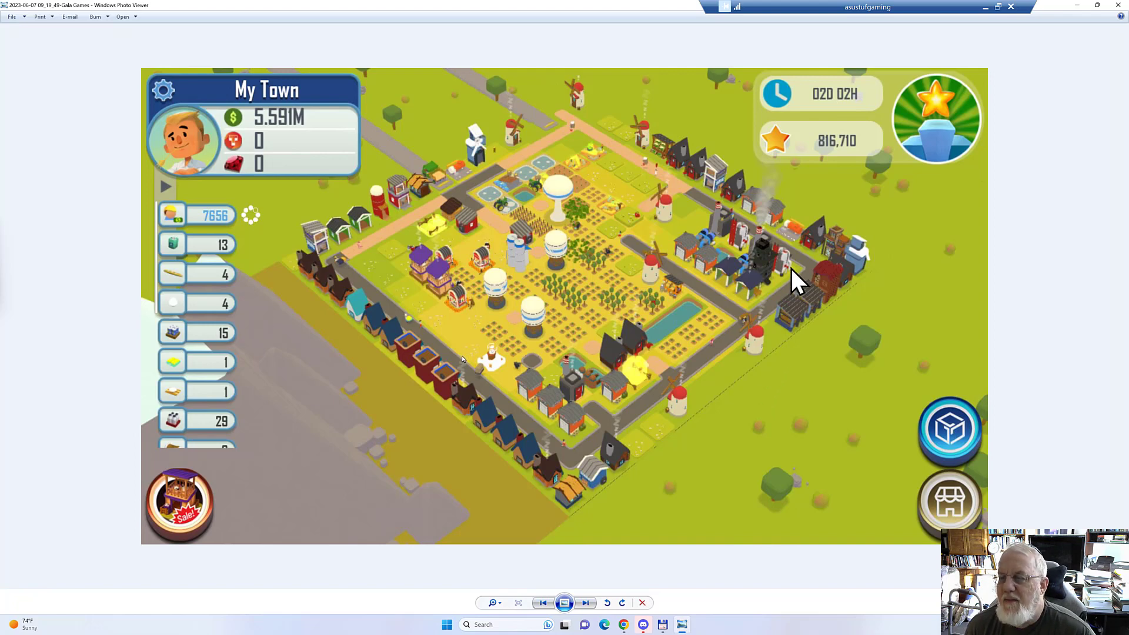
mouse_move(641, 397)
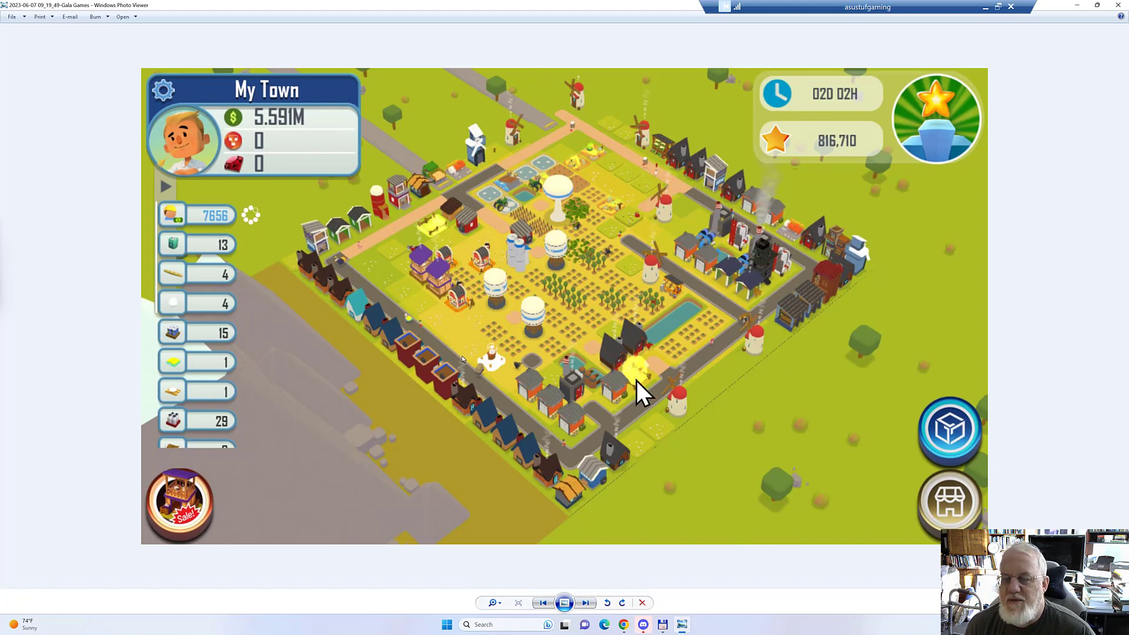
mouse_move(631, 378)
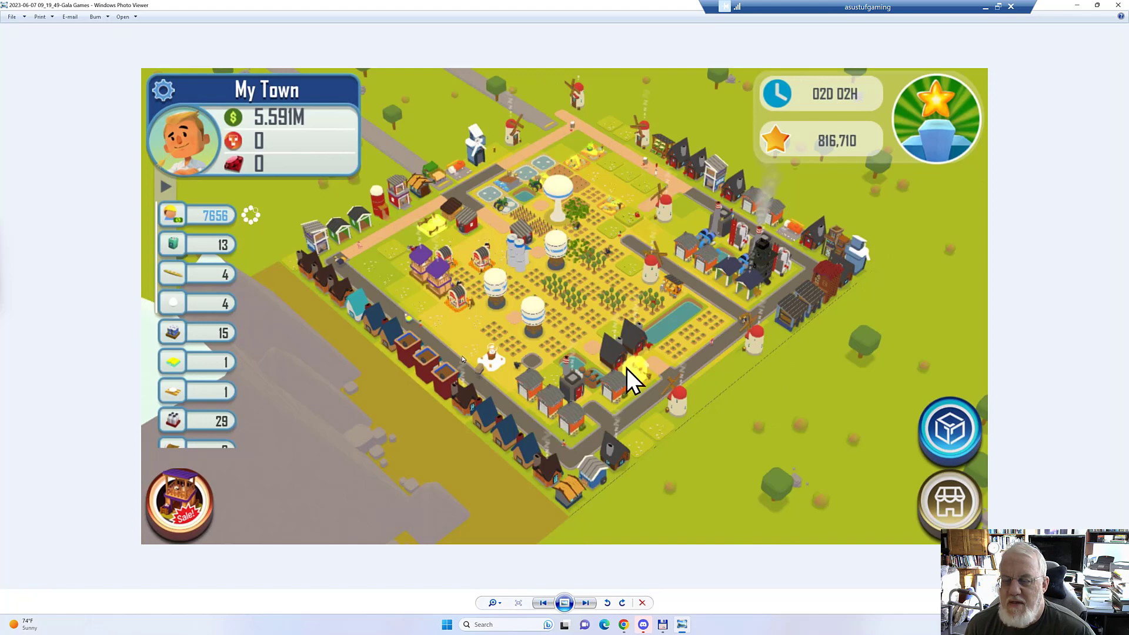
mouse_move(640, 393)
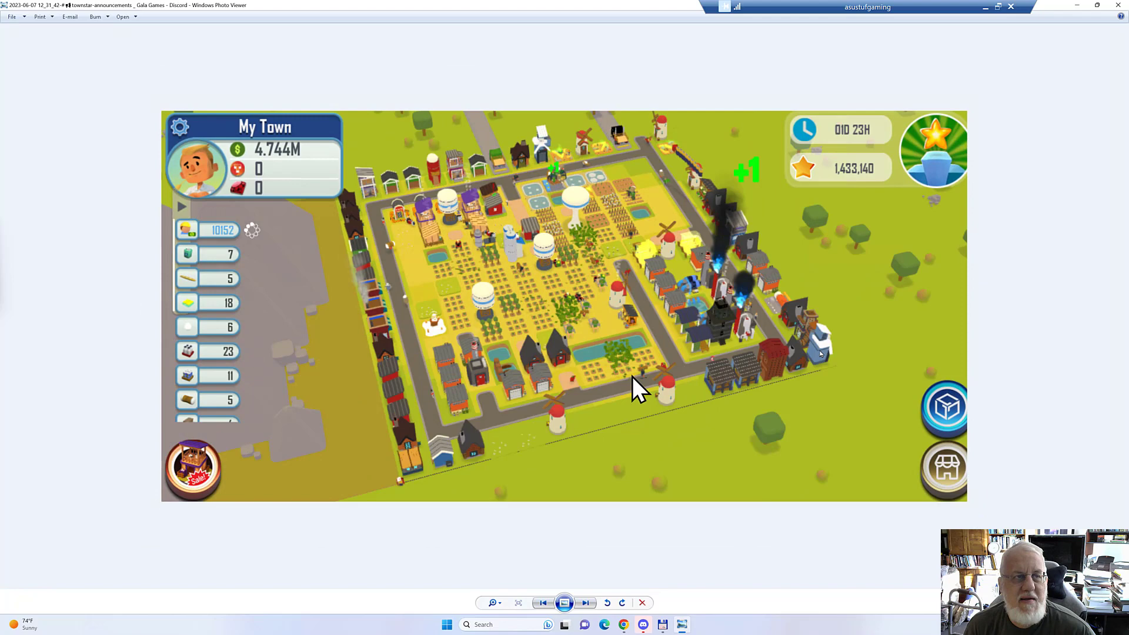
mouse_move(624, 386)
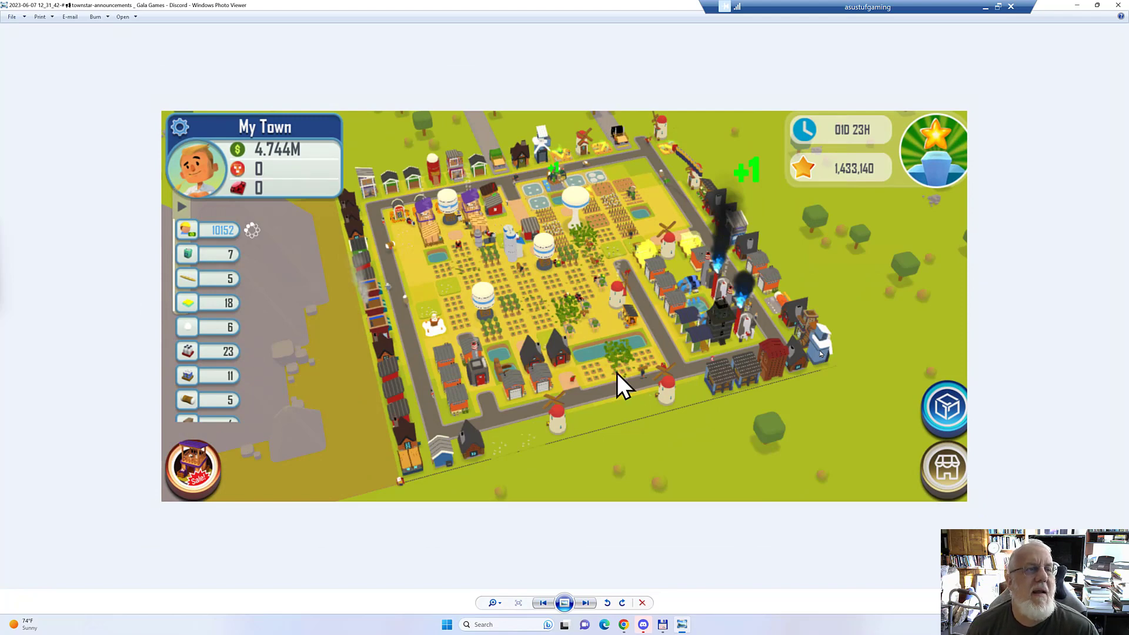
left_click(585, 602)
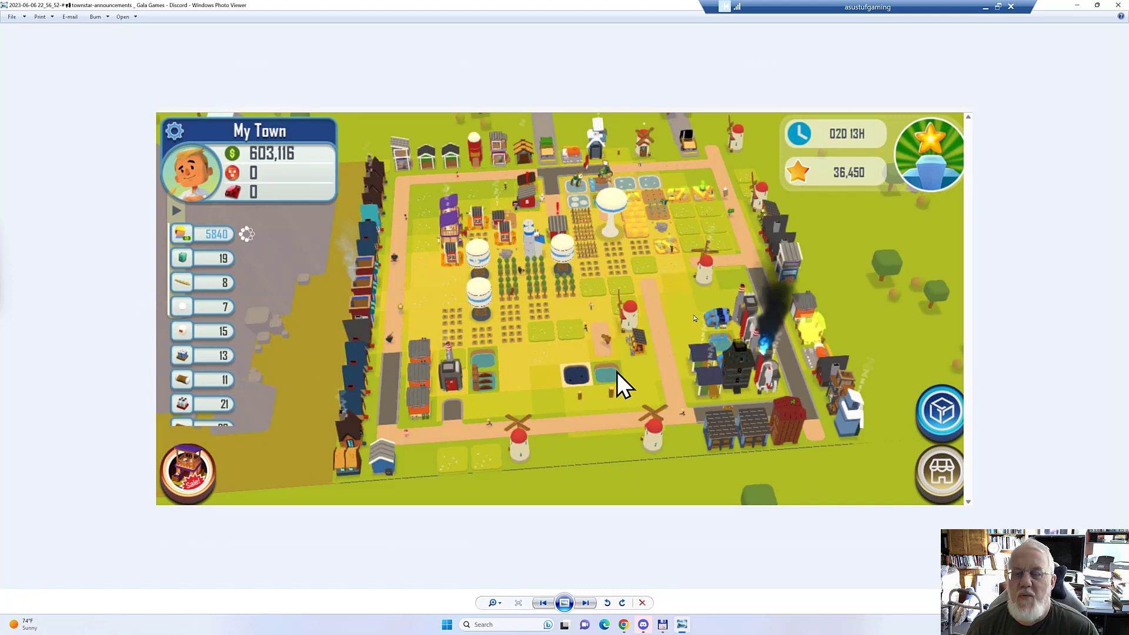
mouse_move(424, 360)
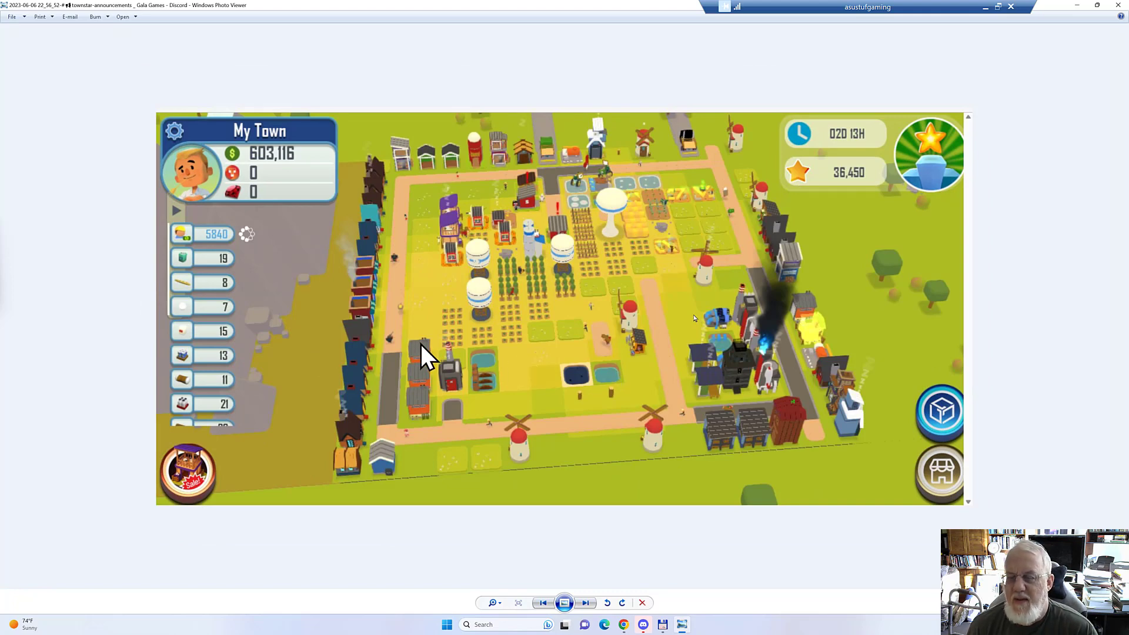
mouse_move(590, 439)
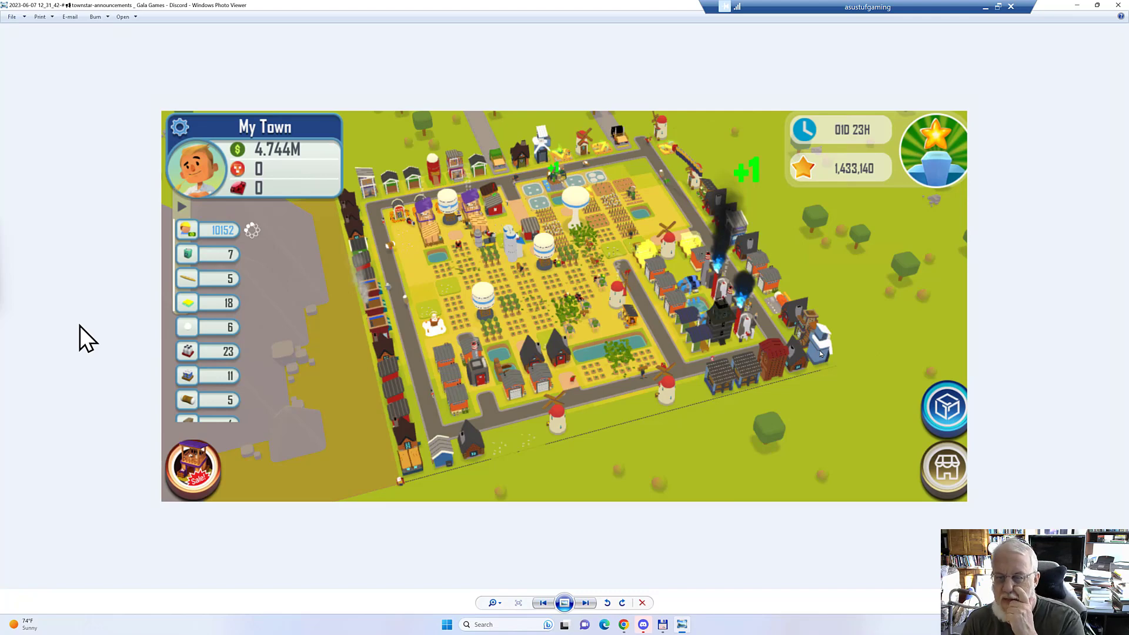
mouse_move(493, 377)
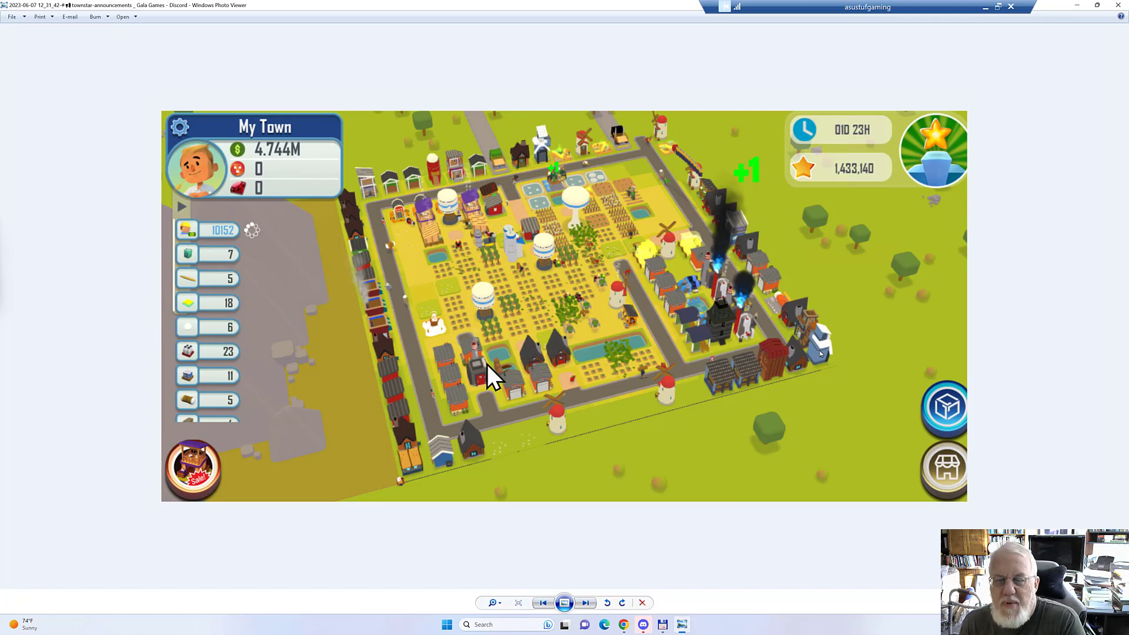
mouse_move(740, 389)
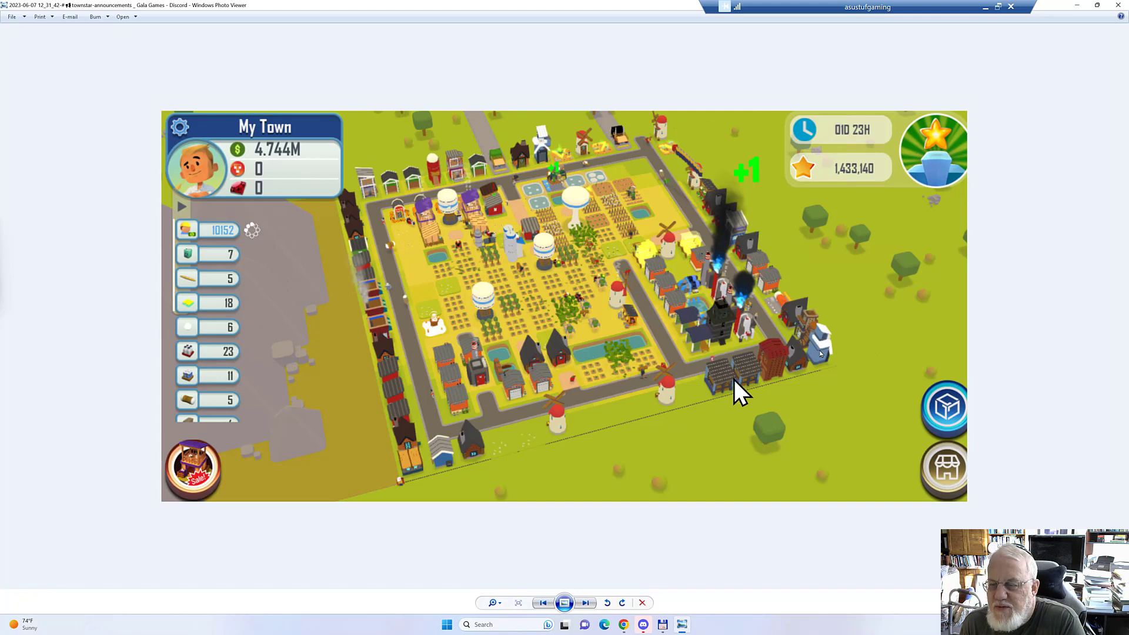
mouse_move(551, 313)
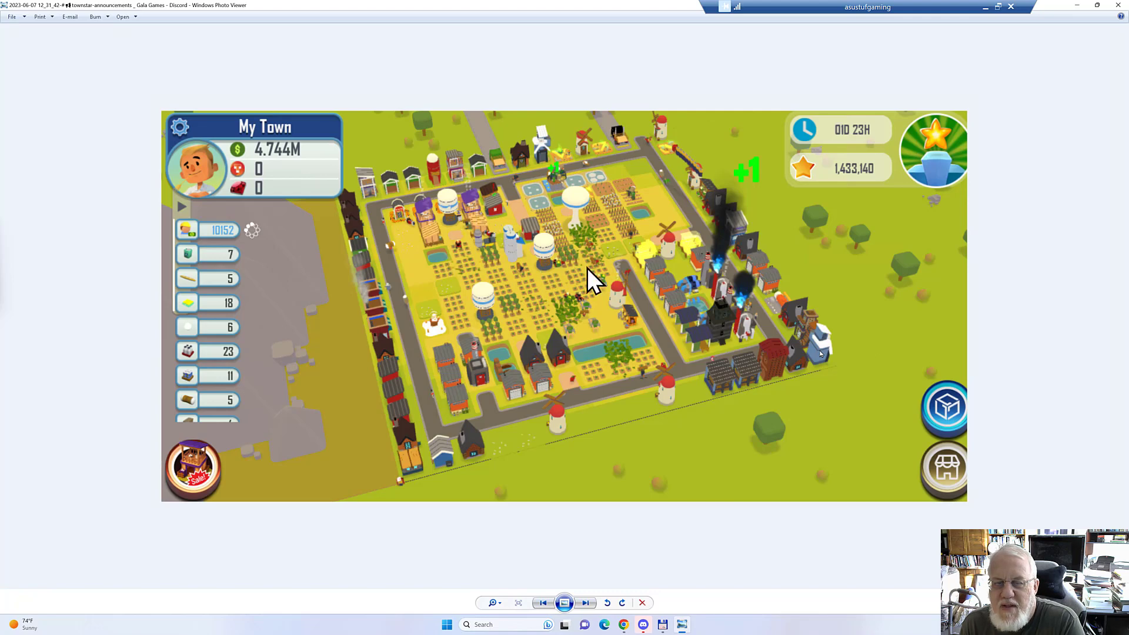
mouse_move(444, 241)
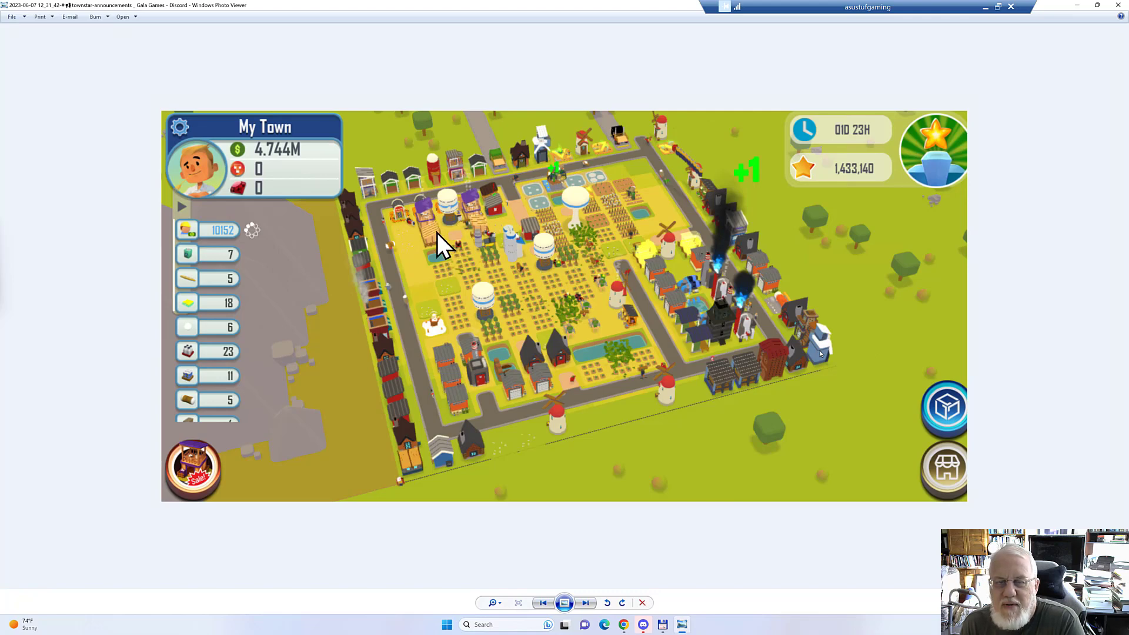
mouse_move(601, 356)
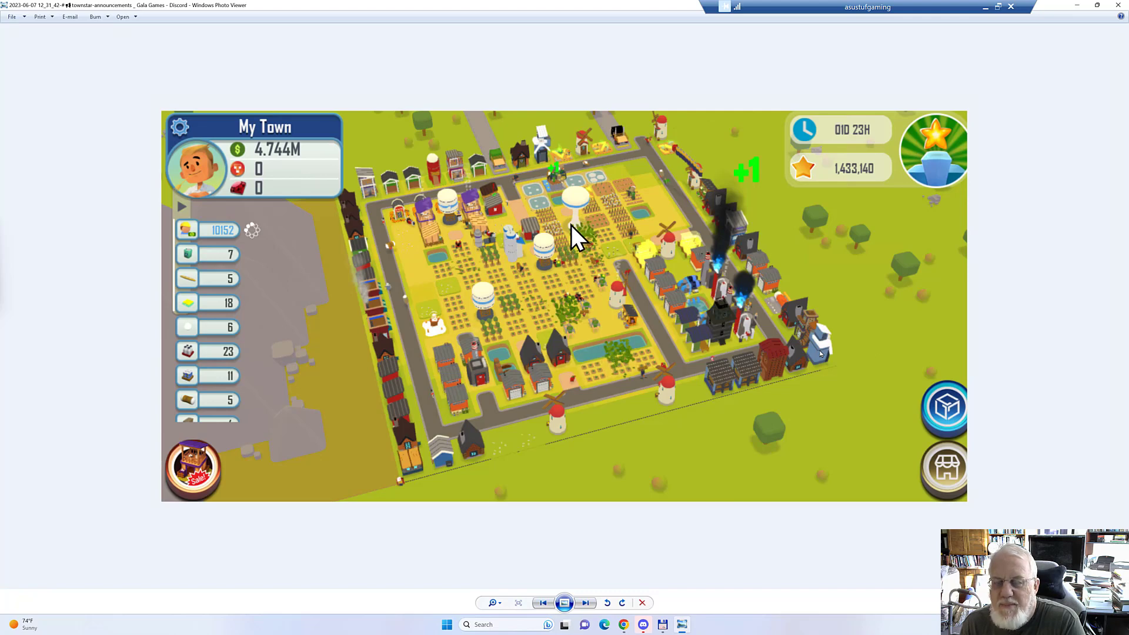
mouse_move(634, 241)
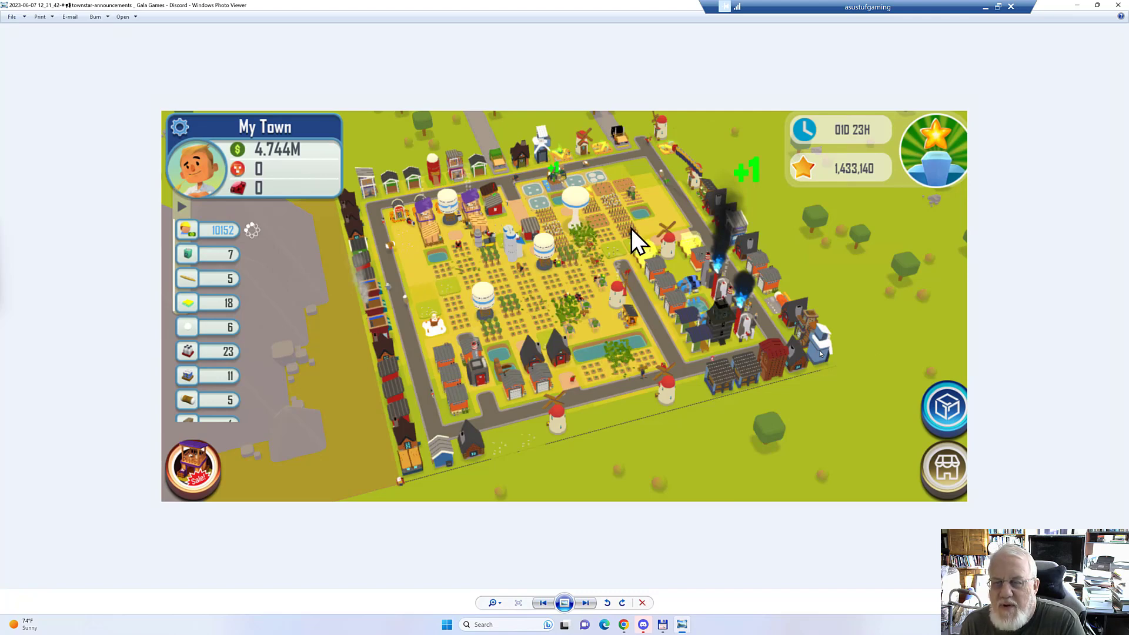
mouse_move(608, 367)
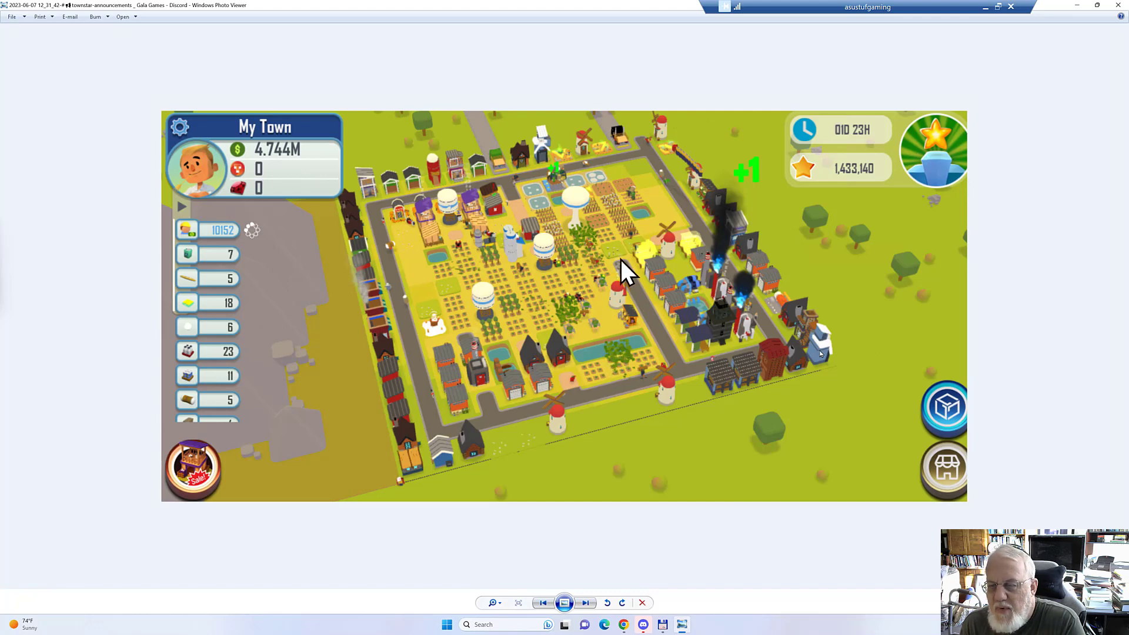
mouse_move(628, 289)
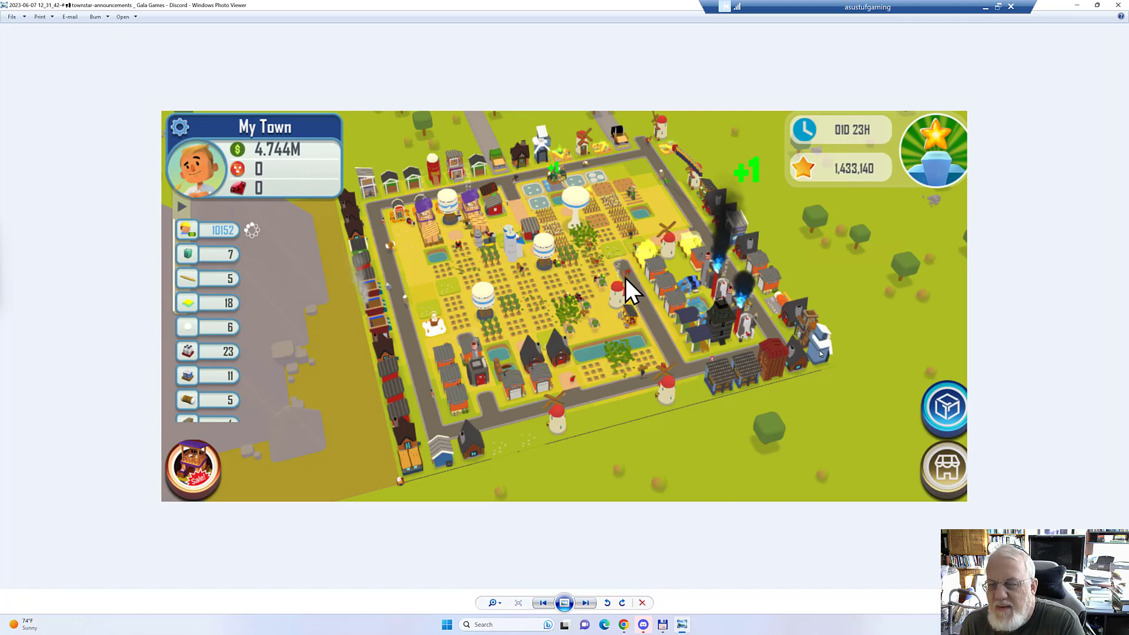
mouse_move(457, 342)
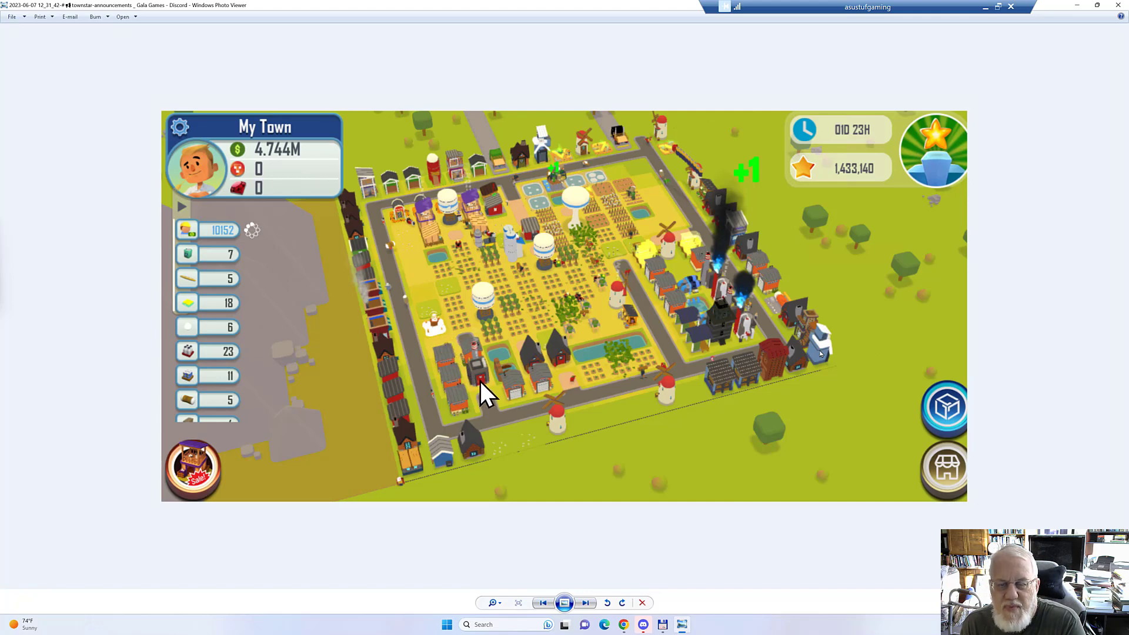
mouse_move(489, 317)
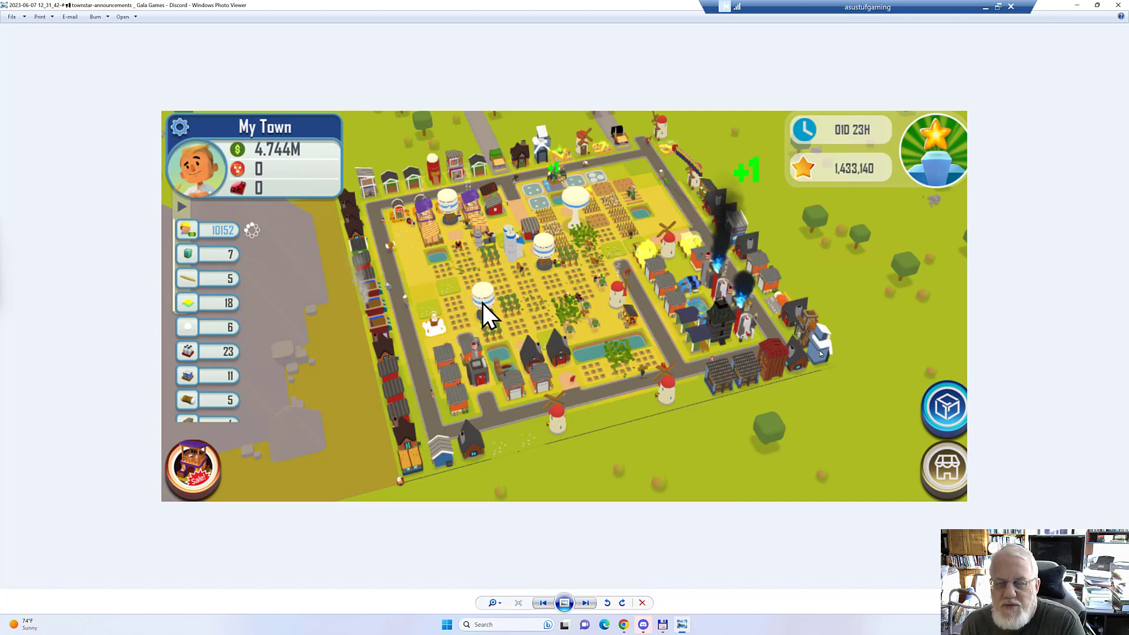
mouse_move(497, 325)
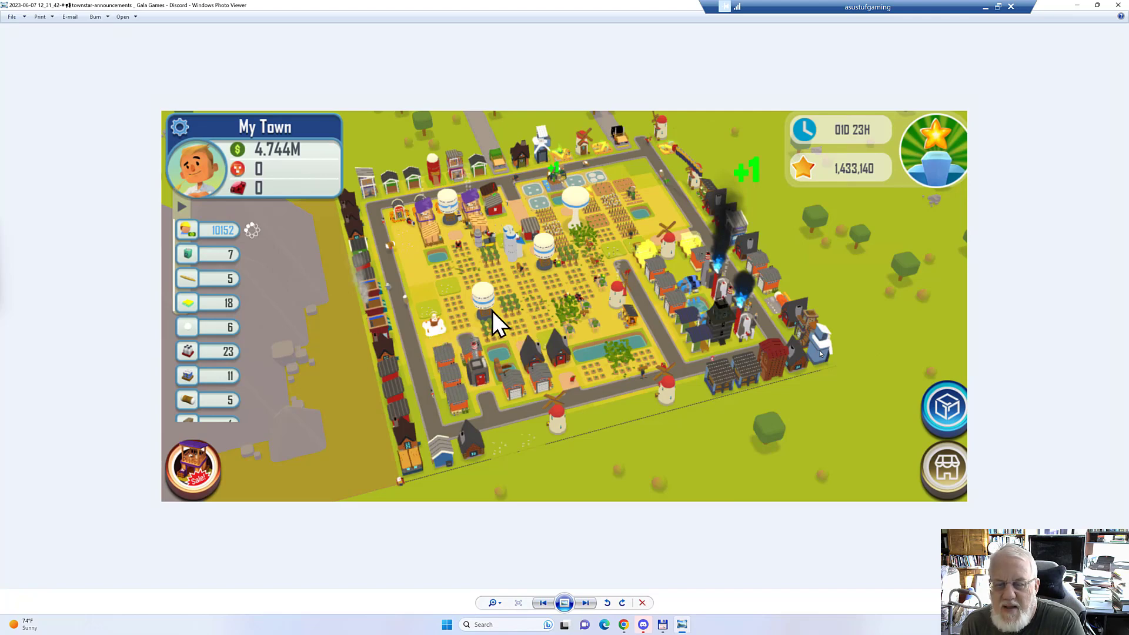
mouse_move(503, 454)
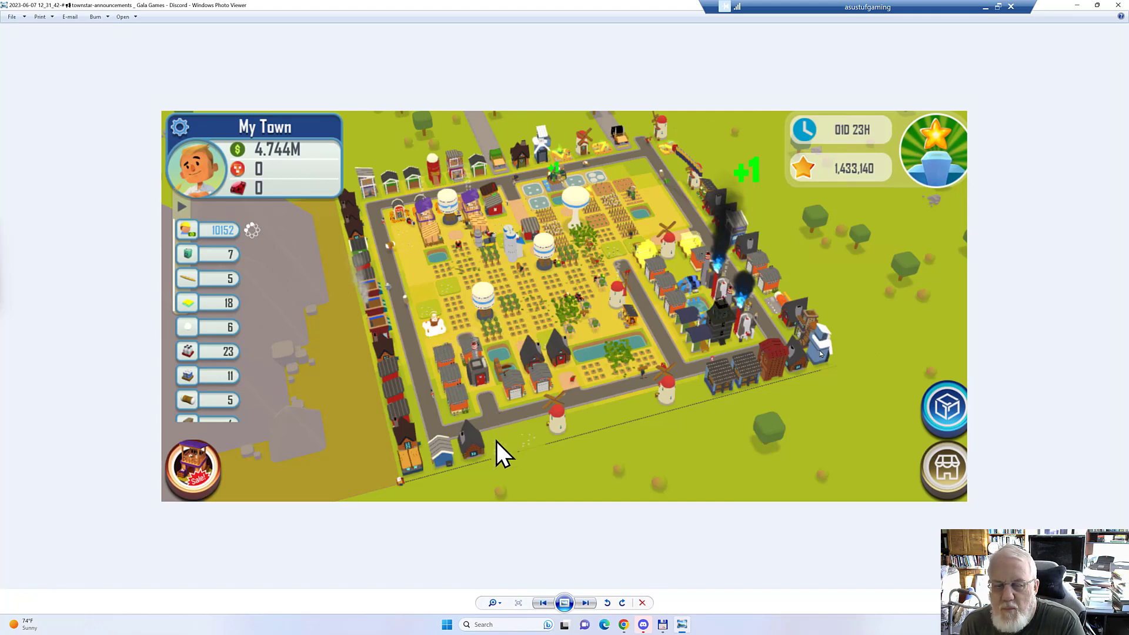
mouse_move(745, 350)
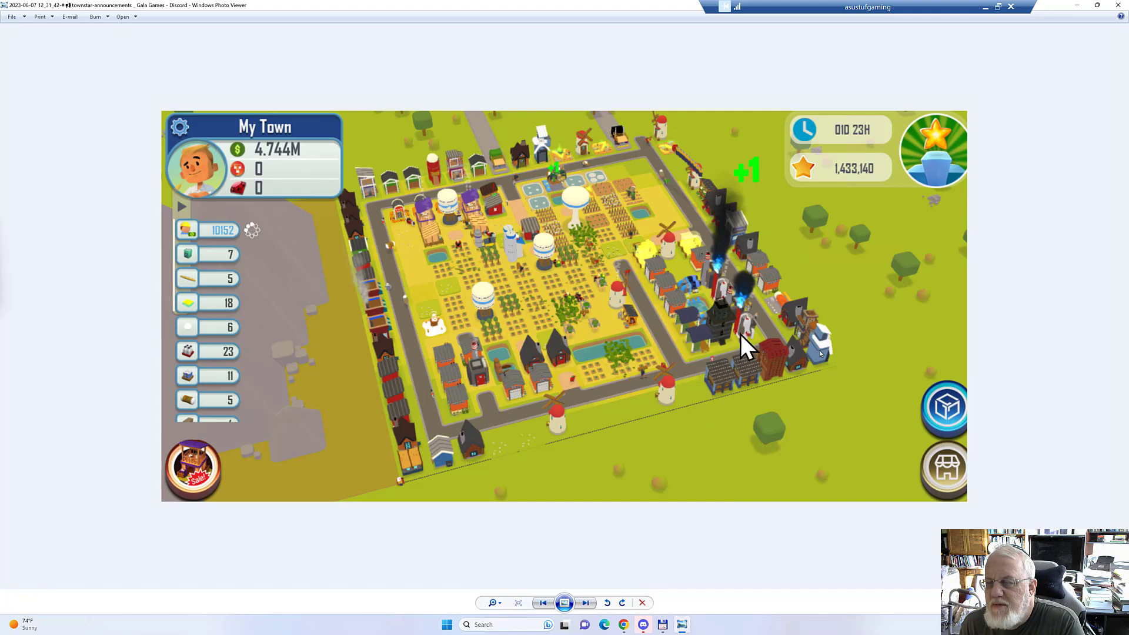
mouse_move(688, 451)
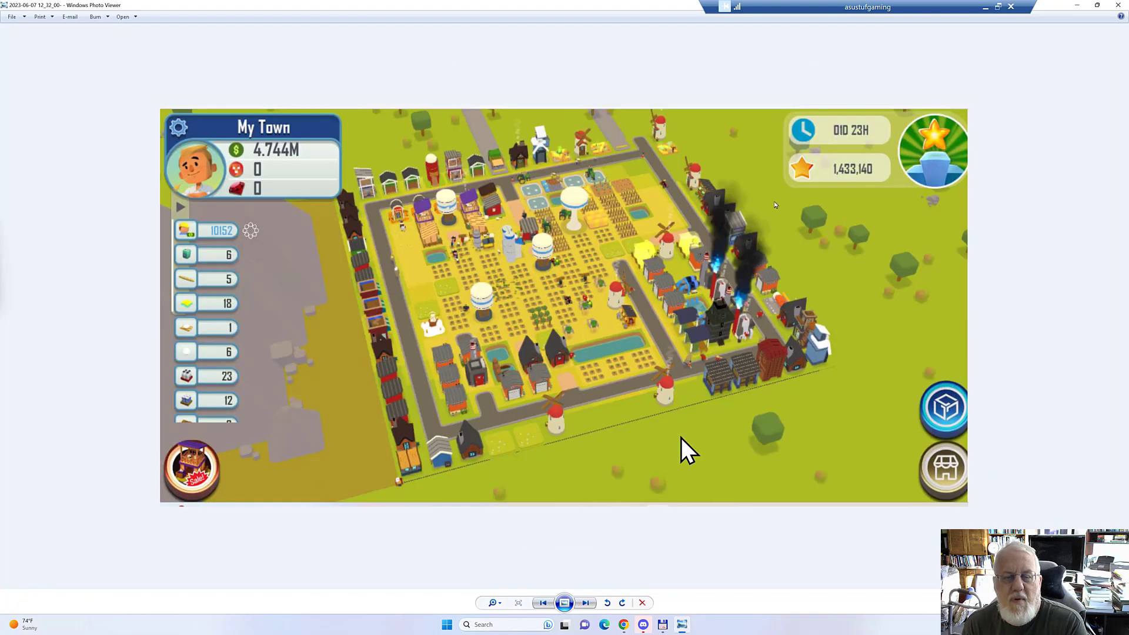
mouse_move(447, 377)
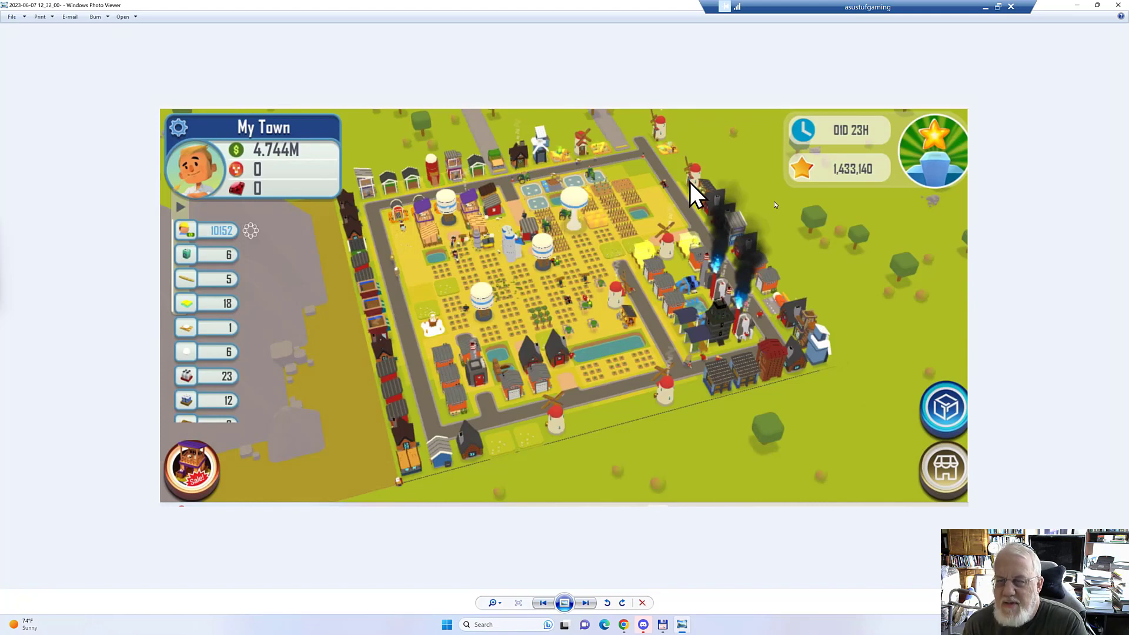
mouse_move(651, 403)
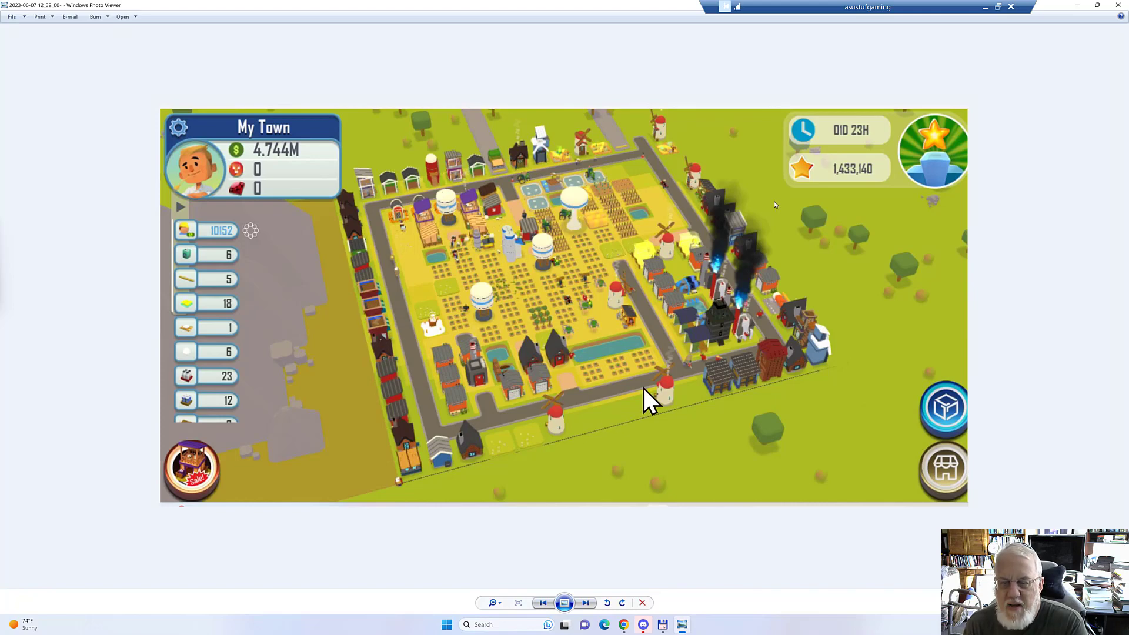
mouse_move(439, 346)
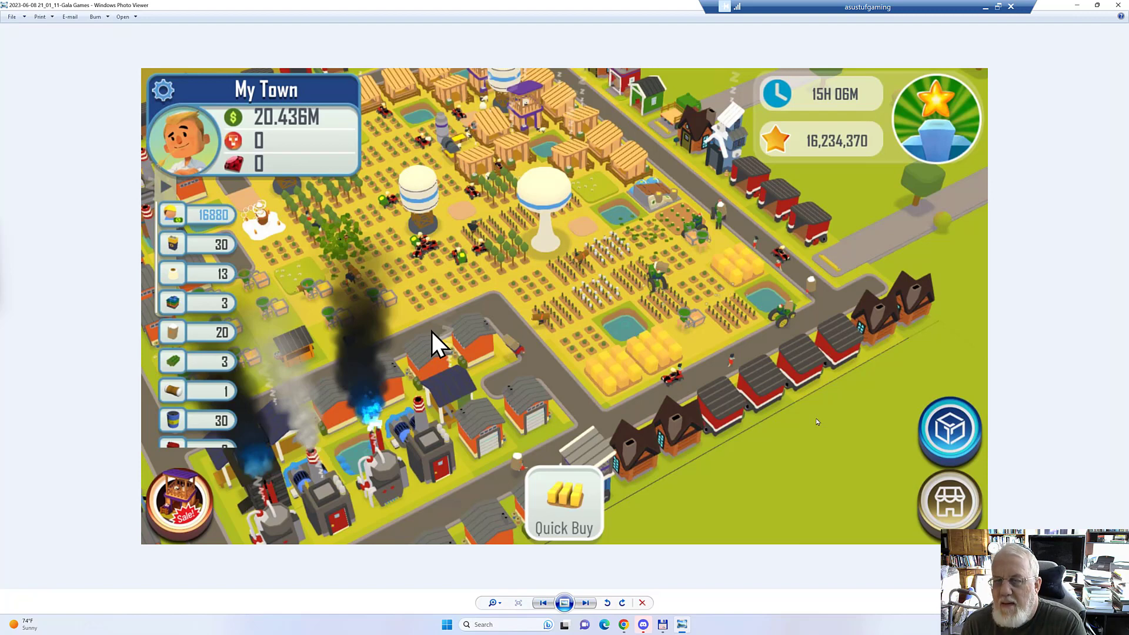
mouse_move(648, 353)
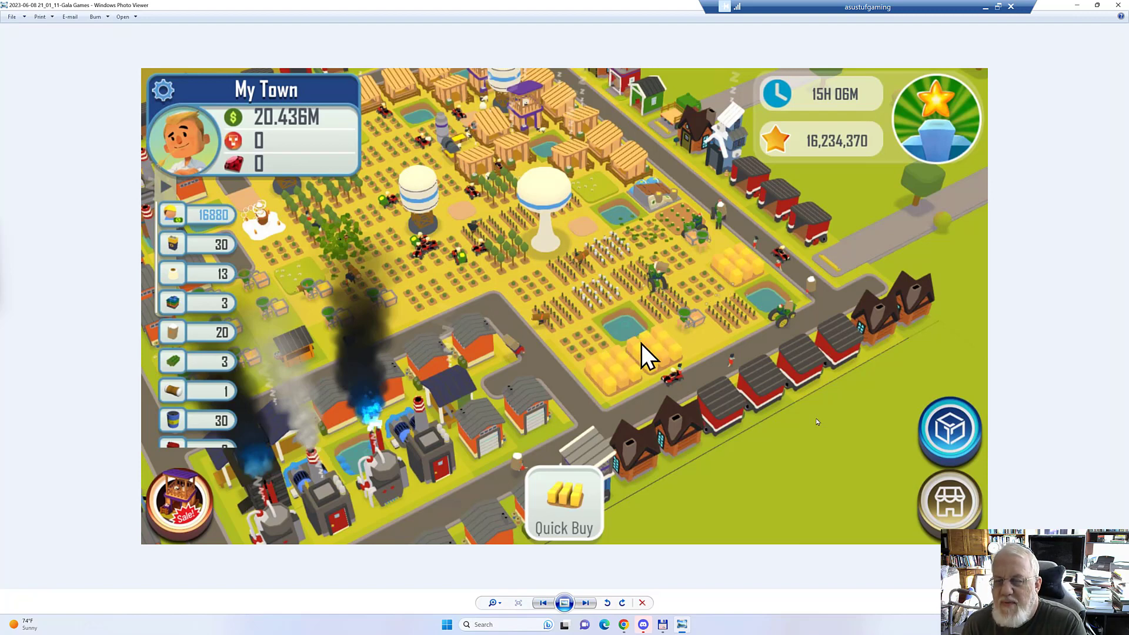
mouse_move(684, 319)
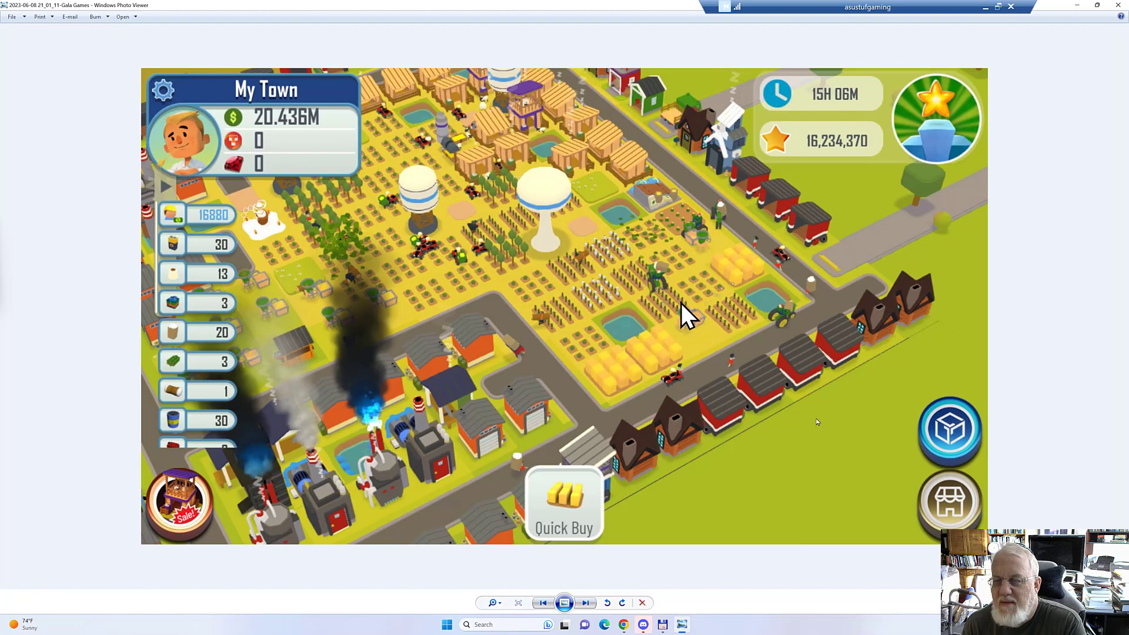
mouse_move(669, 370)
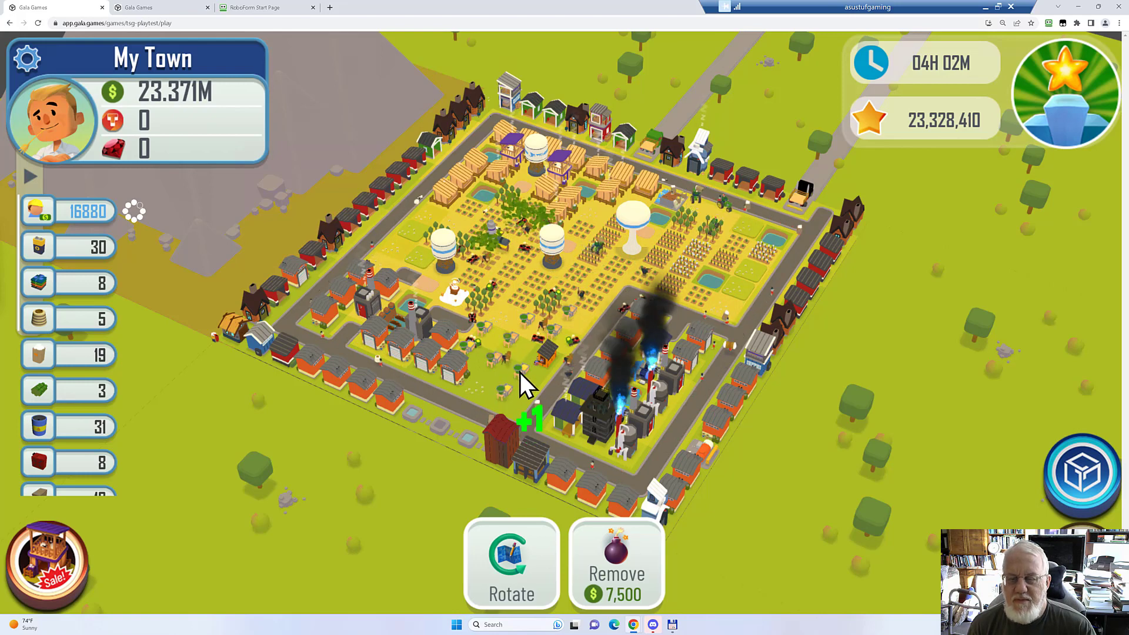
left_click(526, 374)
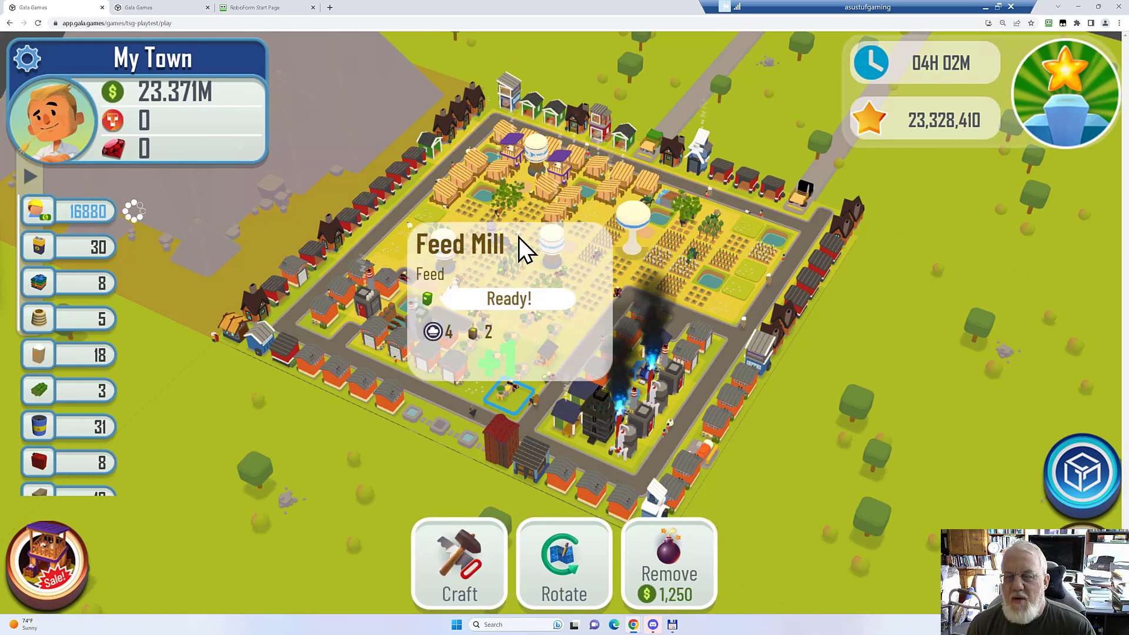
left_click(508, 298)
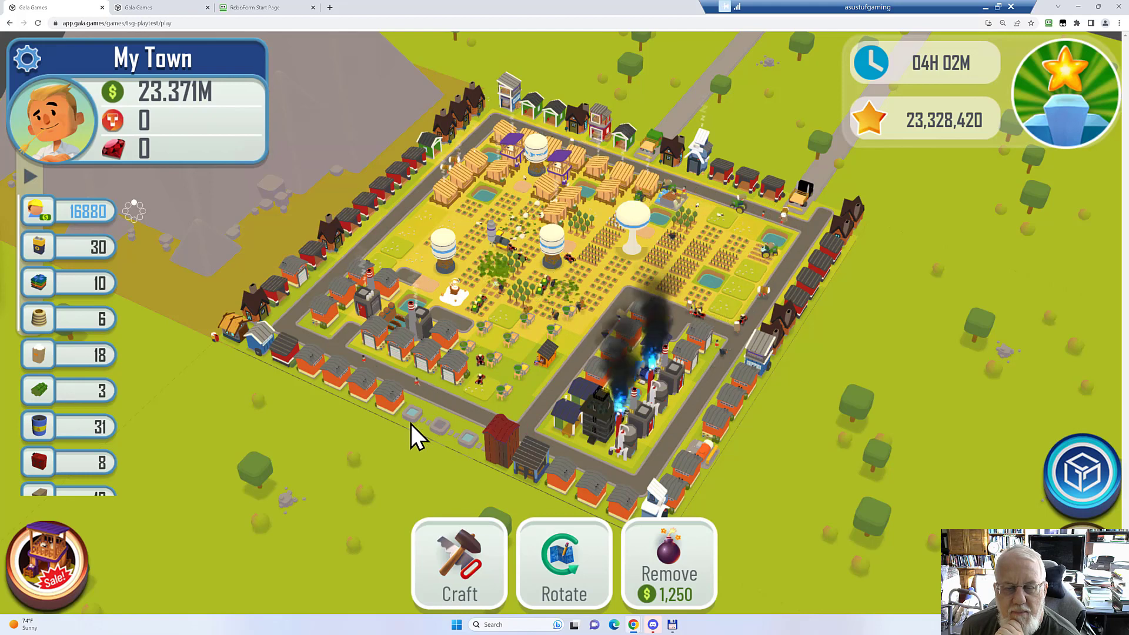
mouse_move(447, 439)
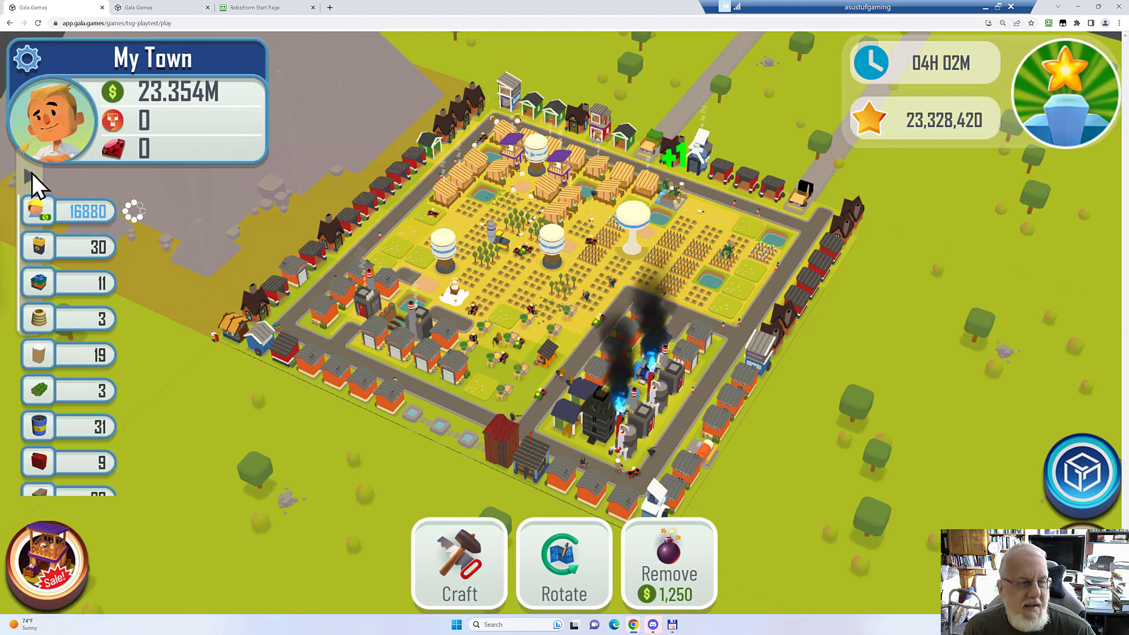
Show the Production Monitor and scroll down its list of item inventories and hourly rates
left_click(30, 179)
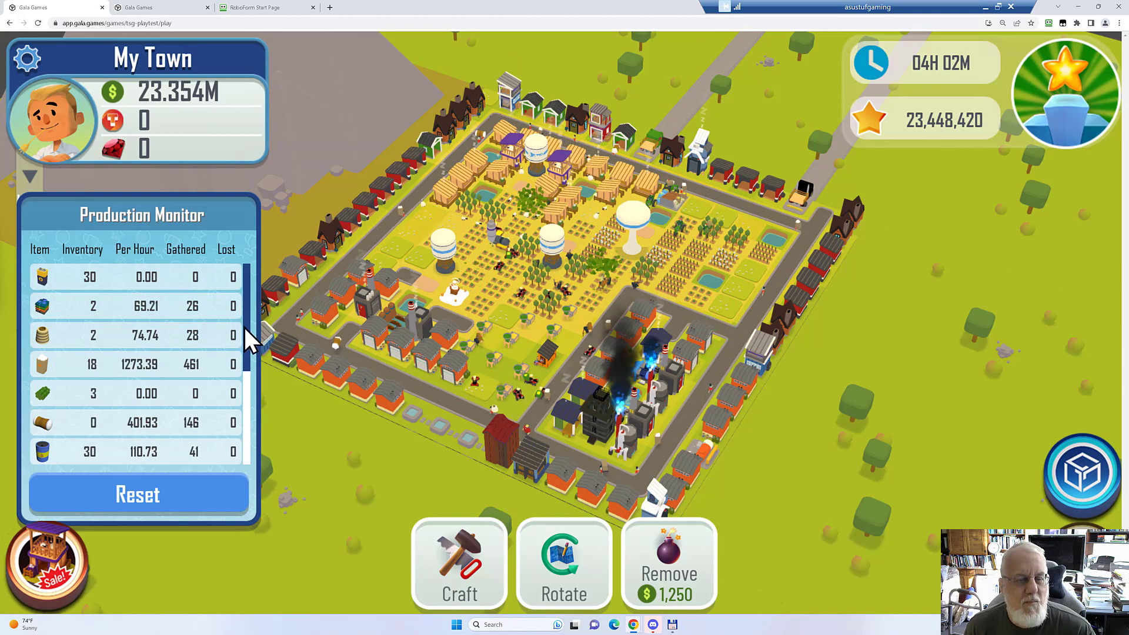
scroll("down", 3)
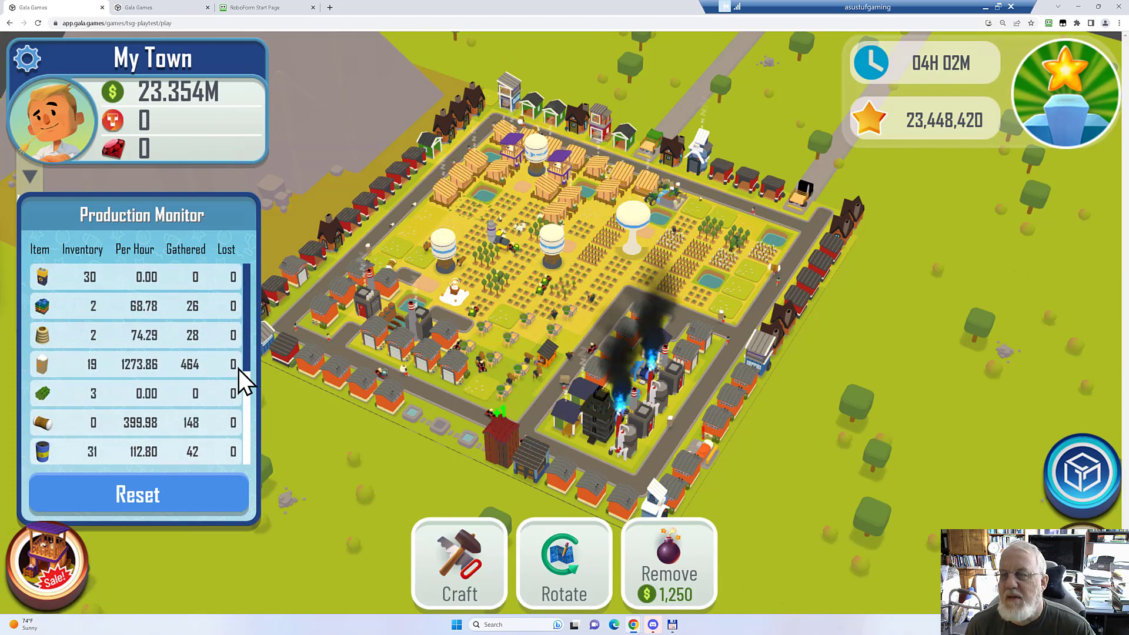
mouse_move(753, 360)
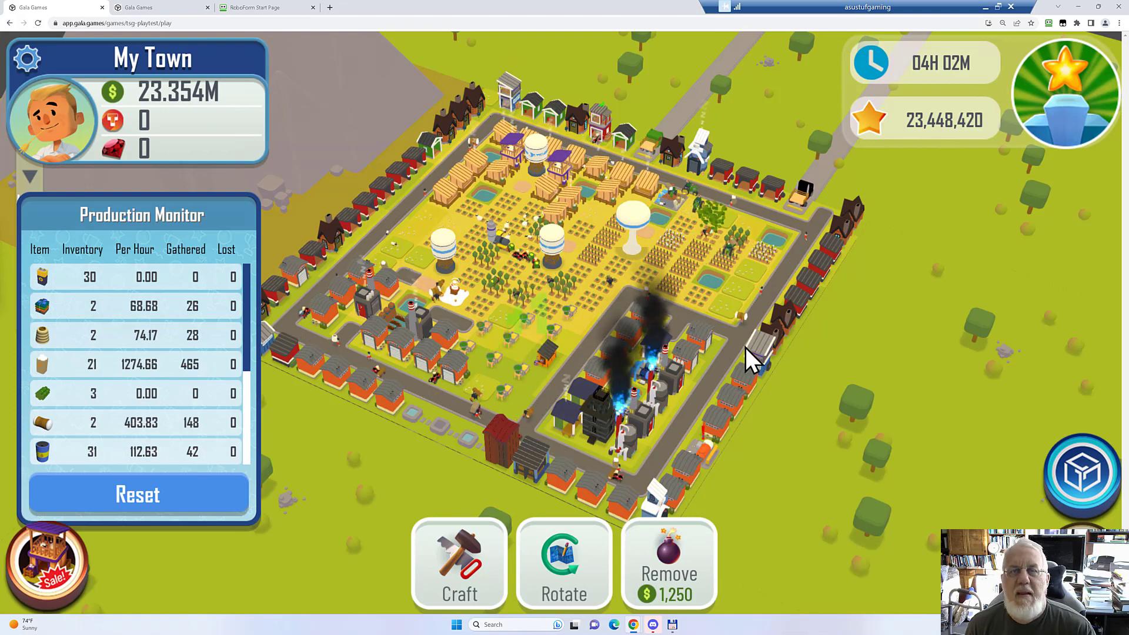
mouse_move(980, 245)
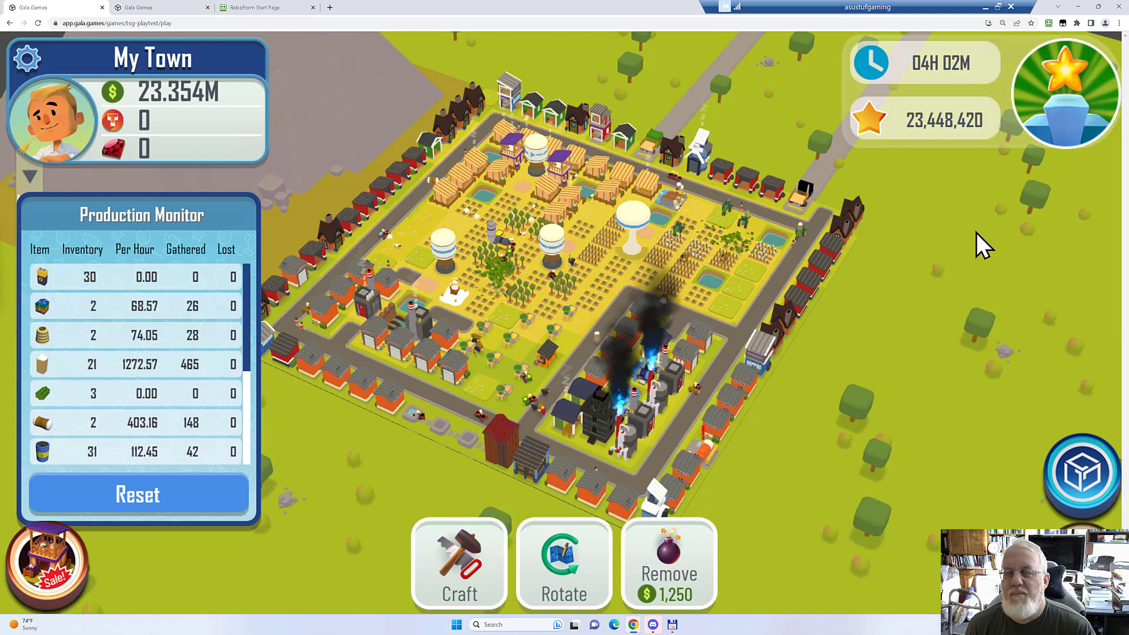
mouse_move(886, 210)
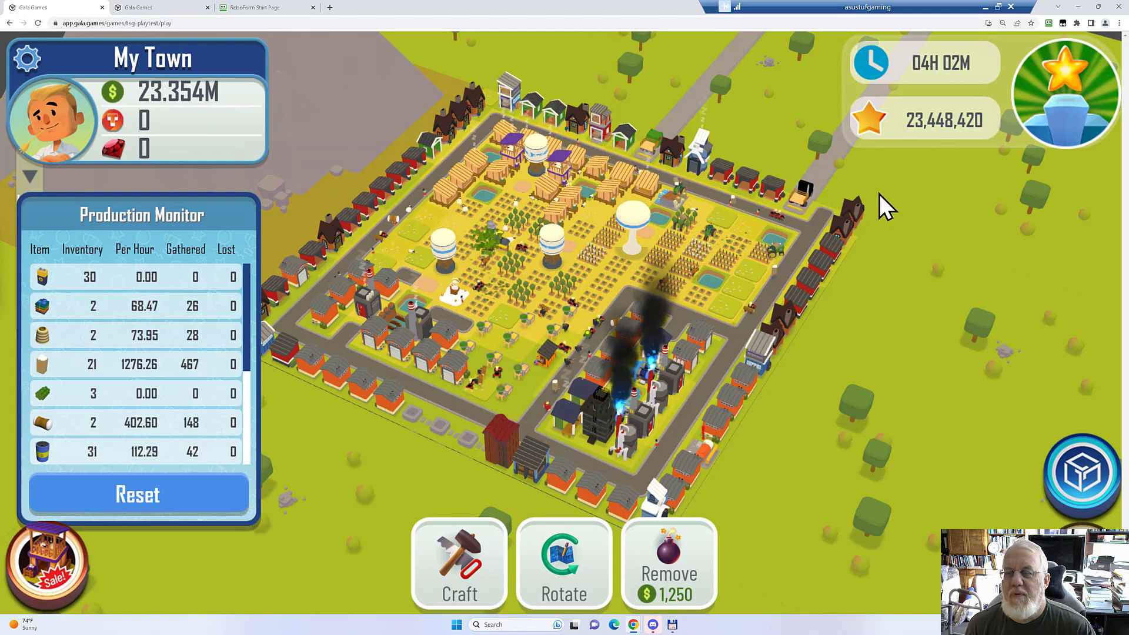